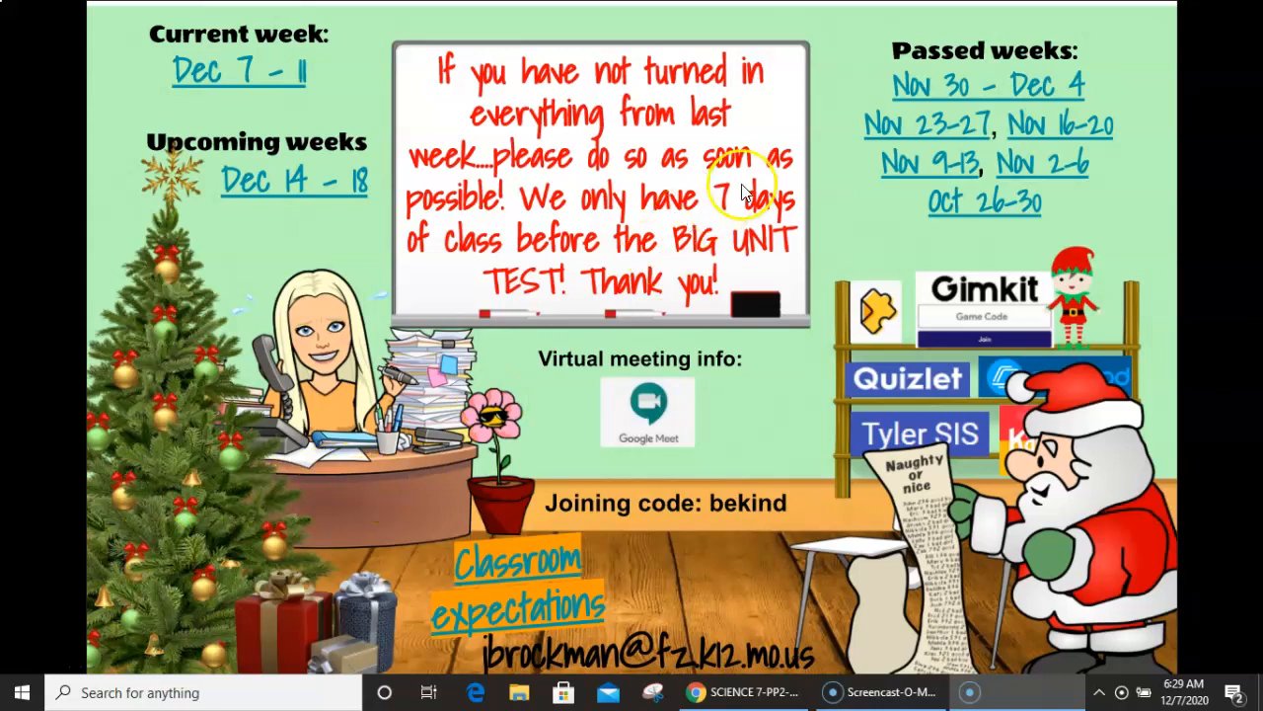
{"action": "mouse_move", "coordinate": [1007, 74]}
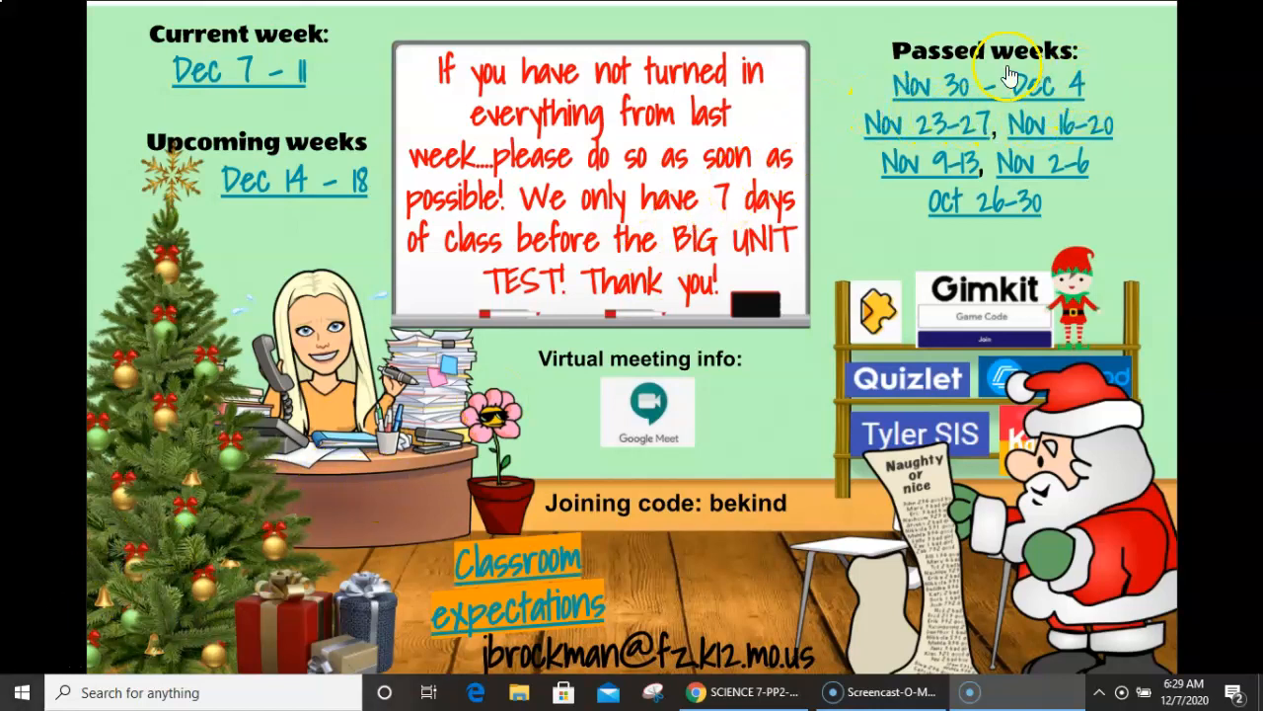
{"action": "mouse_move", "coordinate": [879, 79]}
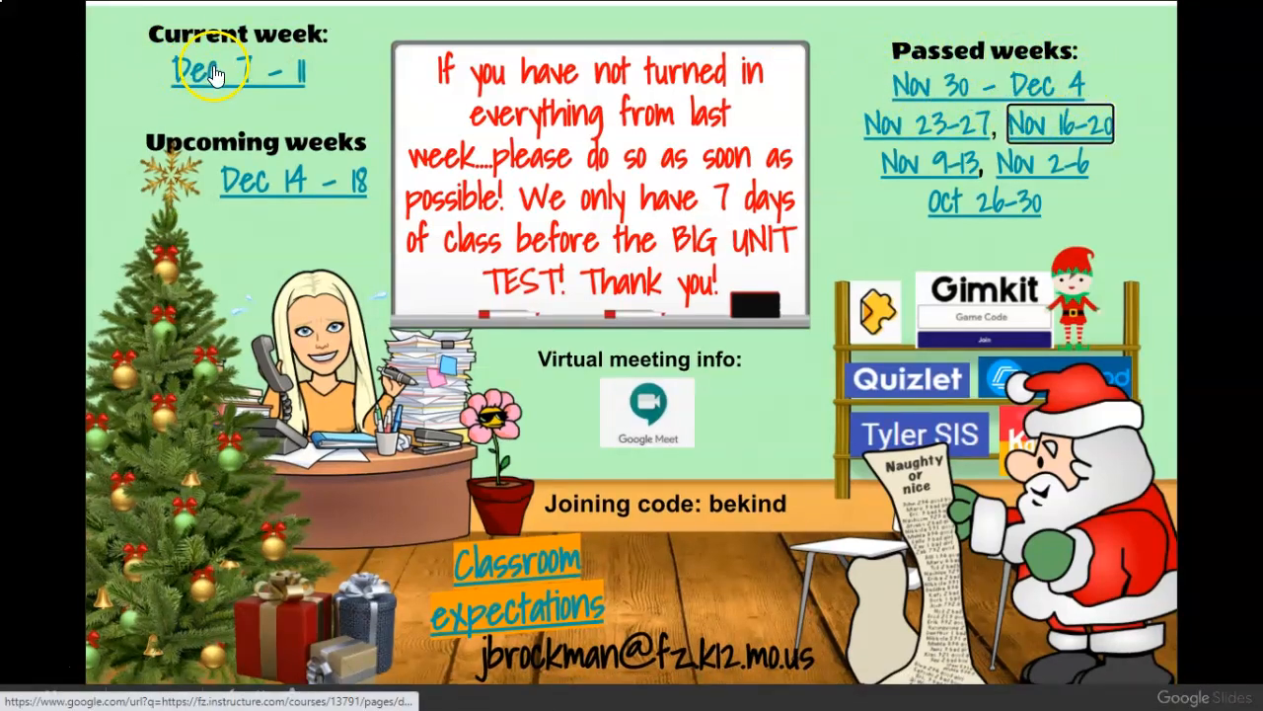
Step: Open 'Virtual students: GIZMO Inheritance Introduction and PART A' from Dec 7 - 11, Monday
{"action": "left_click", "coordinate": [217, 71]}
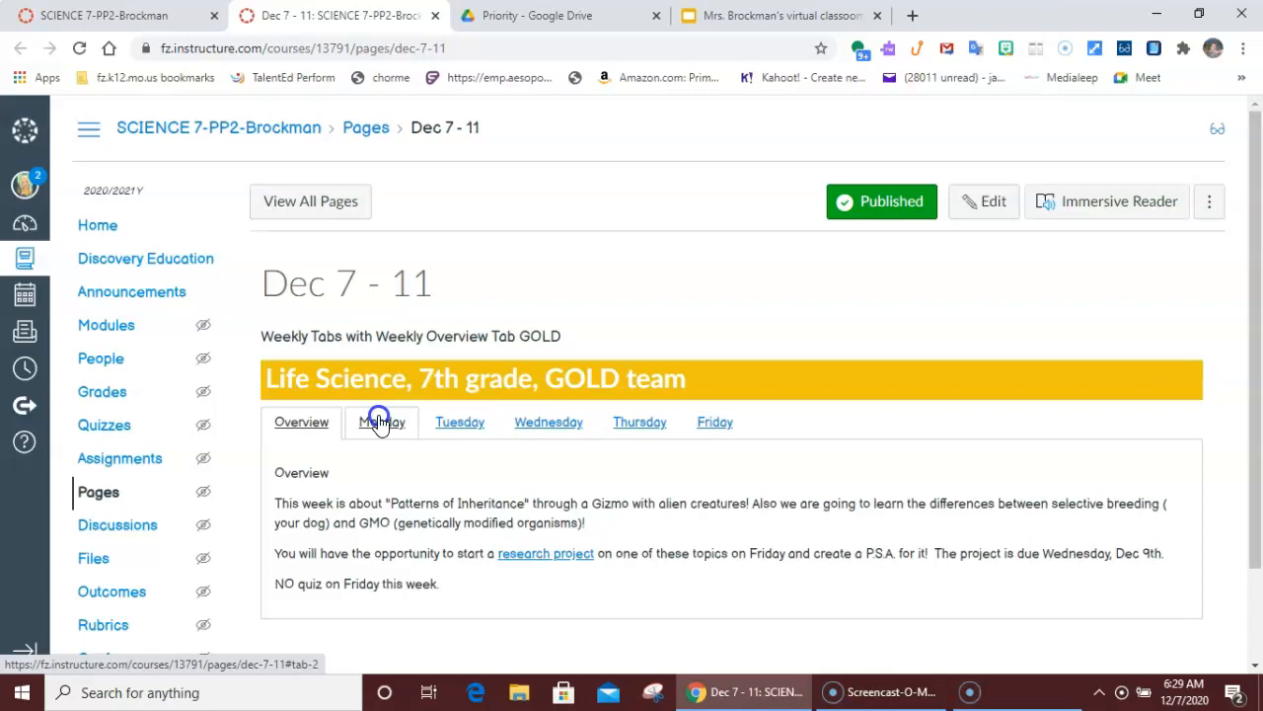
{"action": "left_click", "coordinate": [380, 421]}
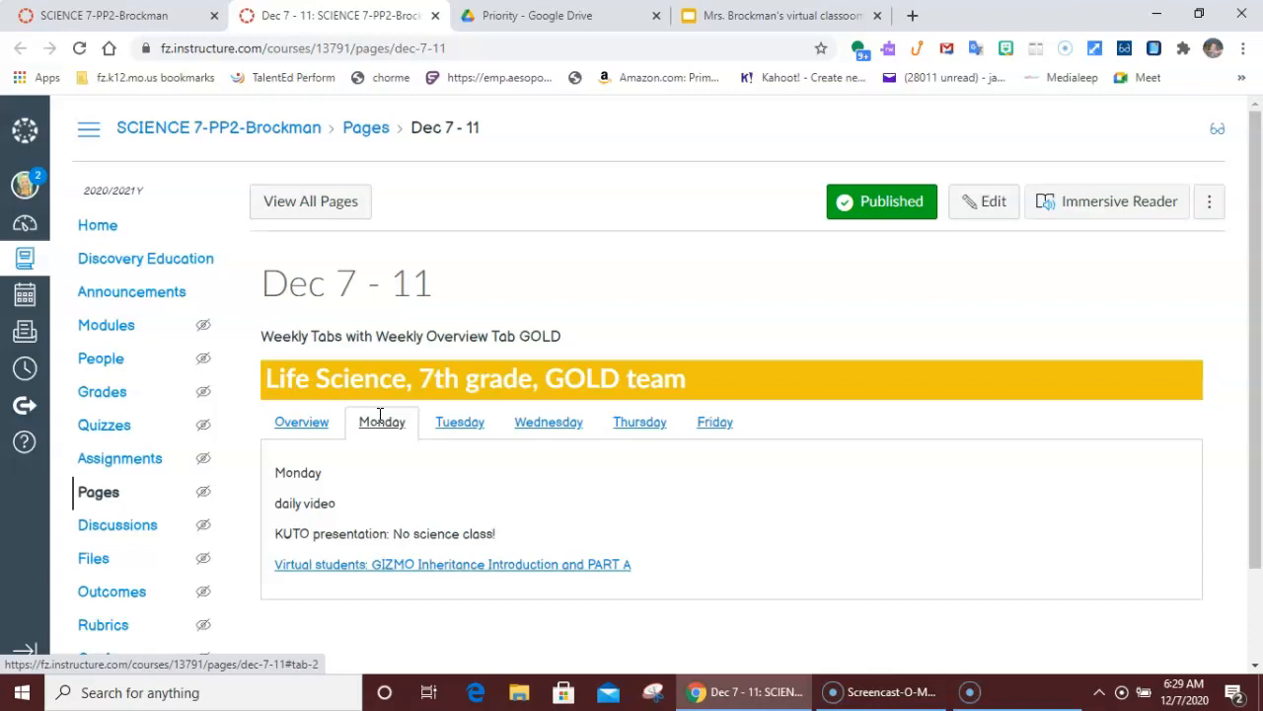
{"action": "mouse_move", "coordinate": [377, 568]}
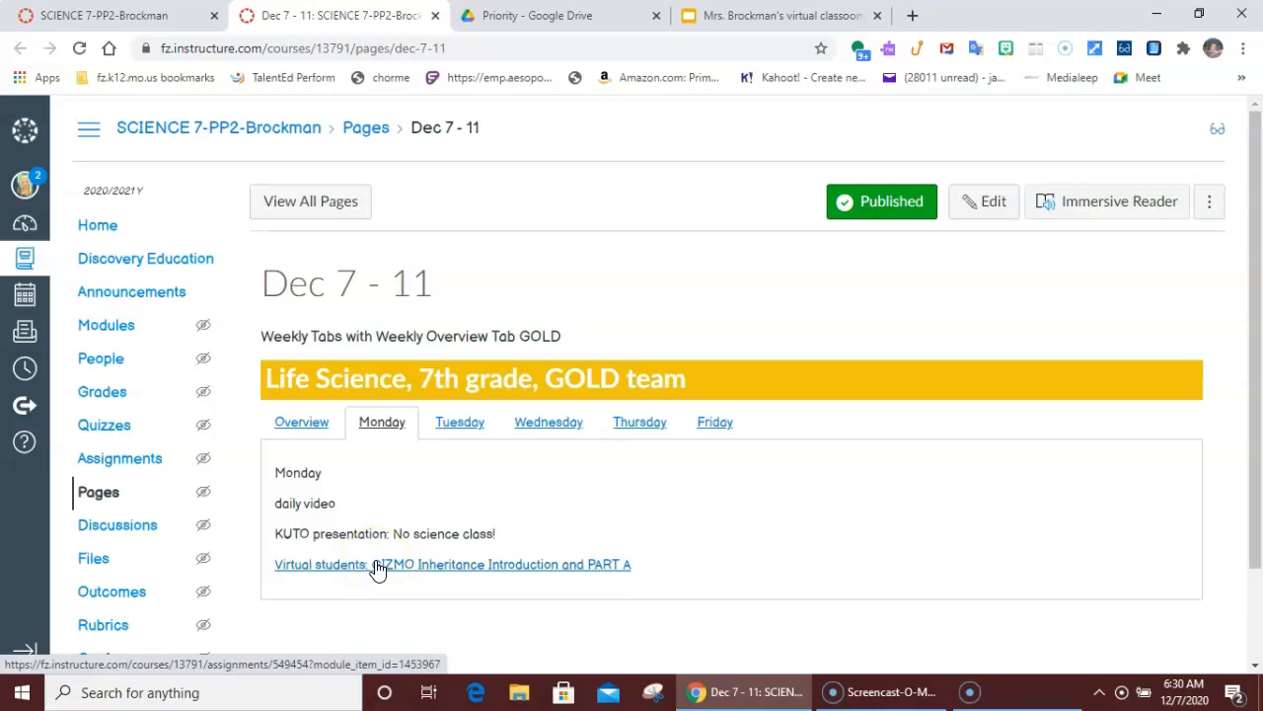
{"action": "mouse_move", "coordinate": [430, 568]}
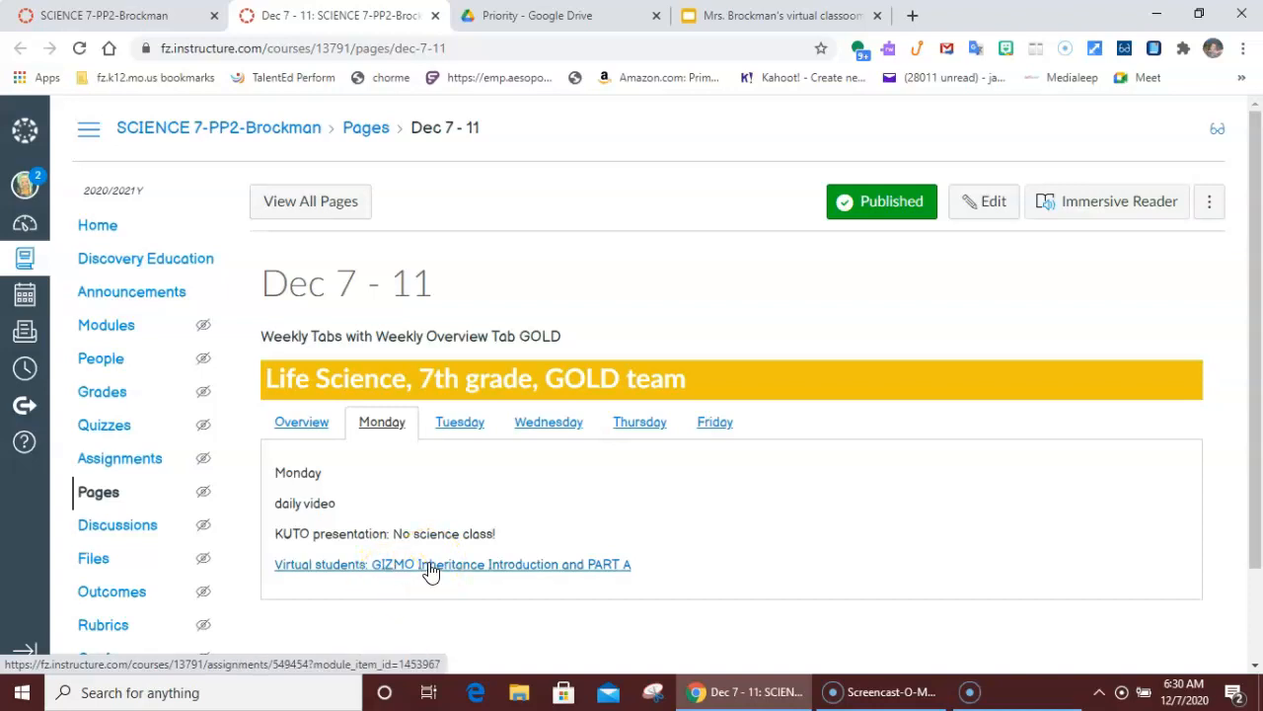
{"action": "left_click", "coordinate": [433, 565]}
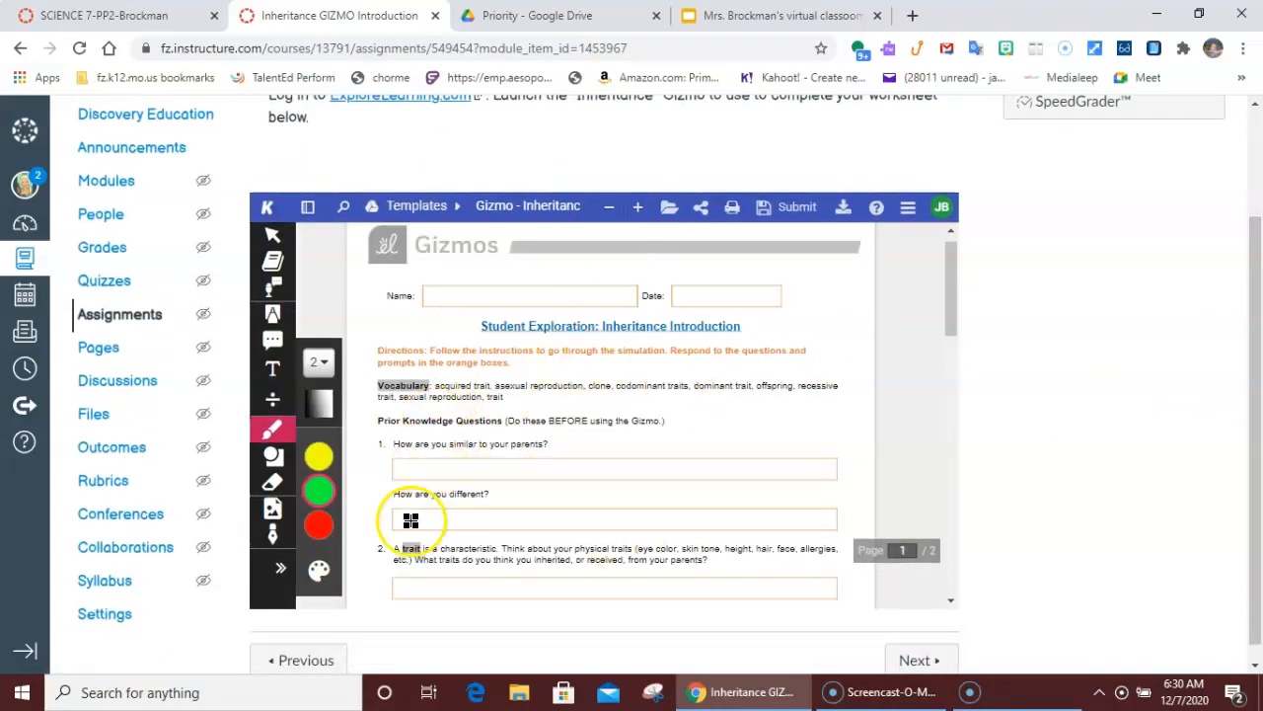
{"action": "scroll", "scroll_direction": "down", "scroll_amount": 3}
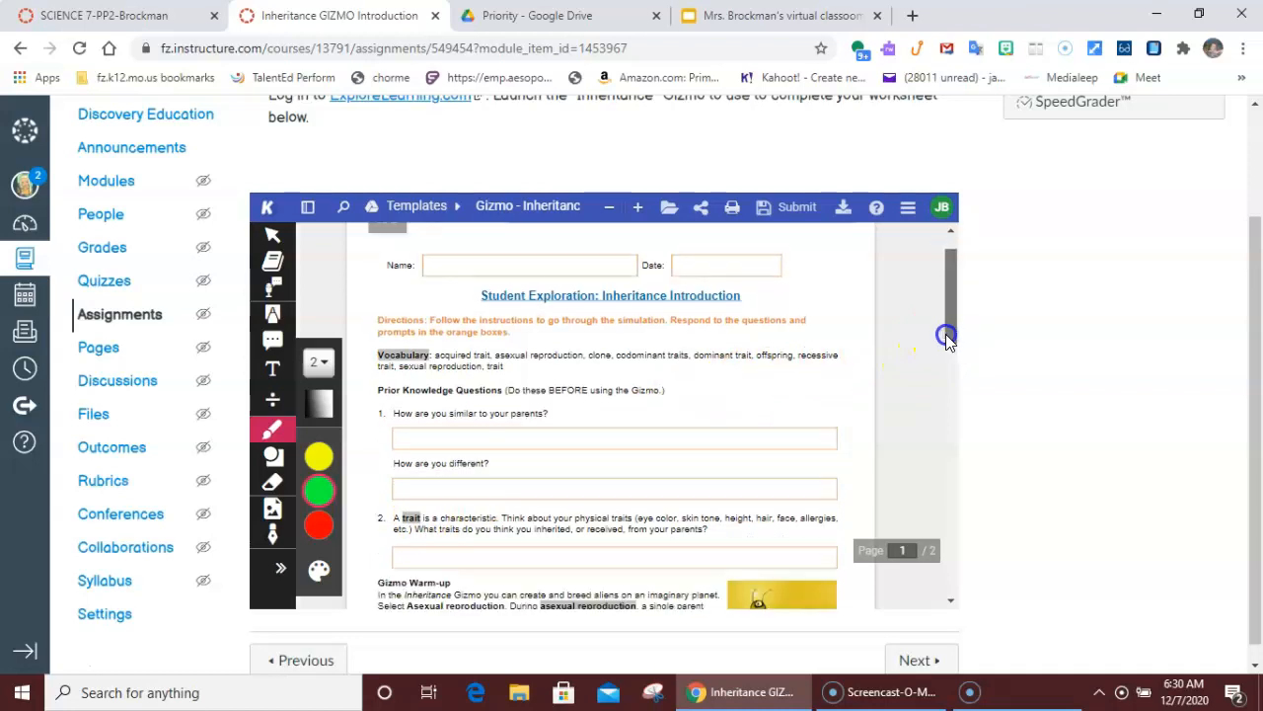
{"action": "scroll", "scroll_direction": "down", "scroll_amount": 3}
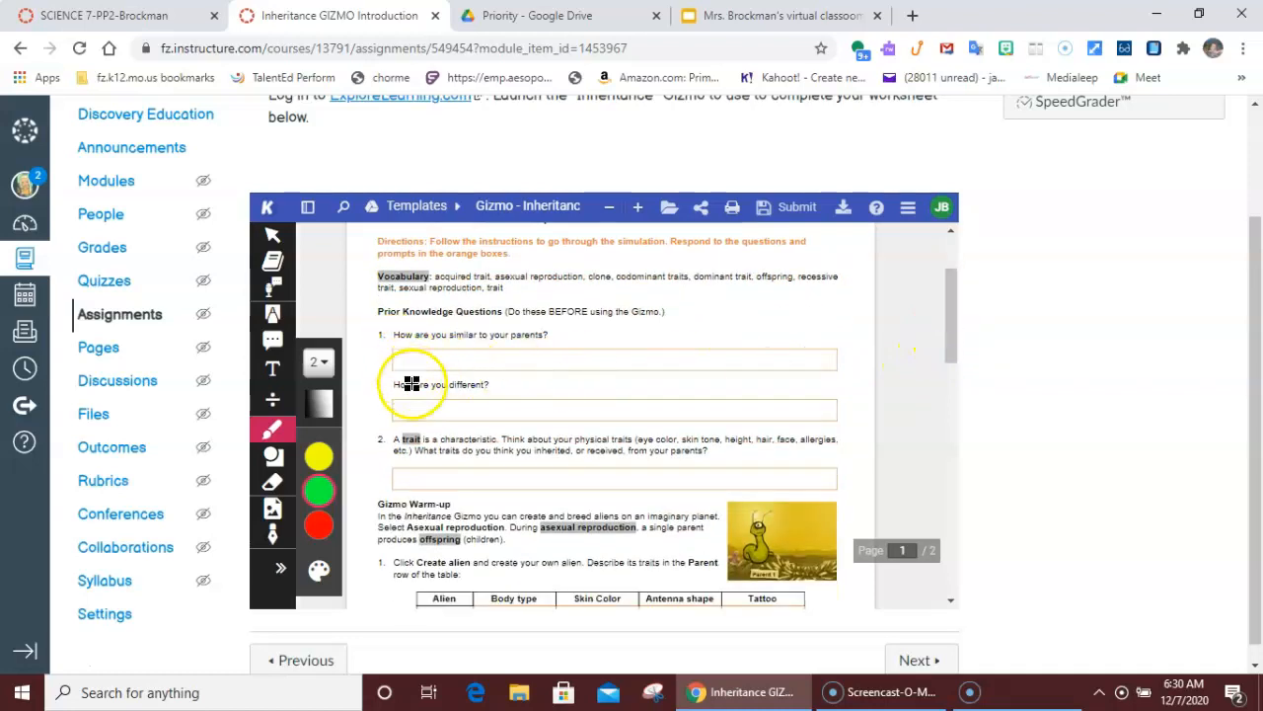
{"action": "mouse_move", "coordinate": [402, 353]}
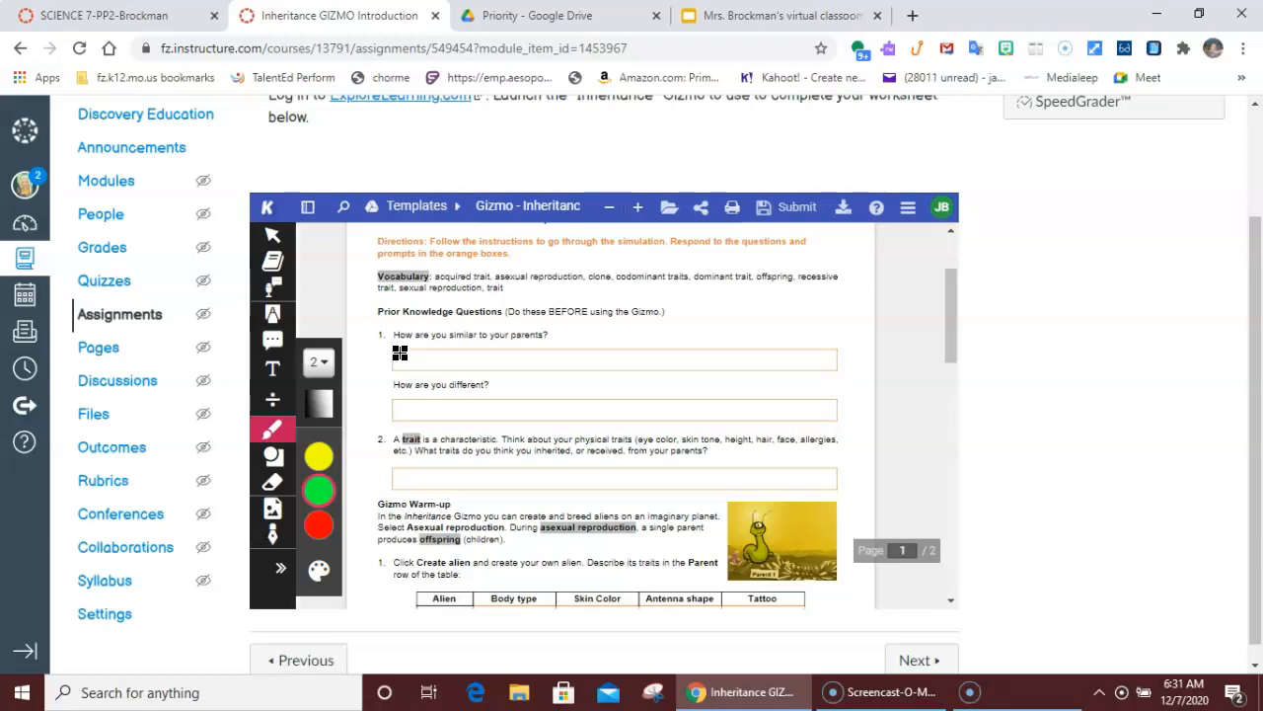
{"action": "scroll", "scroll_direction": "down", "scroll_amount": 3}
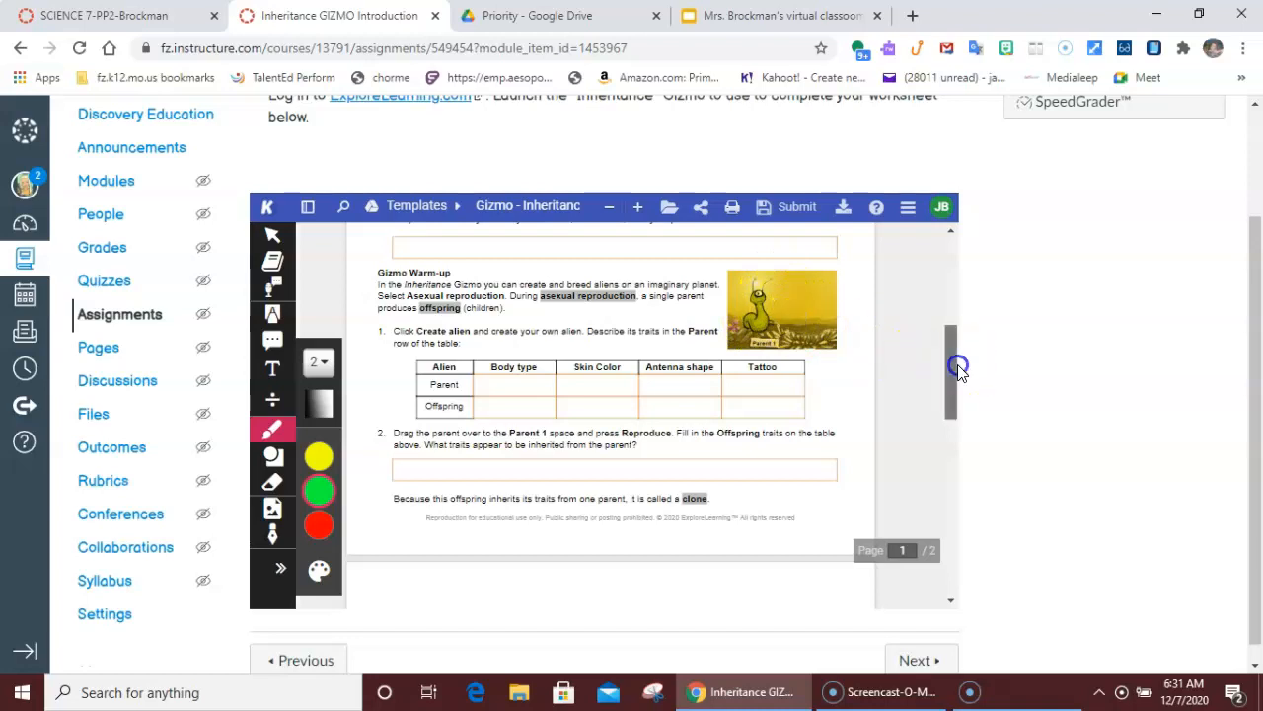
{"action": "scroll", "scroll_direction": "down", "scroll_amount": 3}
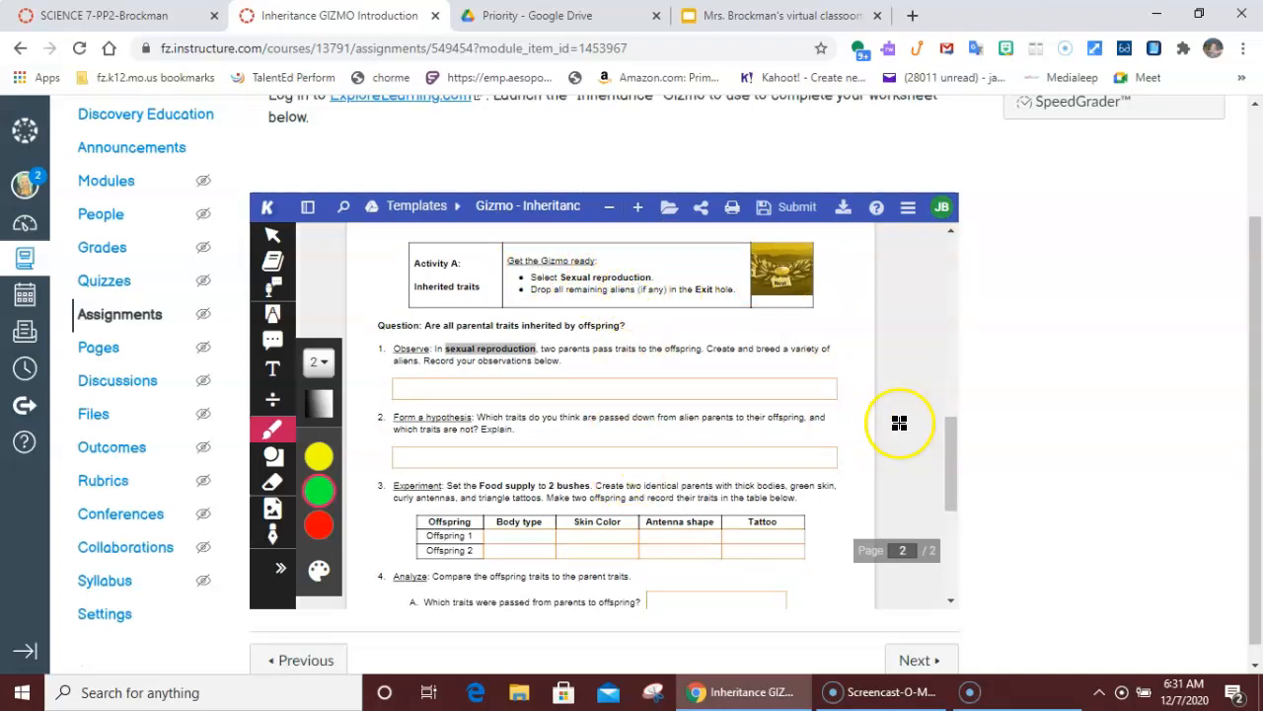
{"action": "scroll", "scroll_direction": "down", "scroll_amount": 3}
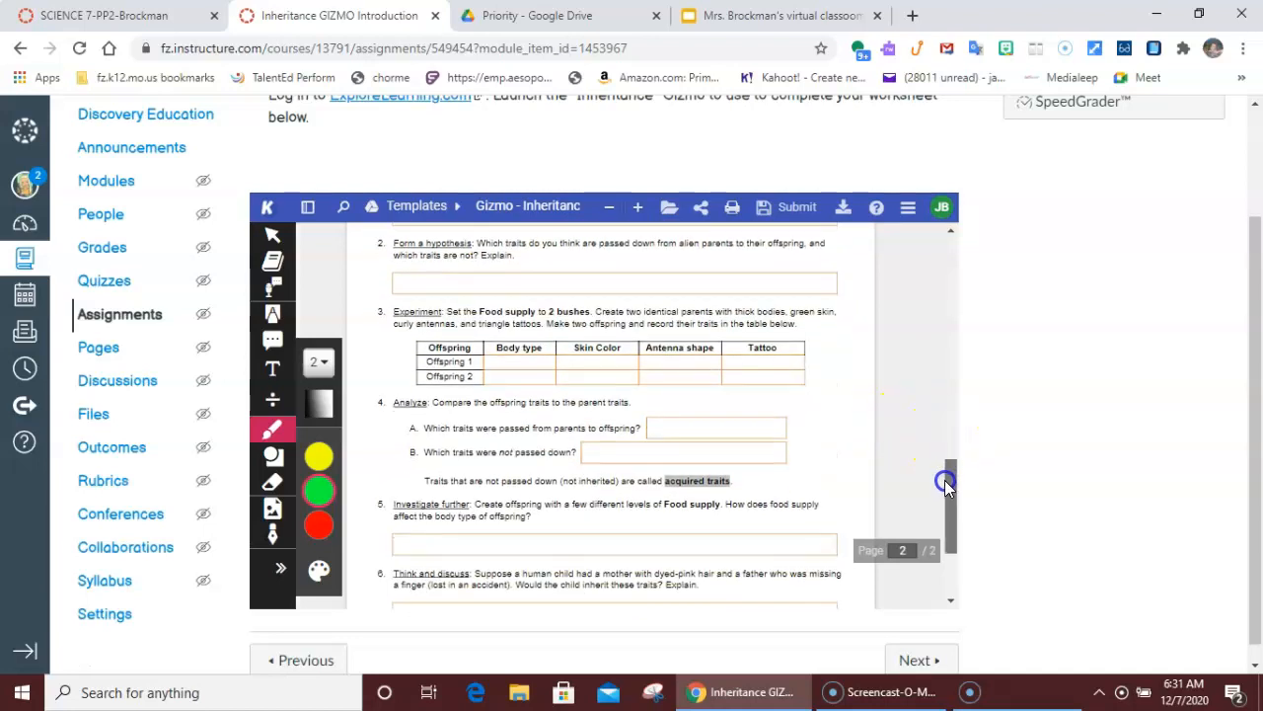
{"action": "scroll", "scroll_direction": "down", "scroll_amount": 3}
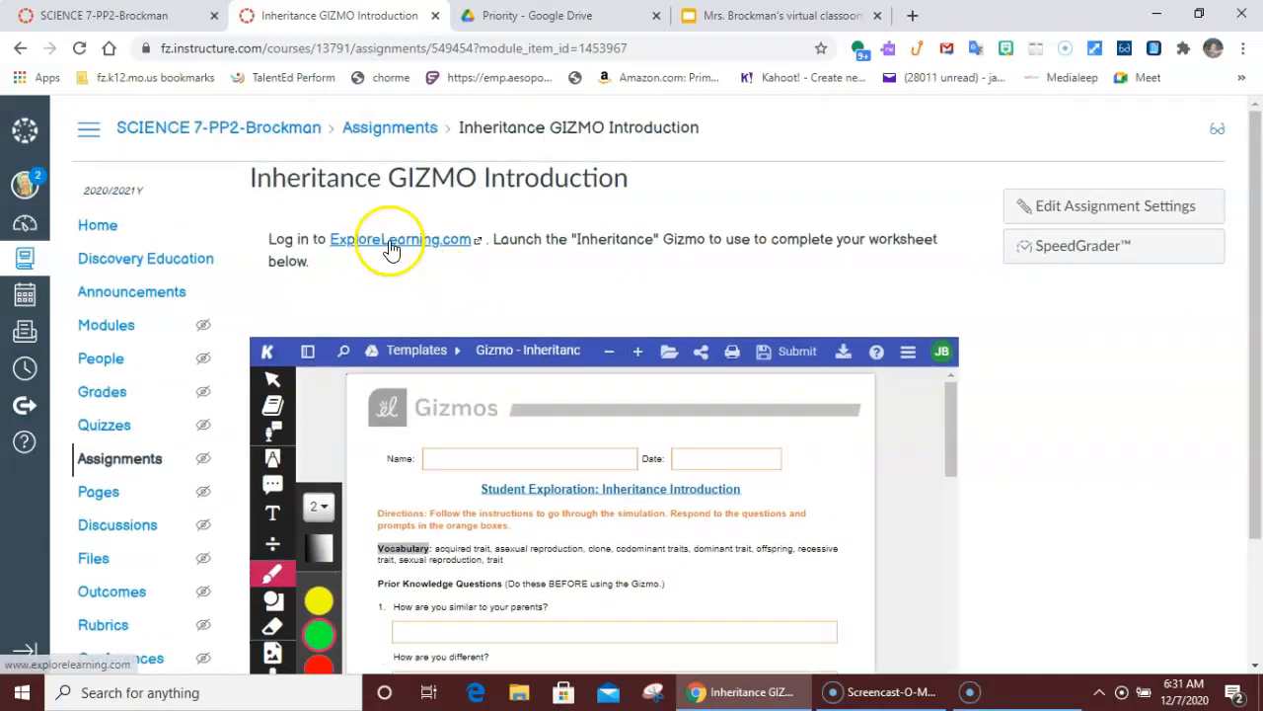
Step: Go to ExploreLearning, log in with saved credentials, and open Inheritance from Recently Viewed
{"action": "left_click", "coordinate": [394, 239]}
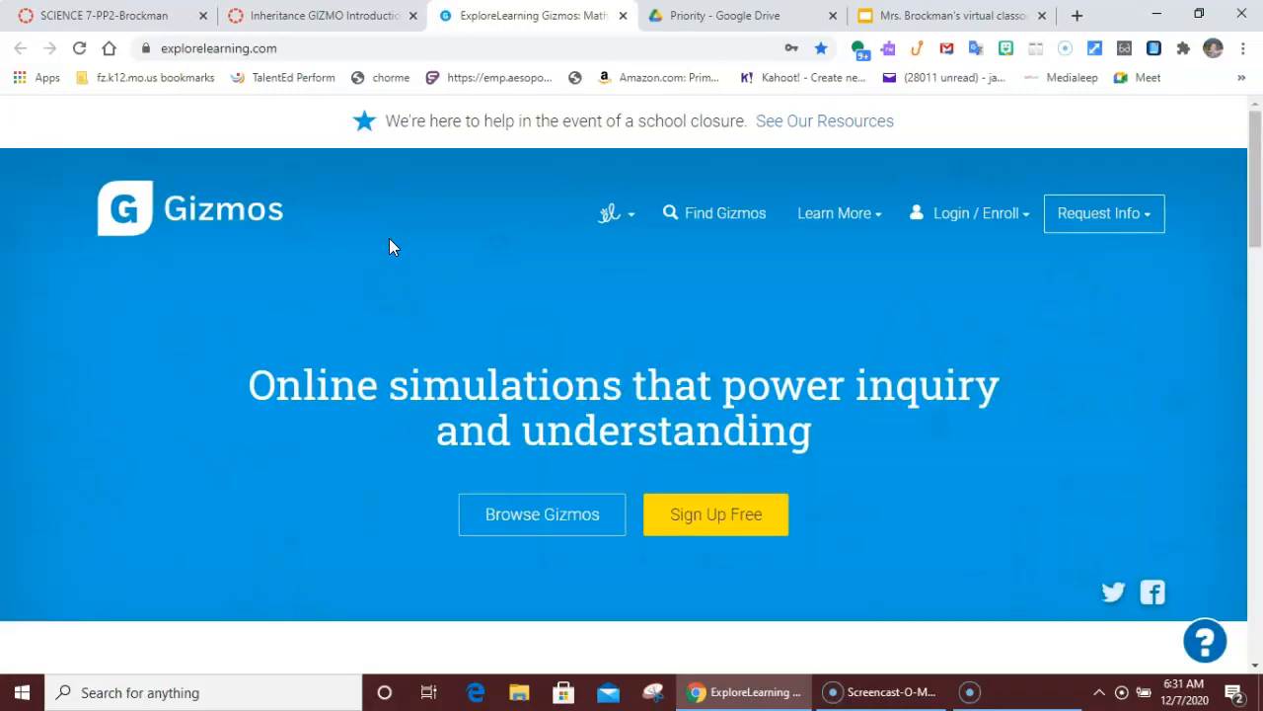
{"action": "left_click", "coordinate": [974, 214]}
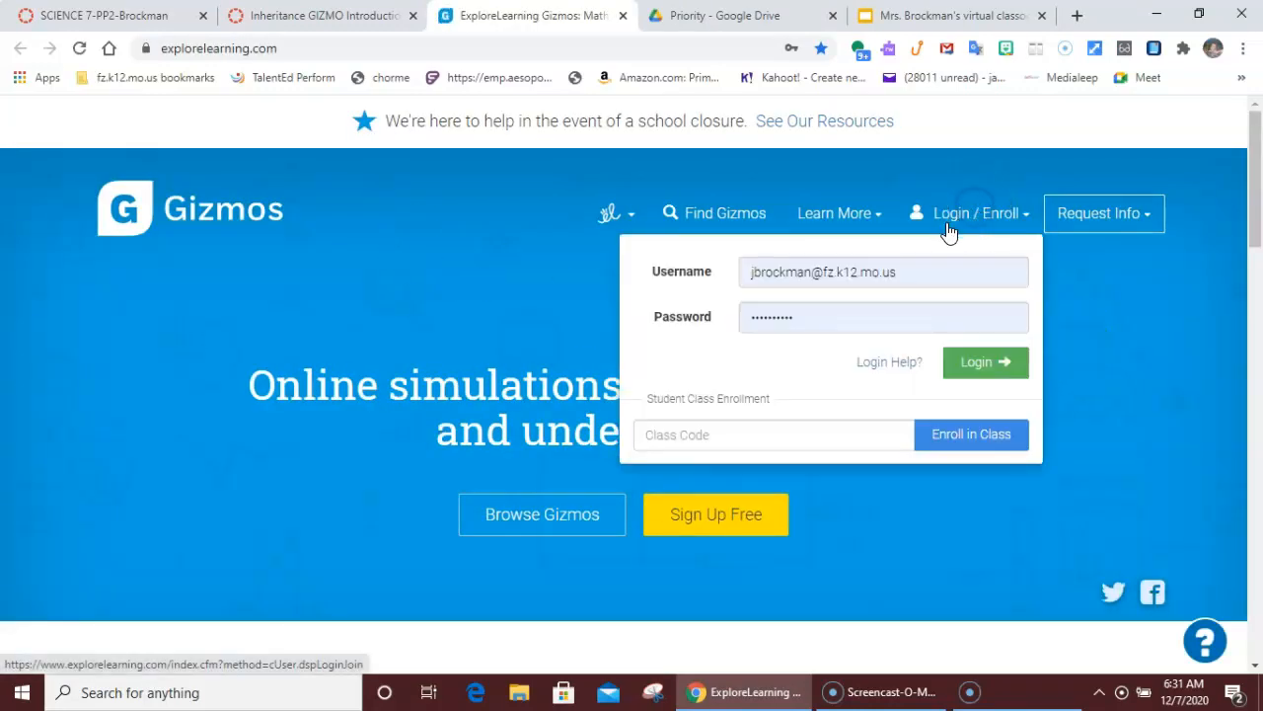
{"action": "left_click", "coordinate": [982, 362]}
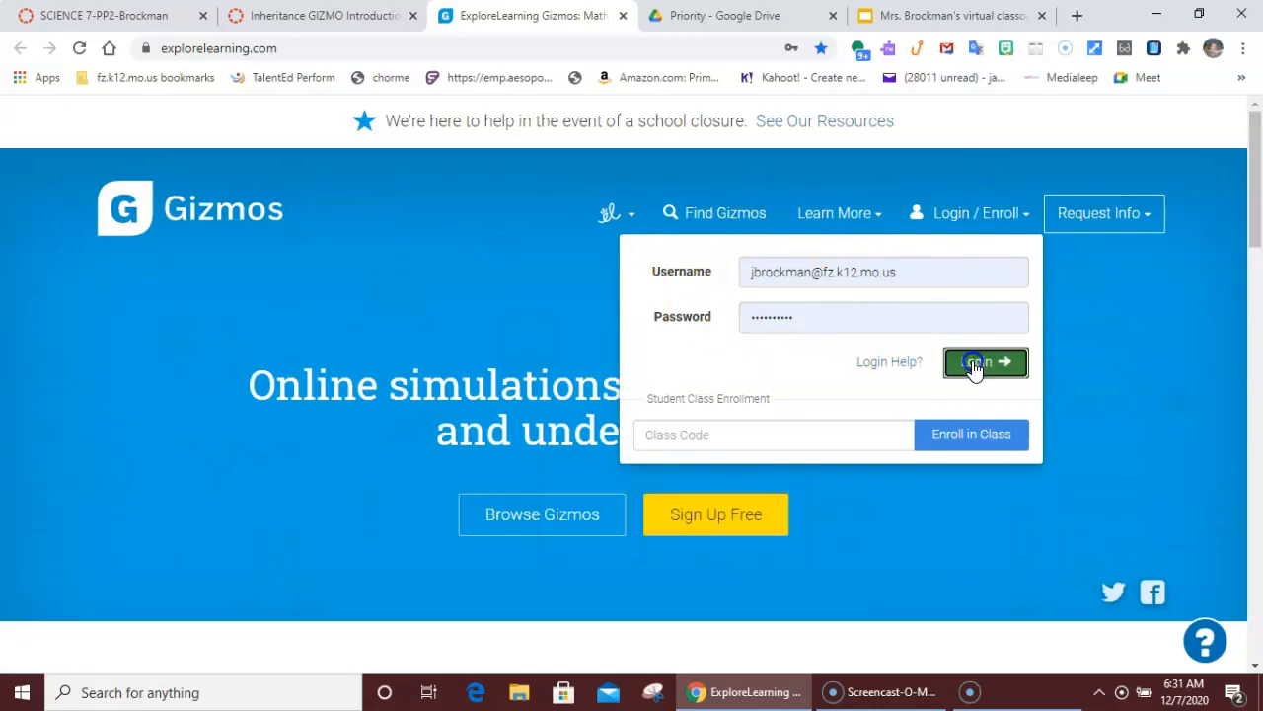
{"action": "left_click", "coordinate": [985, 362]}
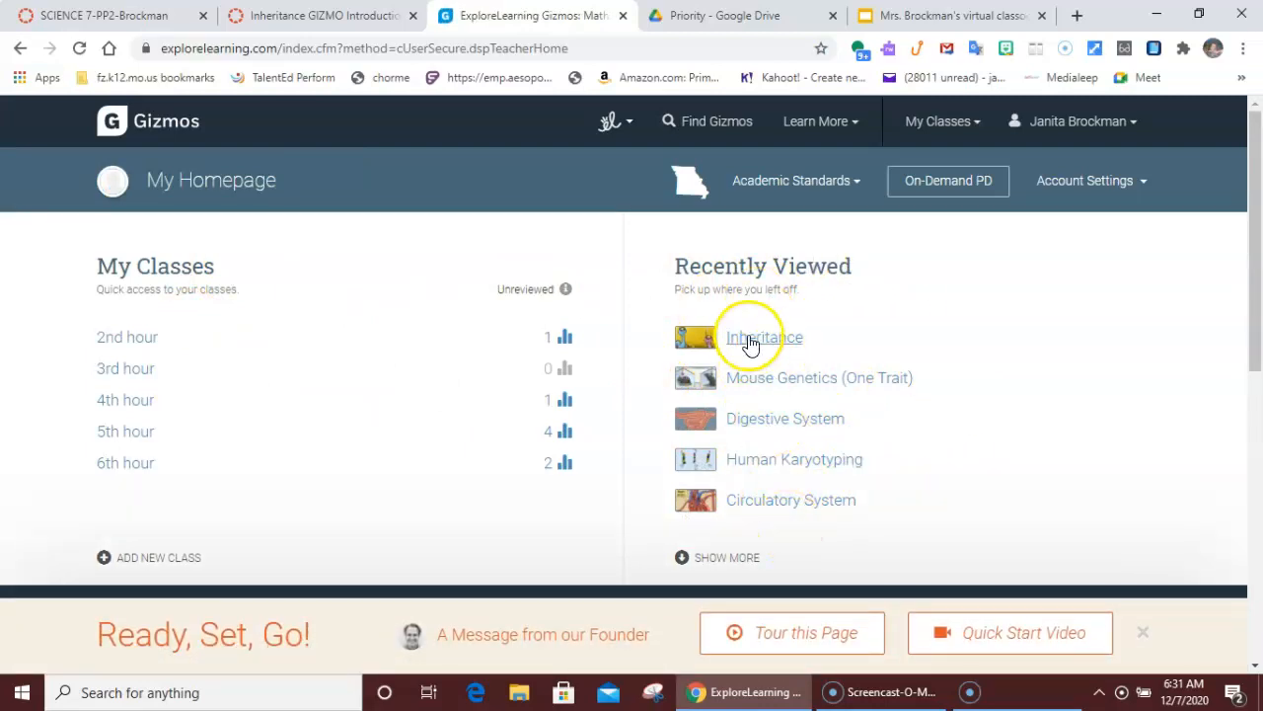
{"action": "left_click", "coordinate": [764, 336]}
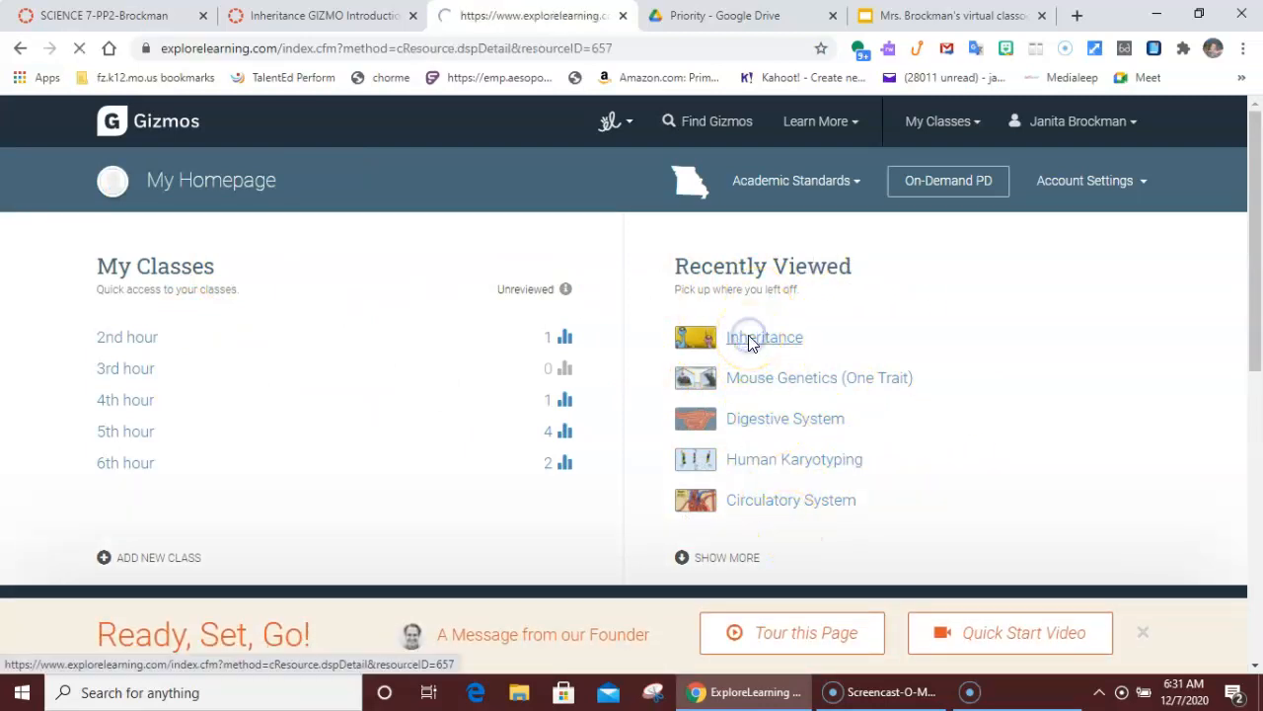
{"action": "left_click", "coordinate": [764, 336]}
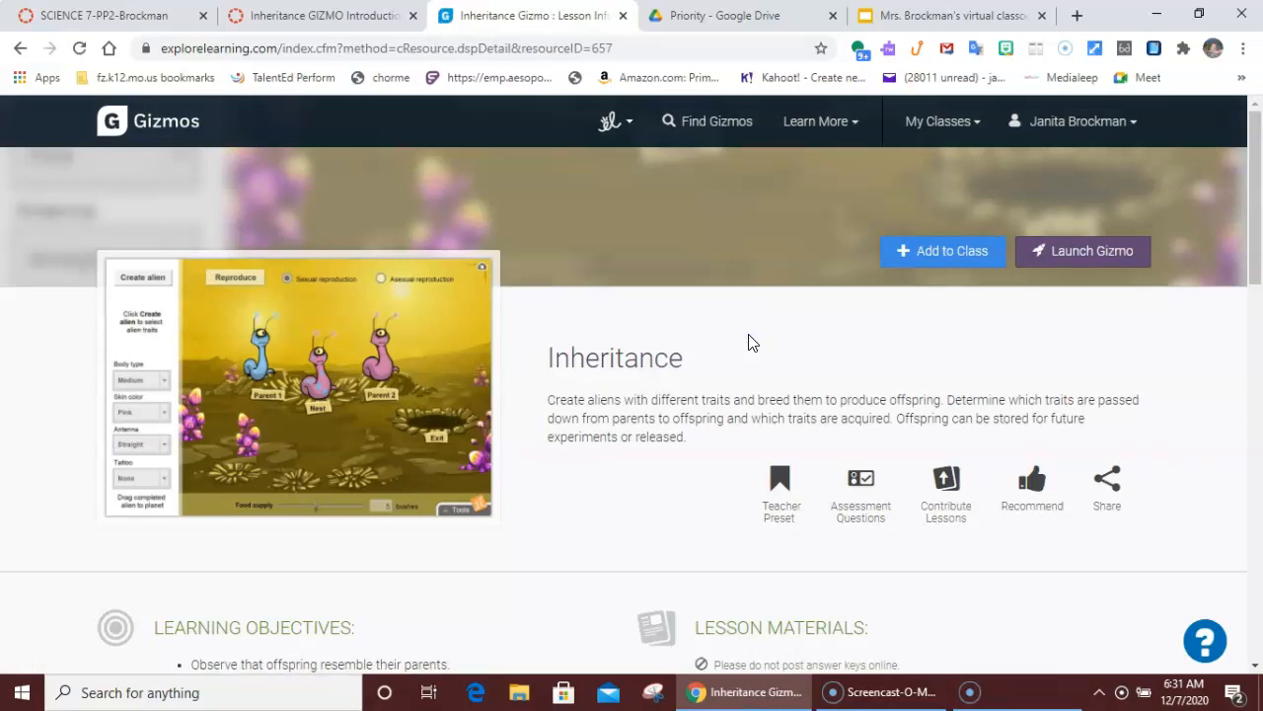
Step: Launch the Inheritance Gizmo in full screen and select Asexual reproduction
{"action": "left_click", "coordinate": [1083, 251]}
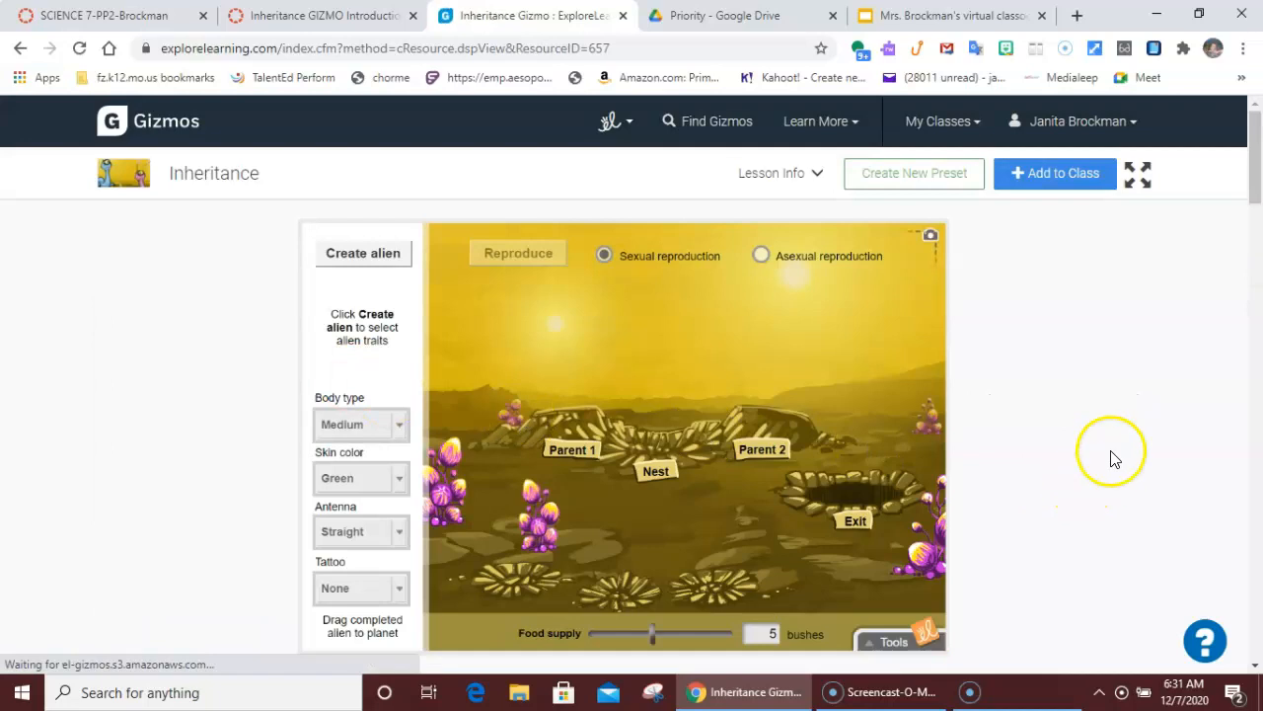
{"action": "scroll", "scroll_direction": "down", "scroll_amount": 3}
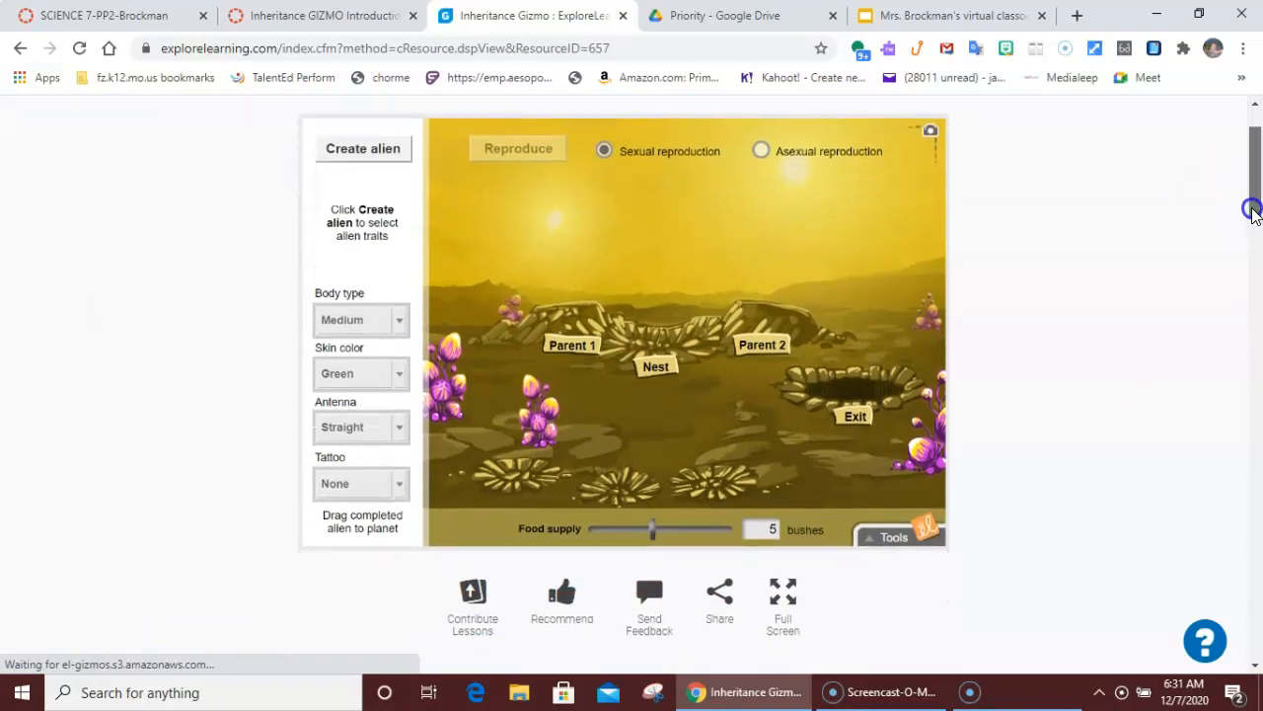
{"action": "left_click", "coordinate": [783, 600]}
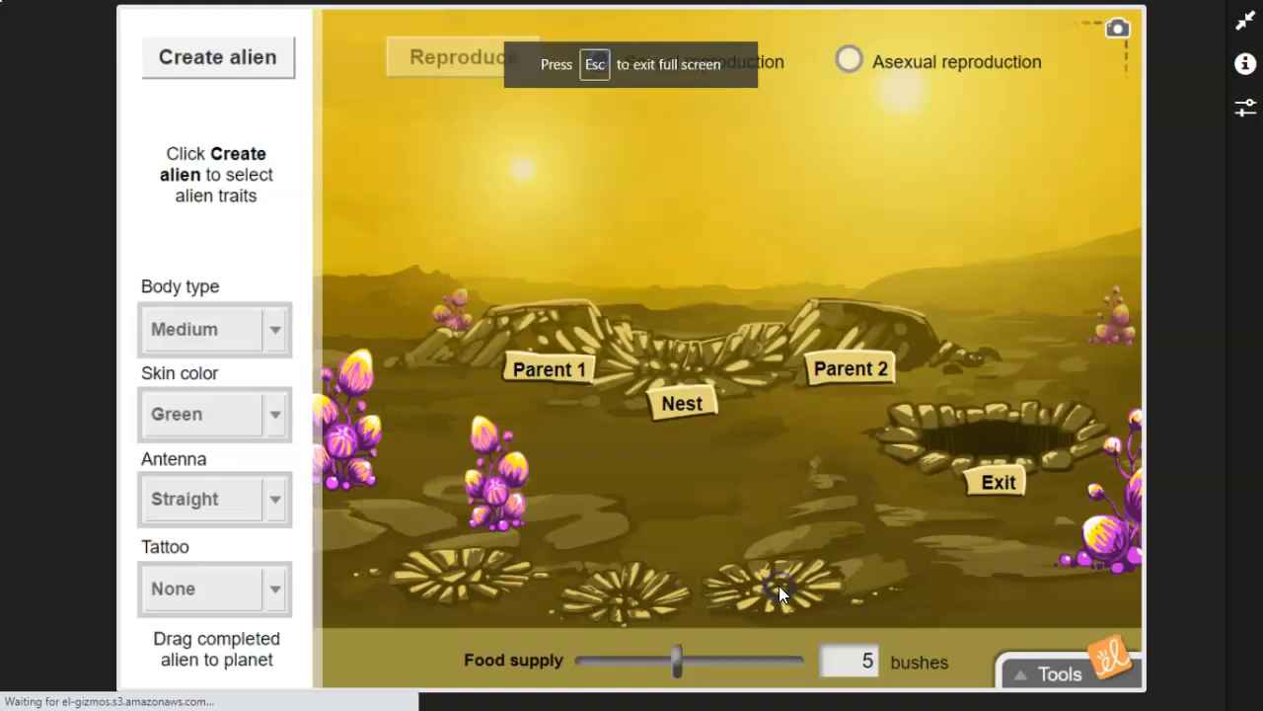
{"action": "mouse_move", "coordinate": [609, 240]}
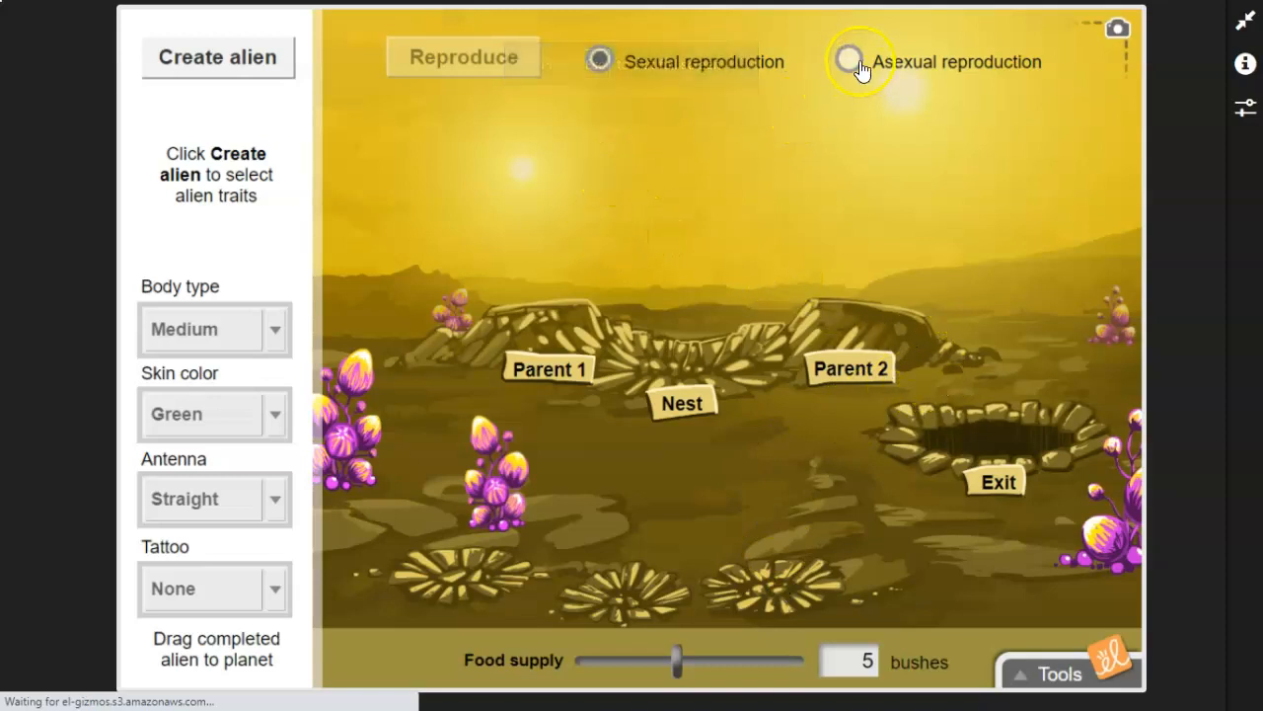
{"action": "left_click", "coordinate": [847, 61]}
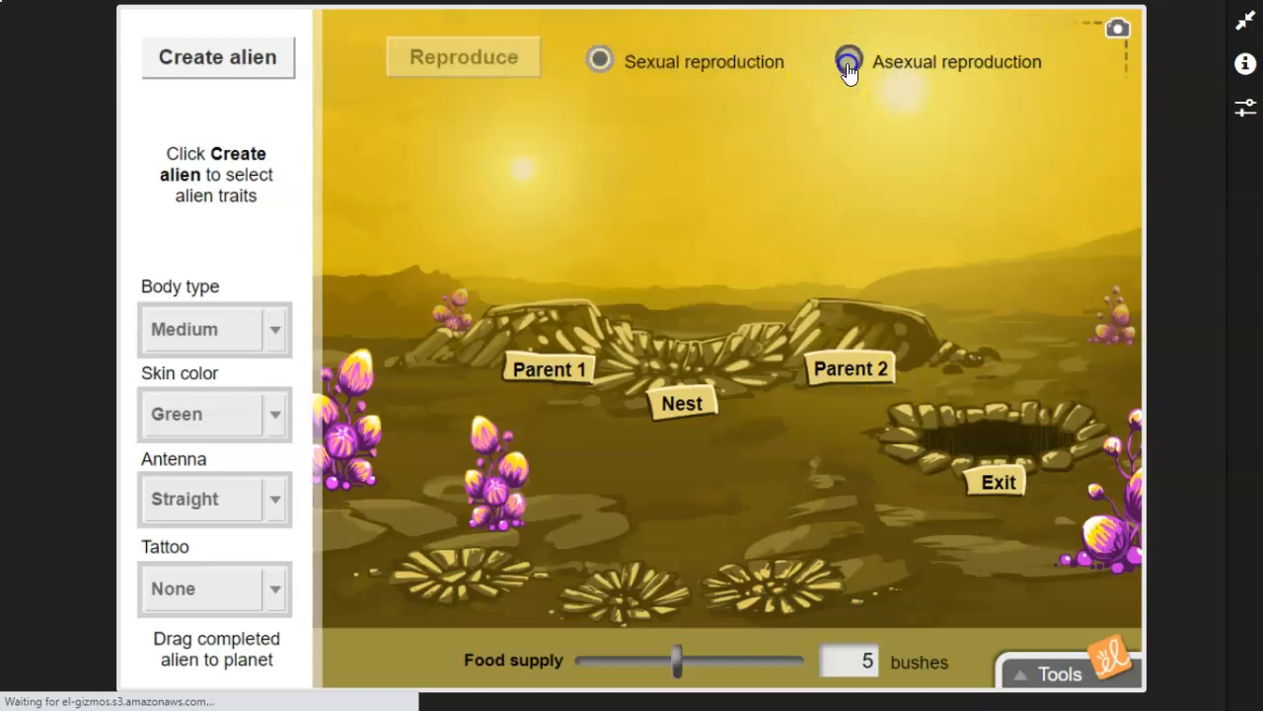
{"action": "left_click", "coordinate": [847, 60]}
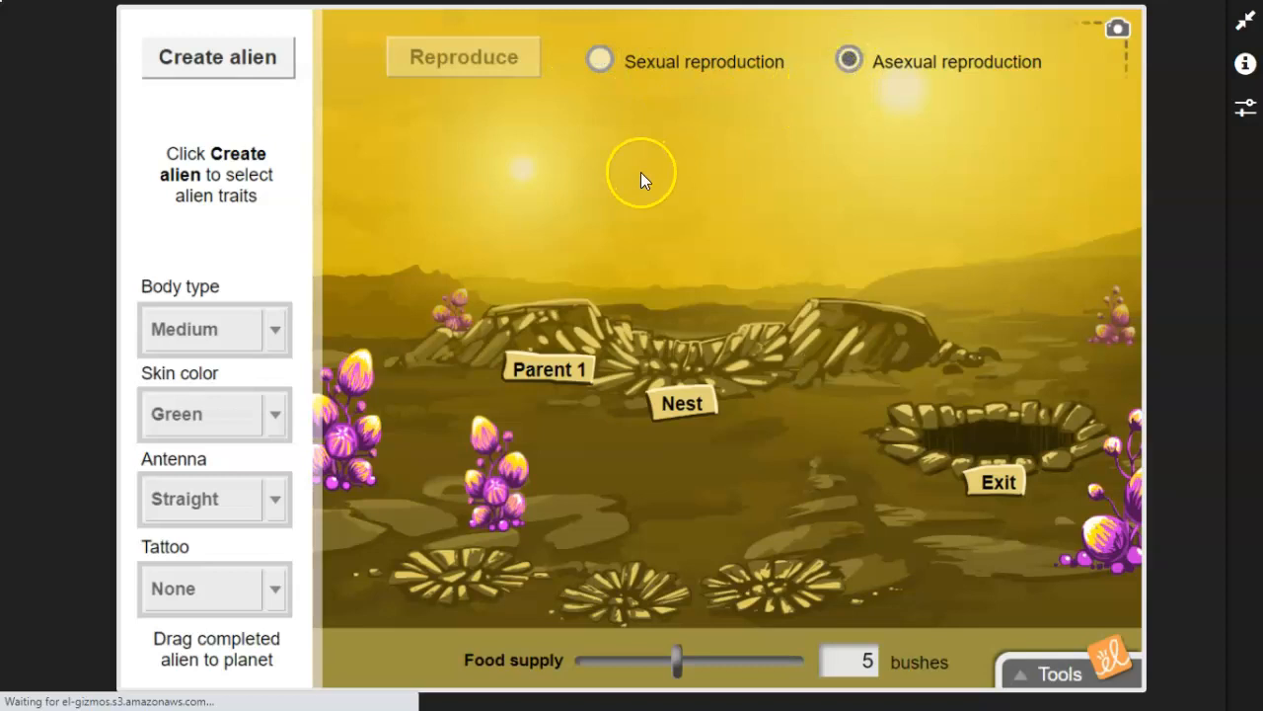
Step: Create a new alien, trying thin, medium and thick bodies, and choose blue skin
{"action": "left_click", "coordinate": [217, 56]}
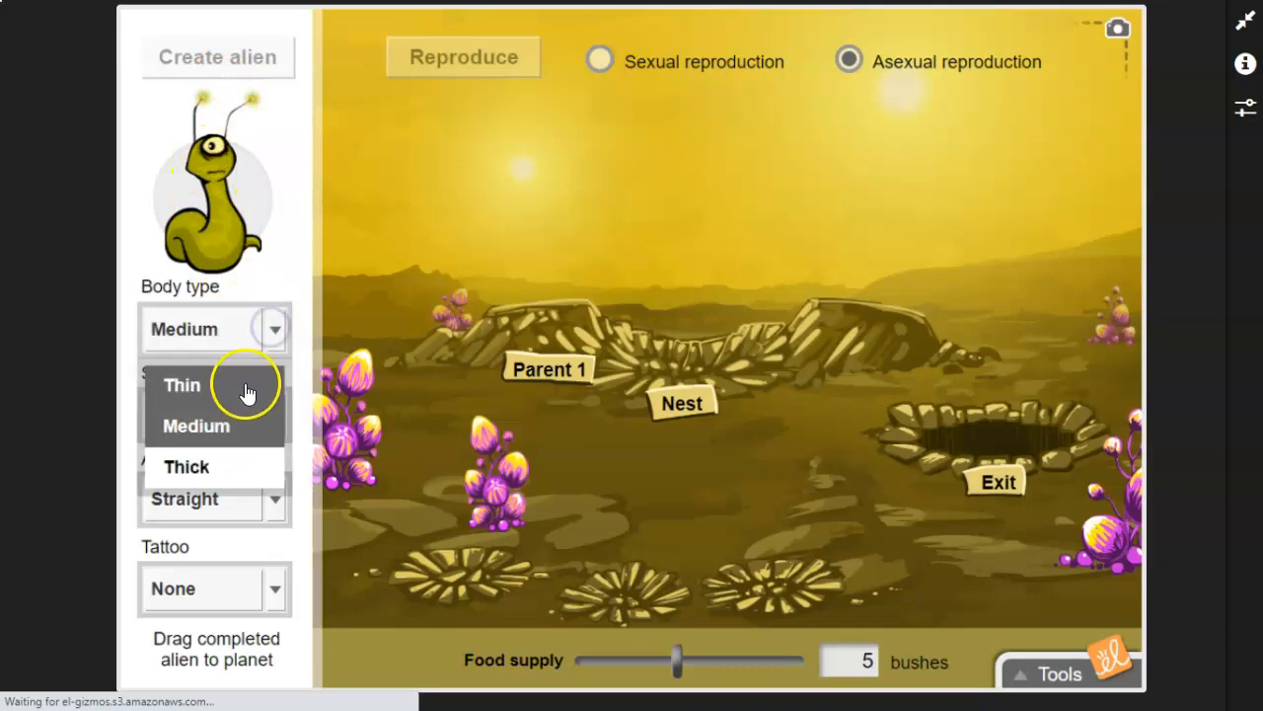
{"action": "left_click", "coordinate": [182, 385]}
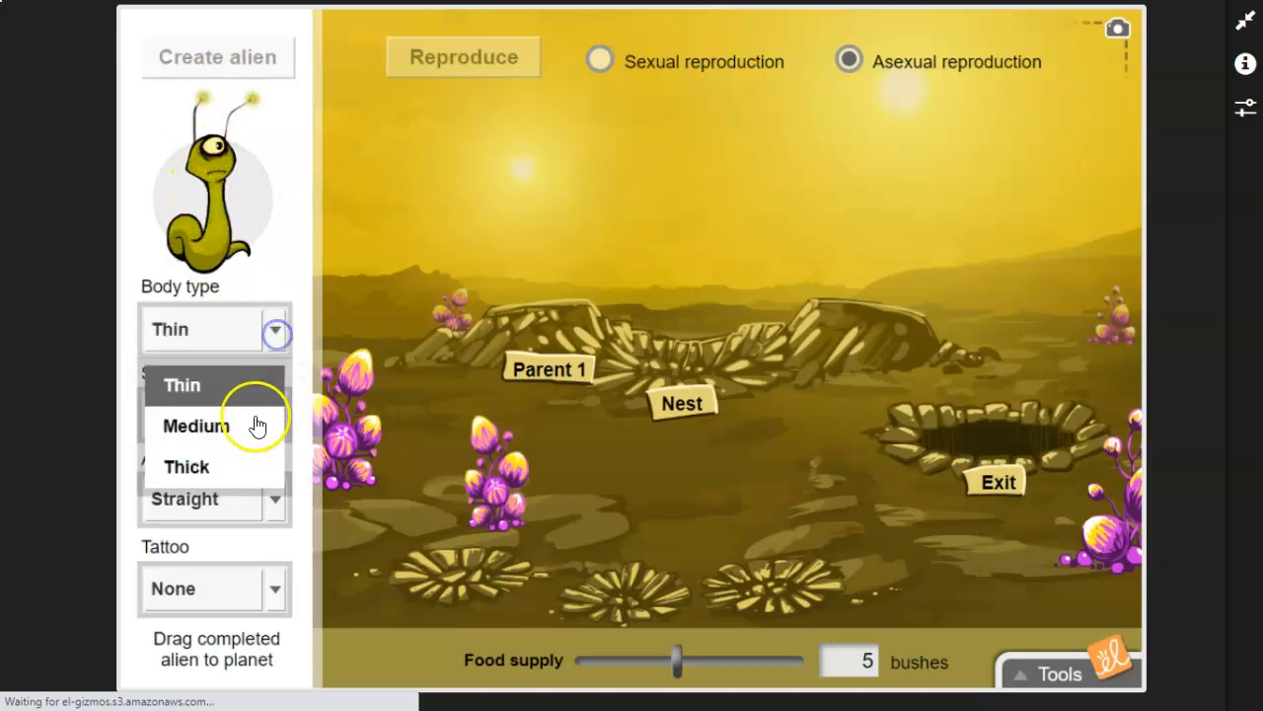
{"action": "left_click", "coordinate": [195, 426]}
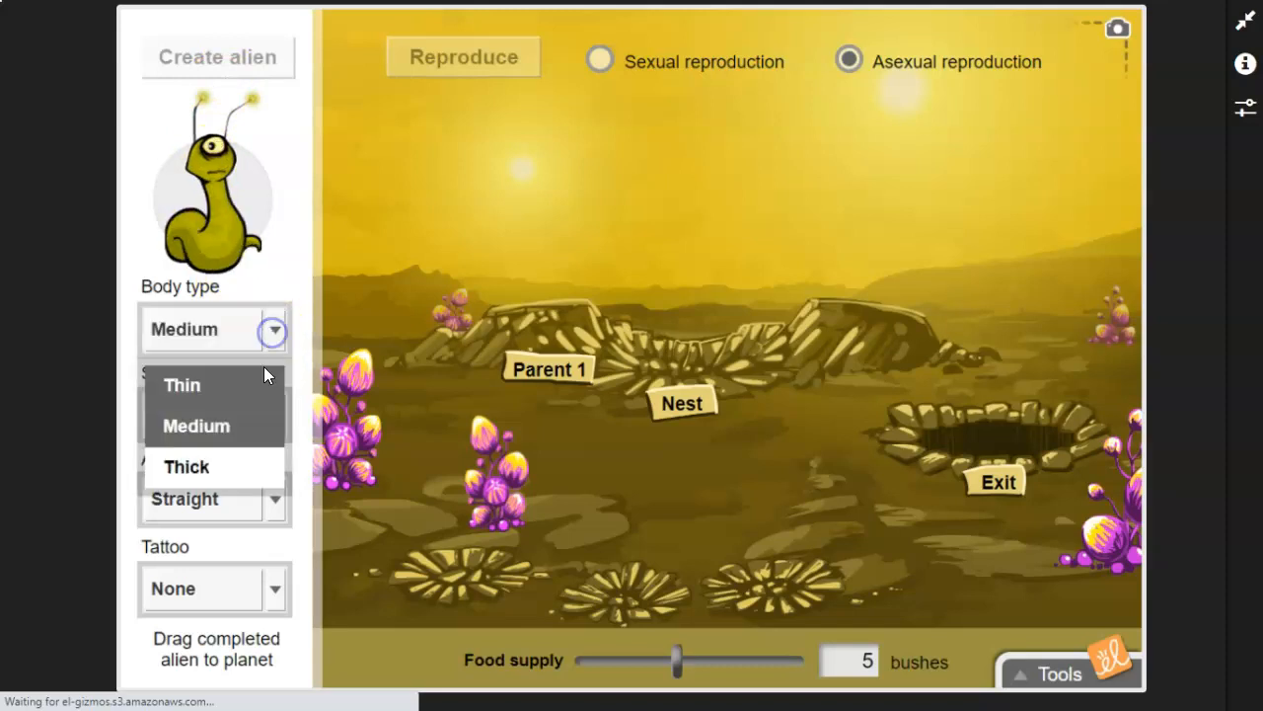
{"action": "left_click", "coordinate": [186, 467]}
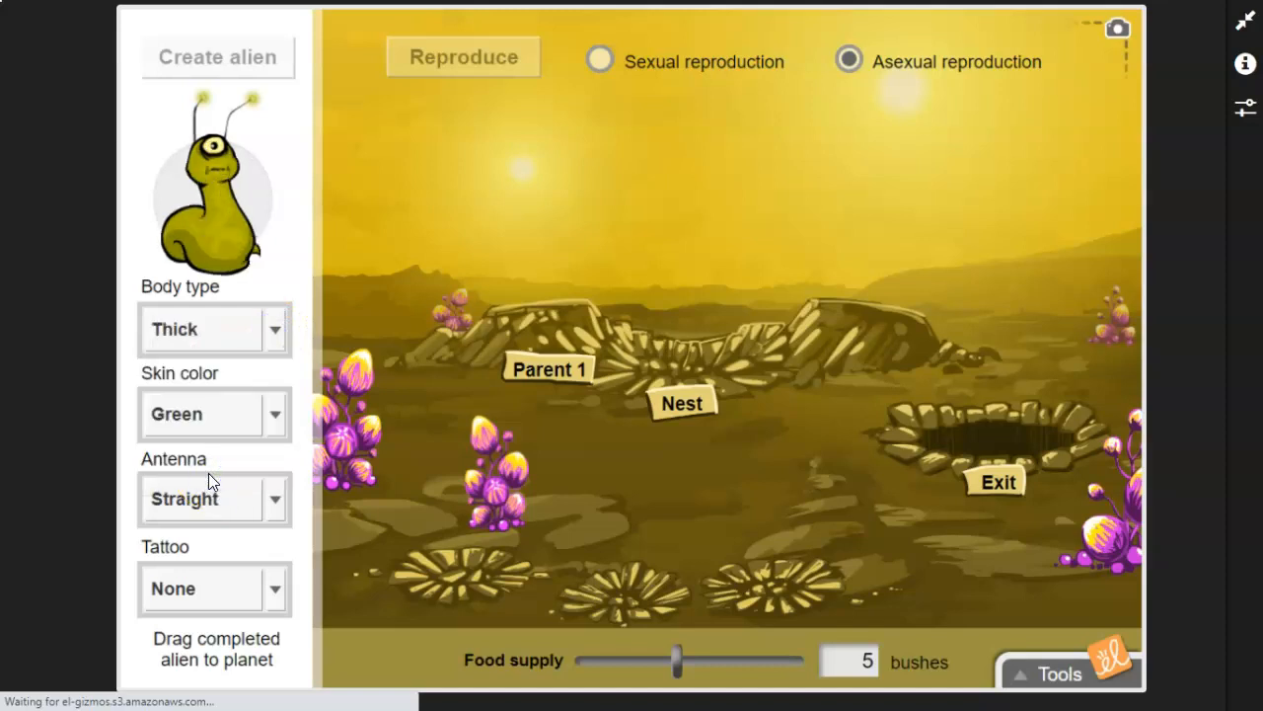
{"action": "left_click", "coordinate": [275, 415]}
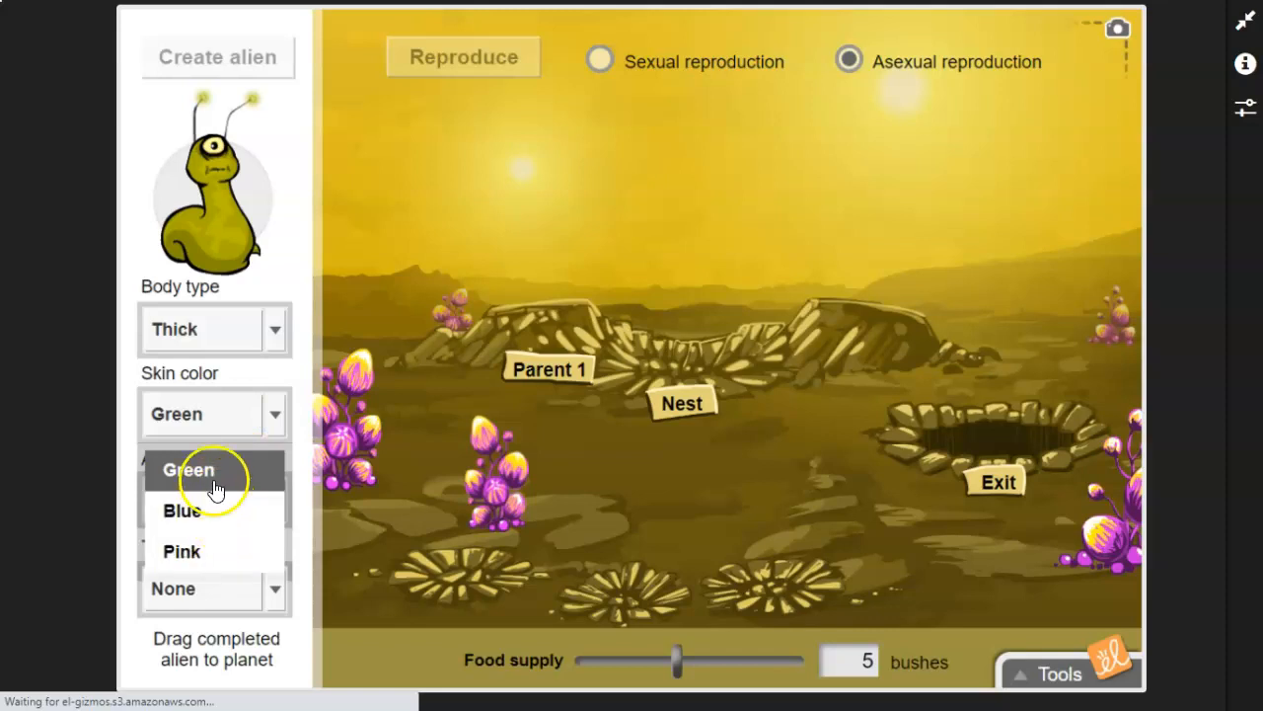
{"action": "mouse_move", "coordinate": [219, 518]}
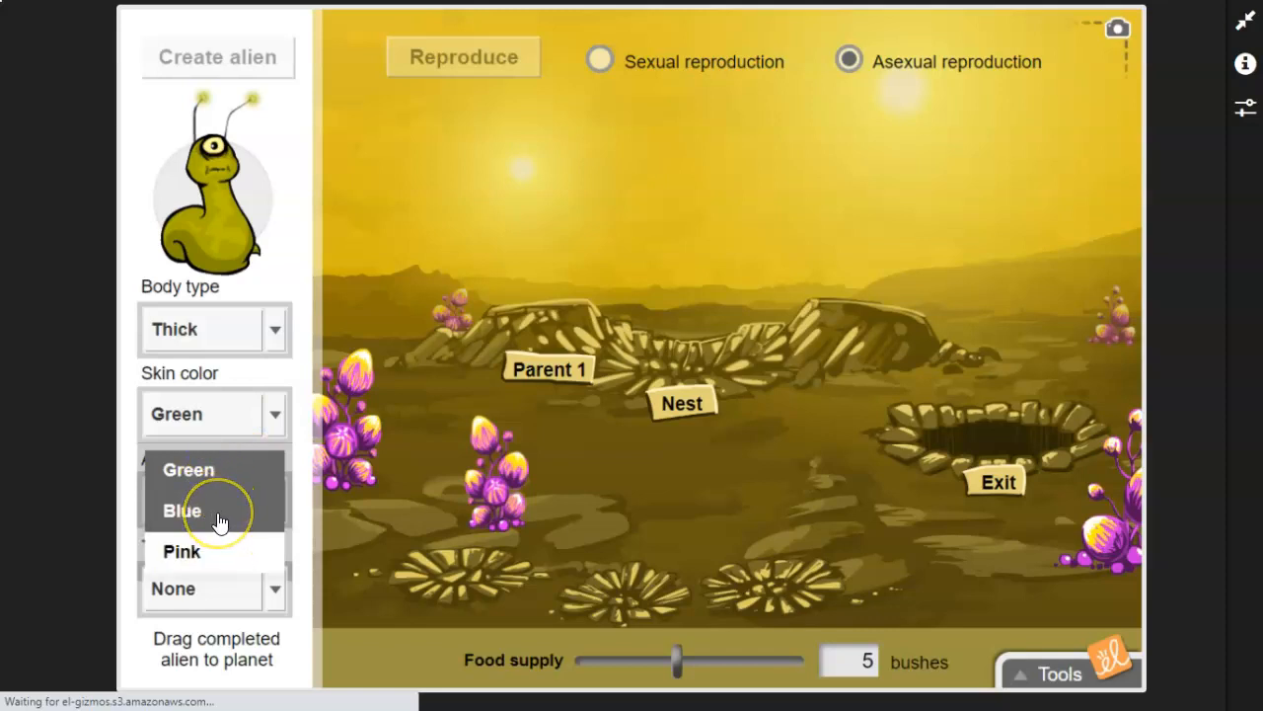
{"action": "left_click", "coordinate": [182, 510]}
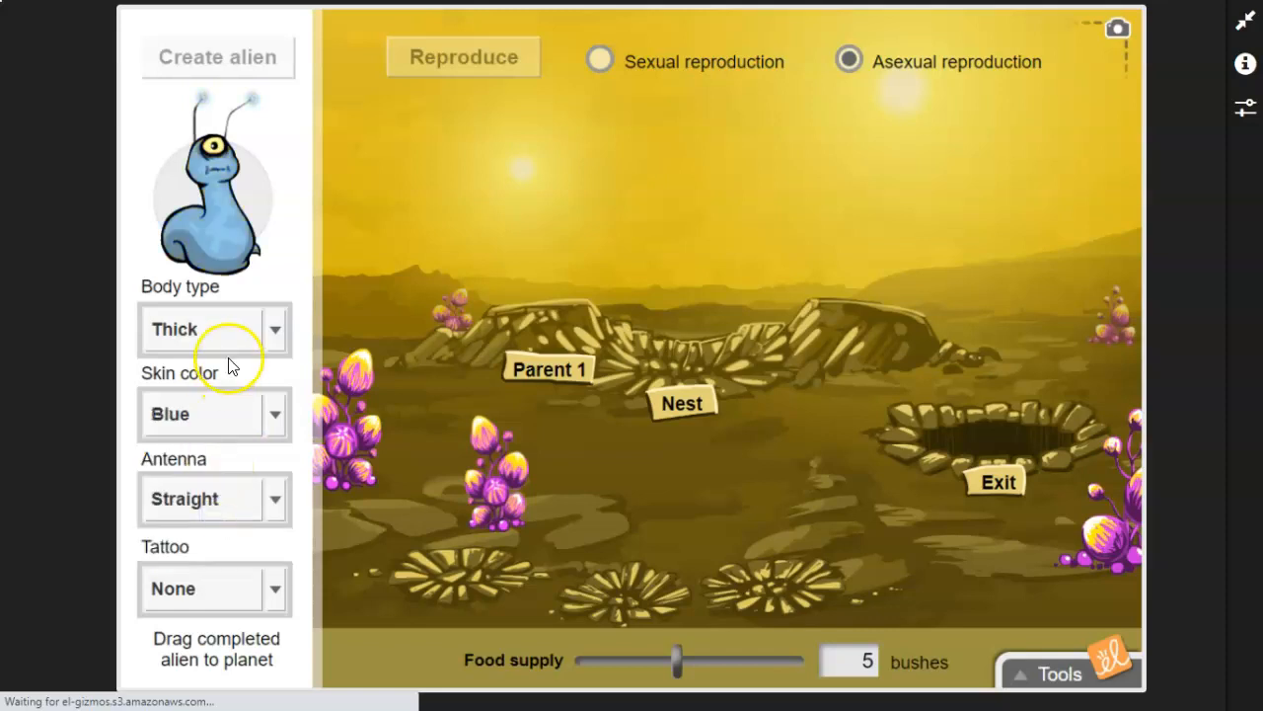
Step: Give the alien a medium body, curly antennae and a triangle tattoo, then place it on Parent 1
{"action": "left_click", "coordinate": [214, 329]}
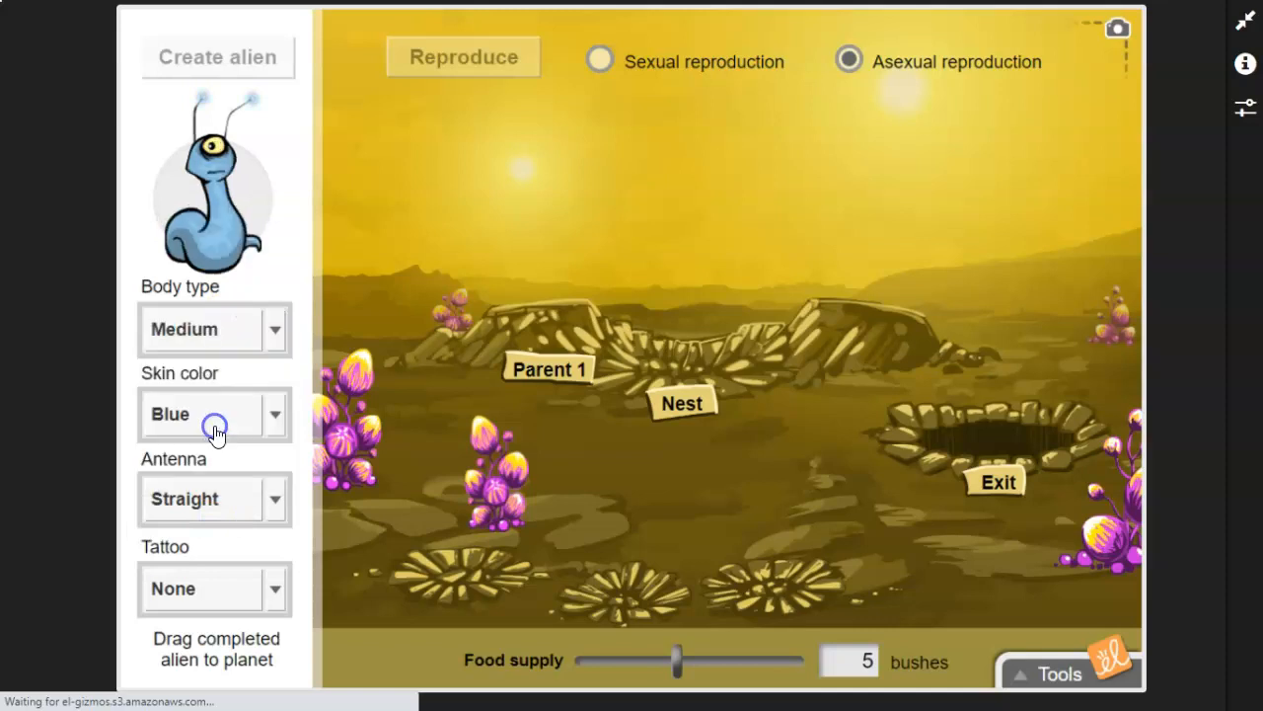
{"action": "left_click", "coordinate": [212, 500]}
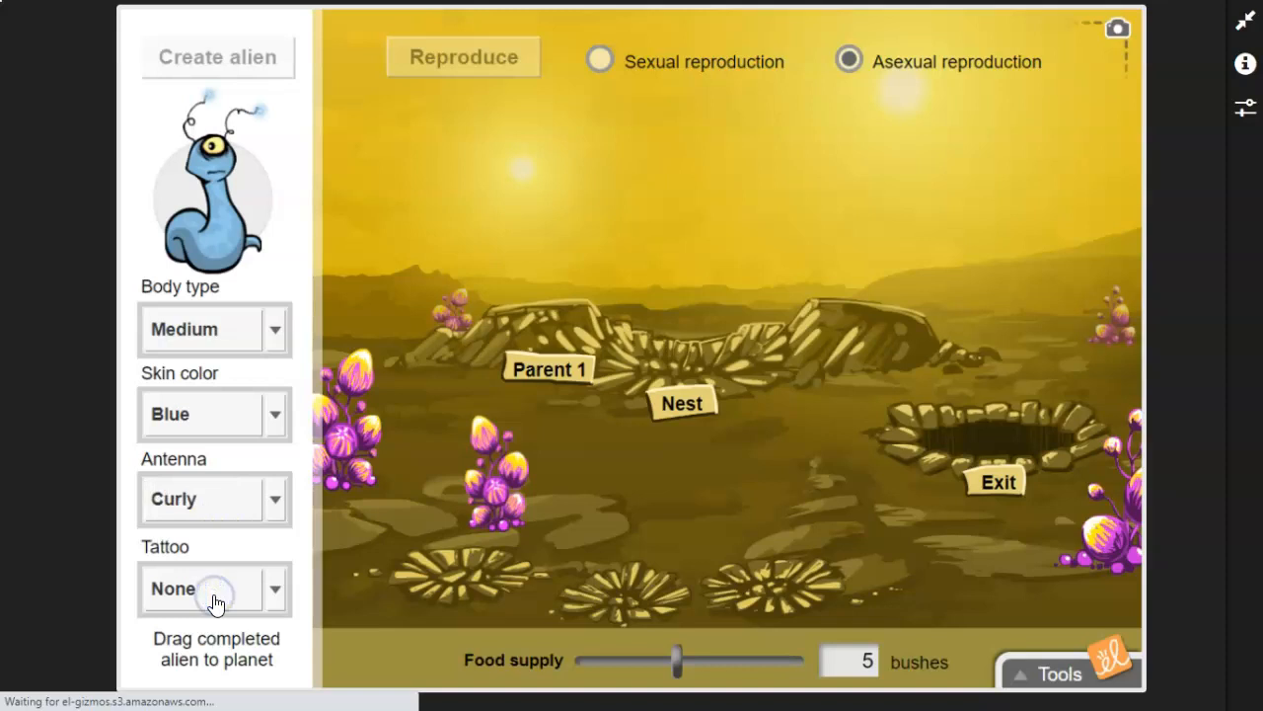
{"action": "mouse_move", "coordinate": [228, 593]}
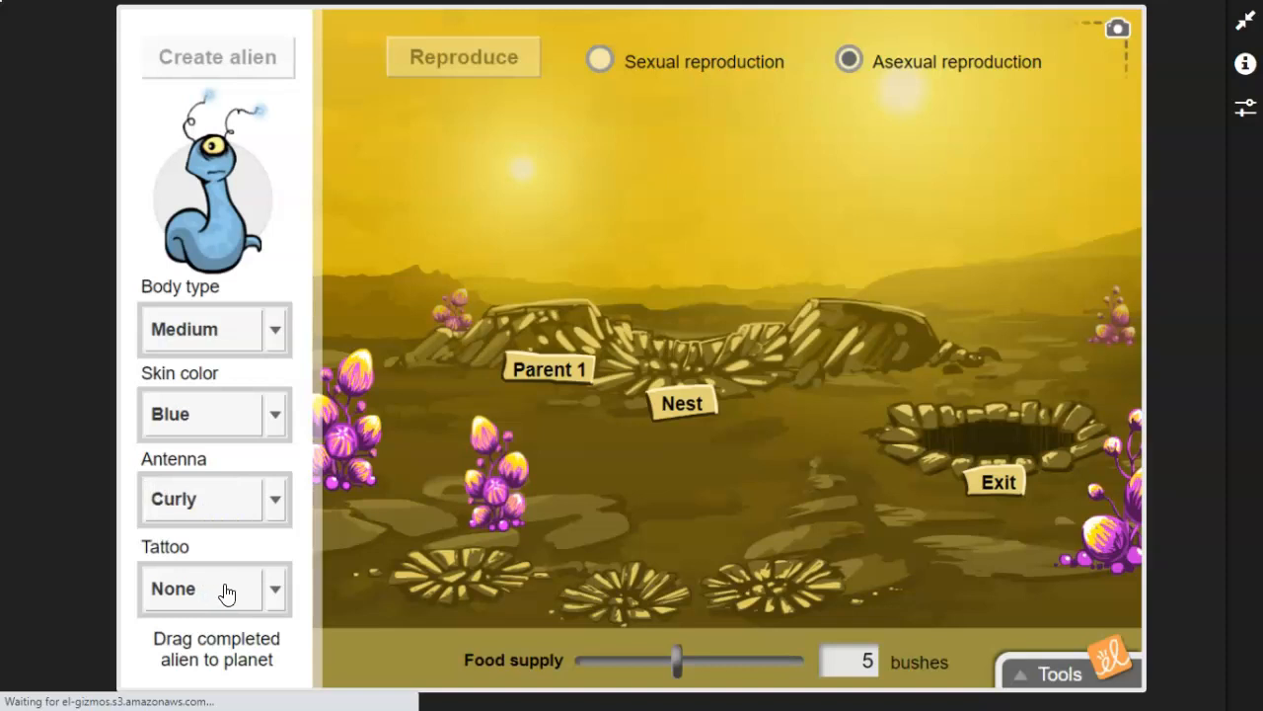
{"action": "mouse_move", "coordinate": [228, 585]}
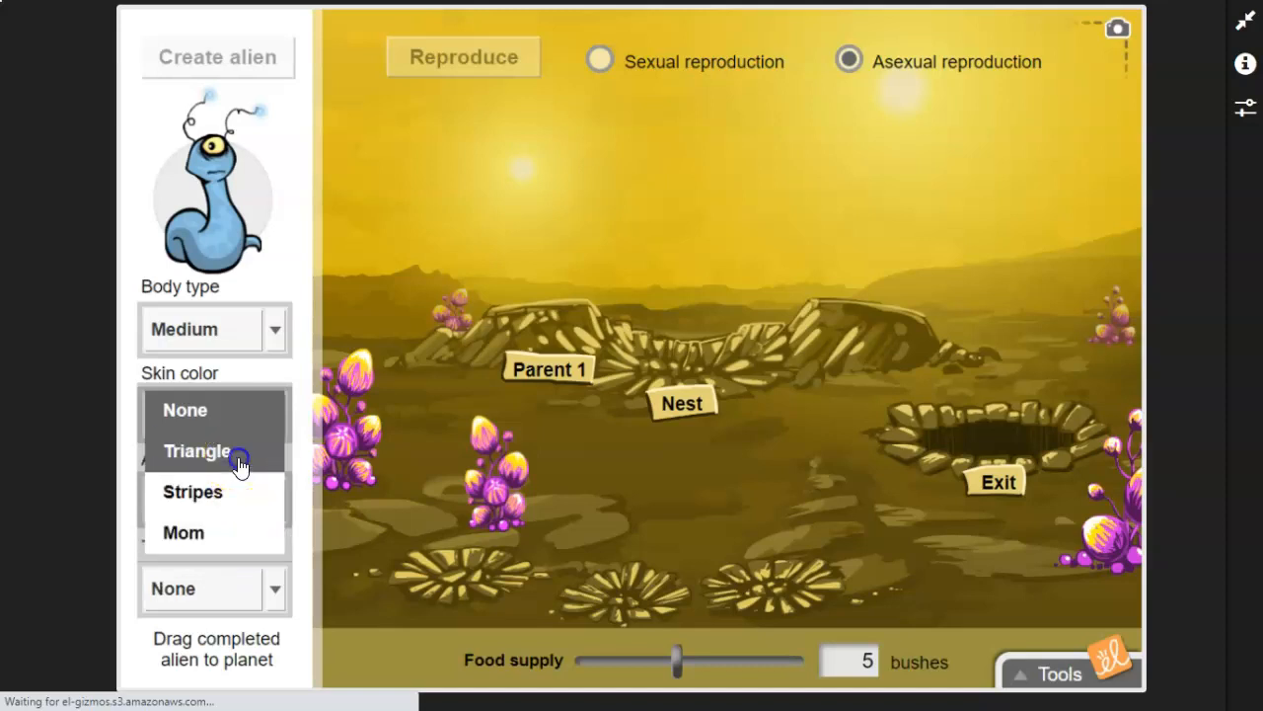
{"action": "left_click", "coordinate": [196, 451]}
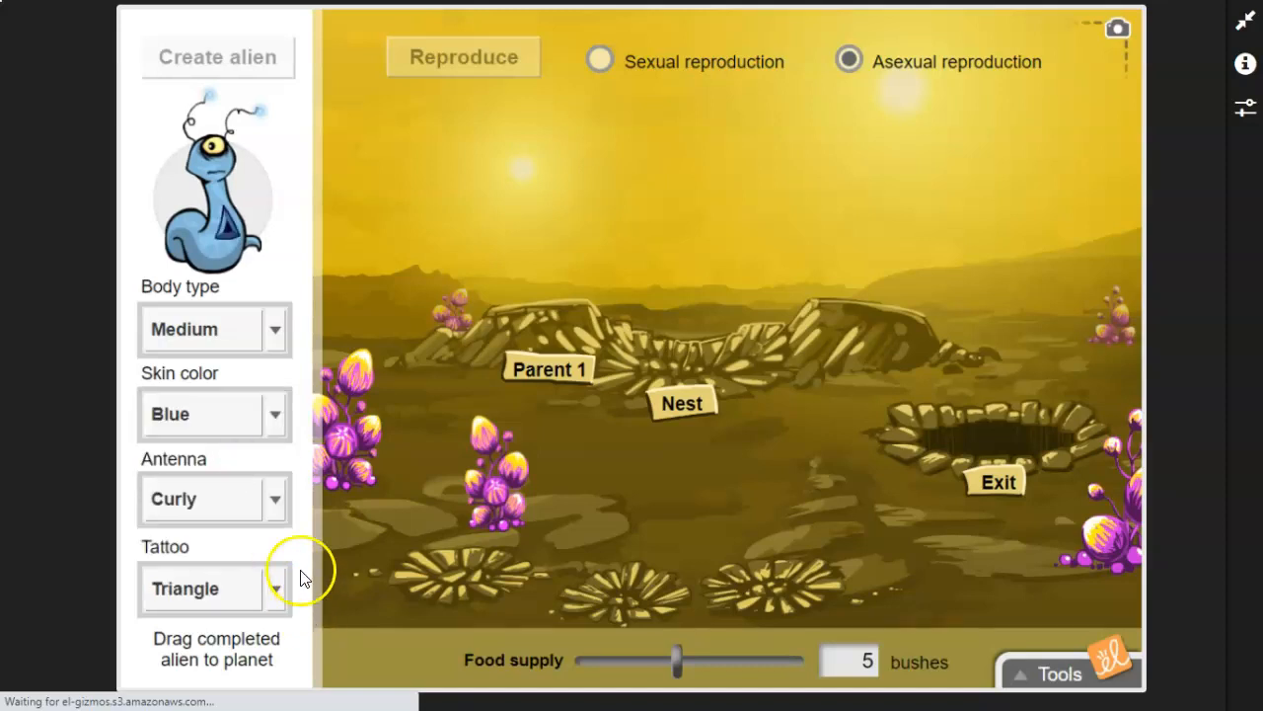
{"action": "left_click_drag", "start_coordinate": [212, 183], "coordinate": [551, 296]}
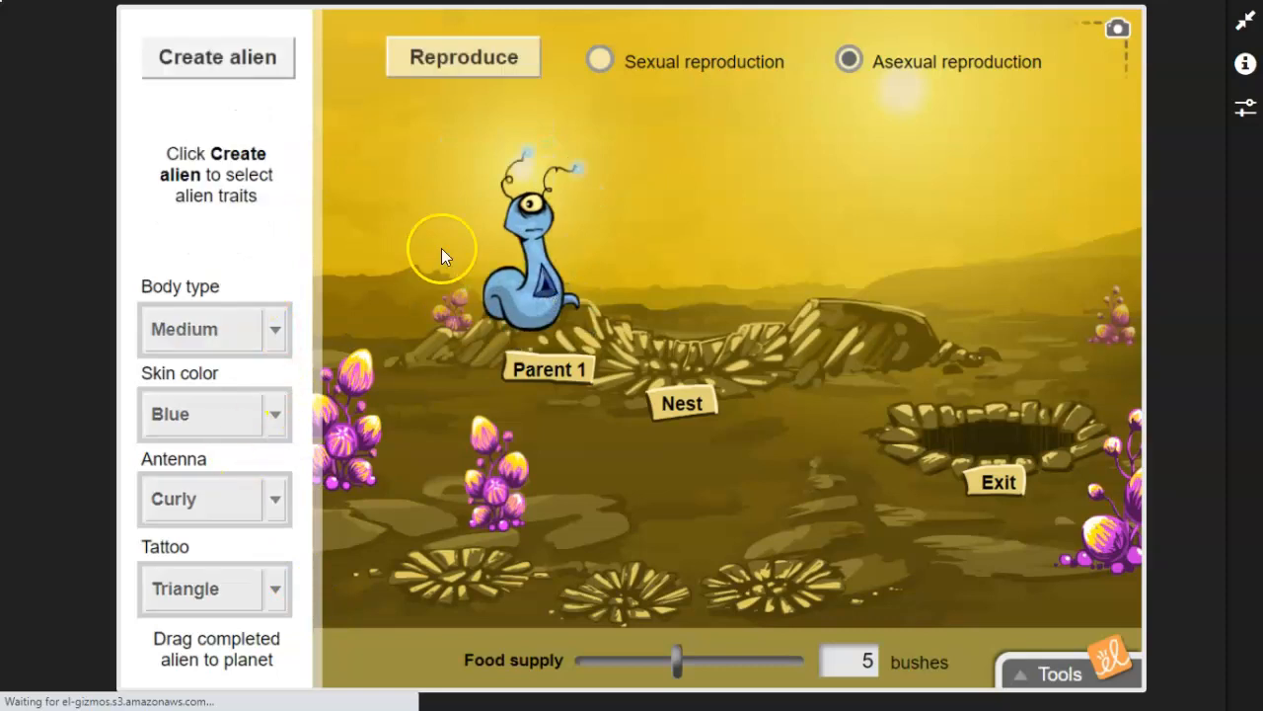
{"action": "mouse_move", "coordinate": [447, 232]}
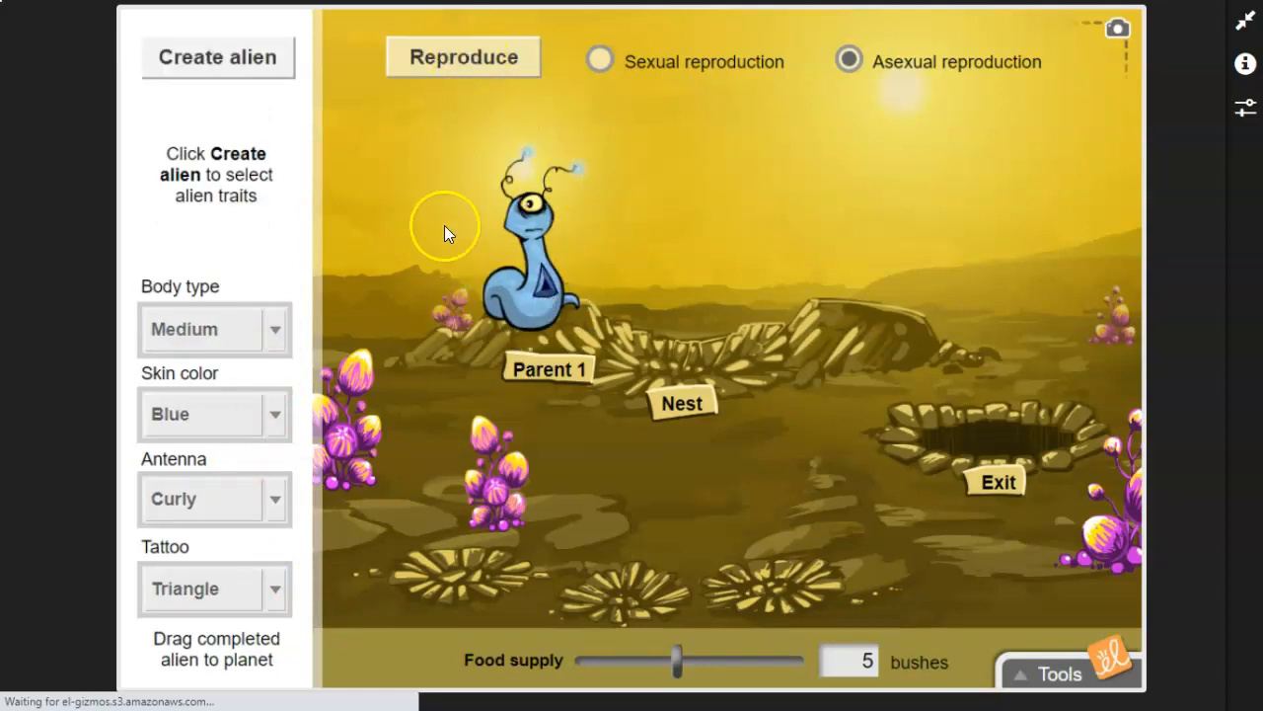
{"action": "mouse_move", "coordinate": [607, 322]}
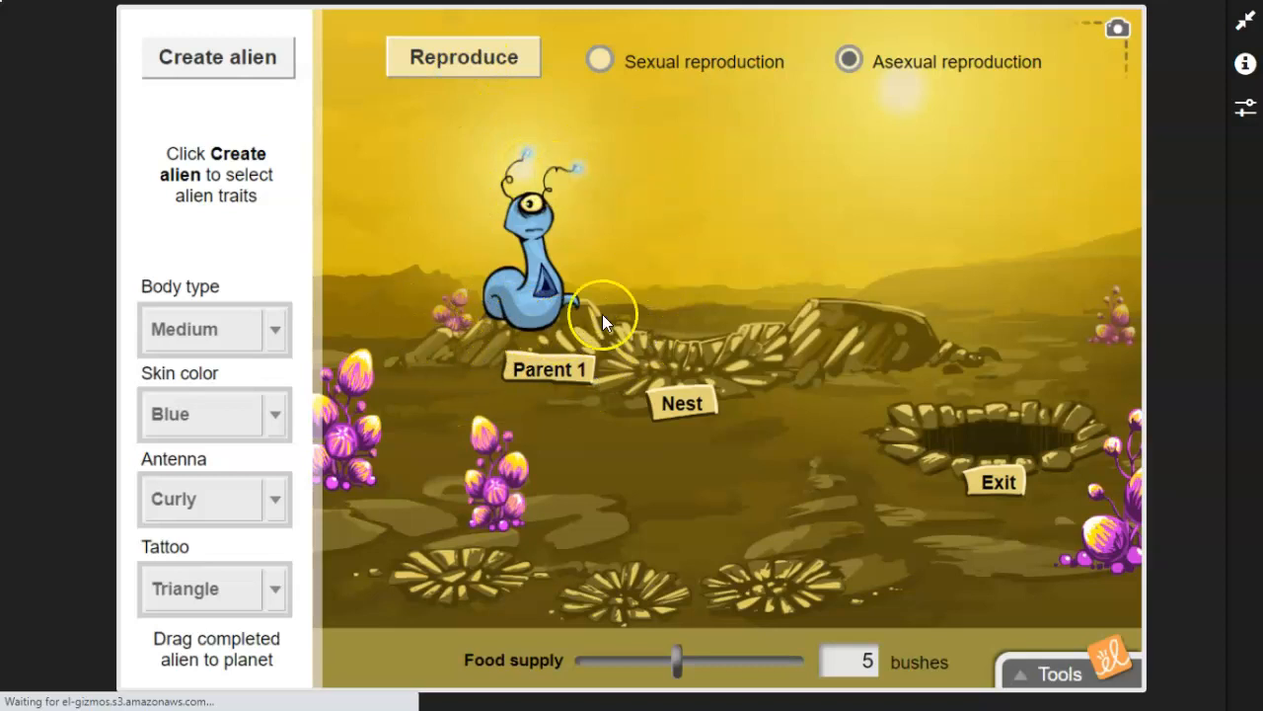
Step: Reproduce the blue parent asexually three times, sending offspring to the burrows
{"action": "left_click", "coordinate": [462, 56]}
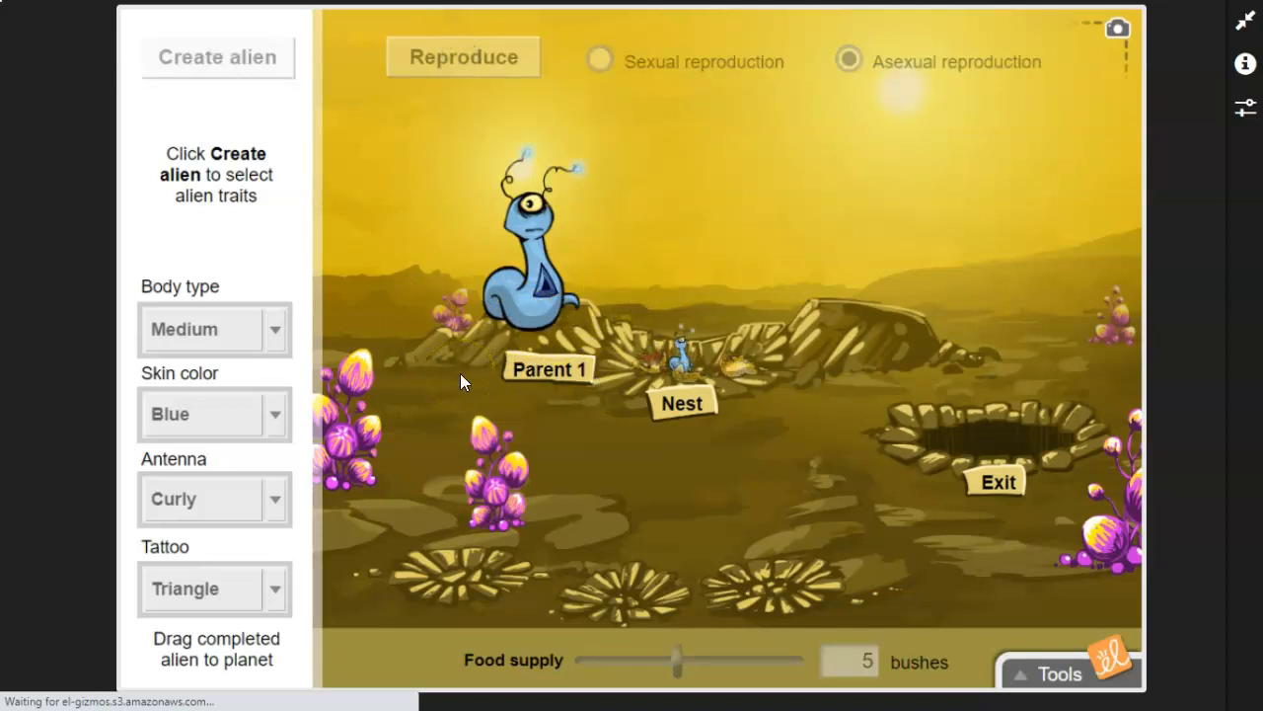
{"action": "left_click", "coordinate": [463, 56]}
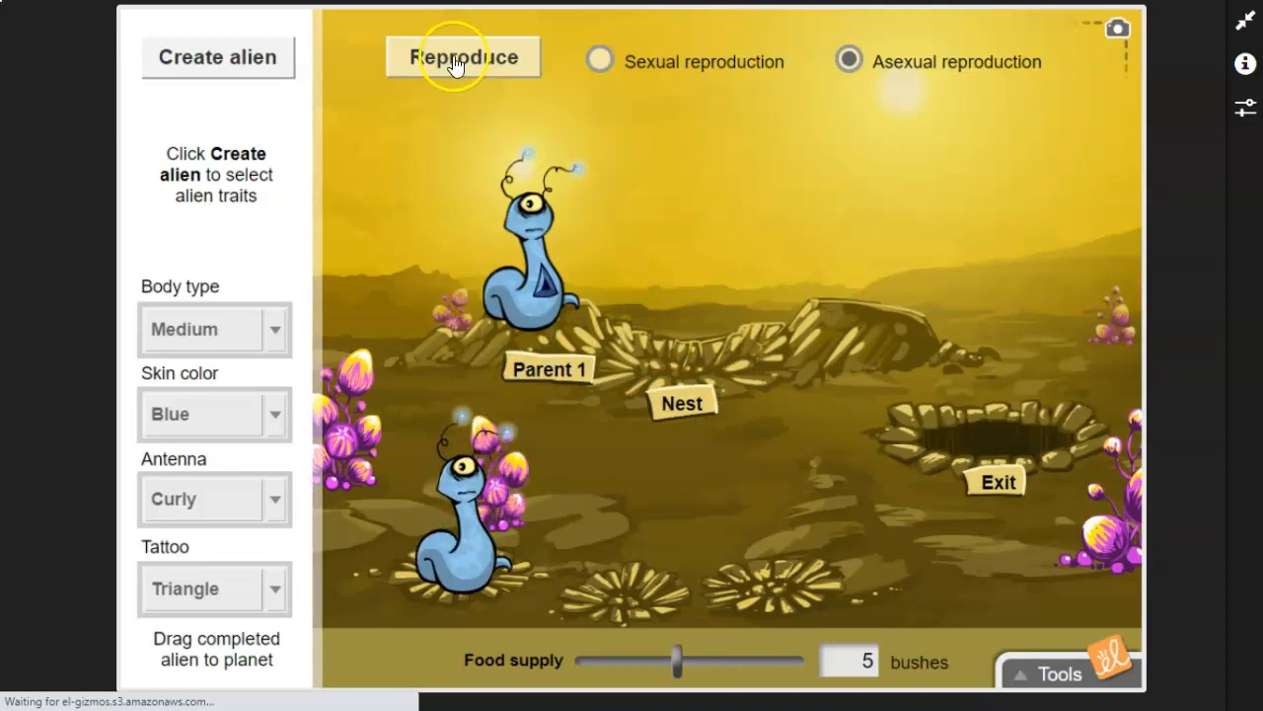
{"action": "left_click", "coordinate": [463, 57]}
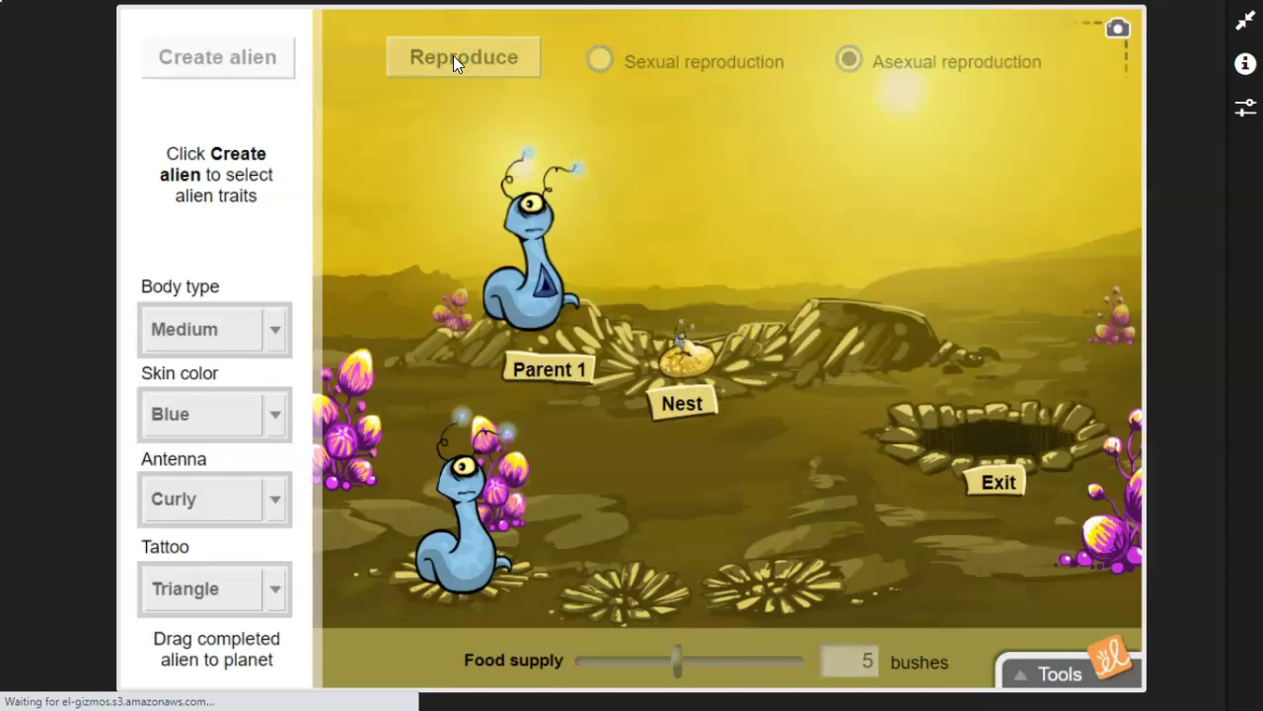
{"action": "left_click", "coordinate": [462, 56]}
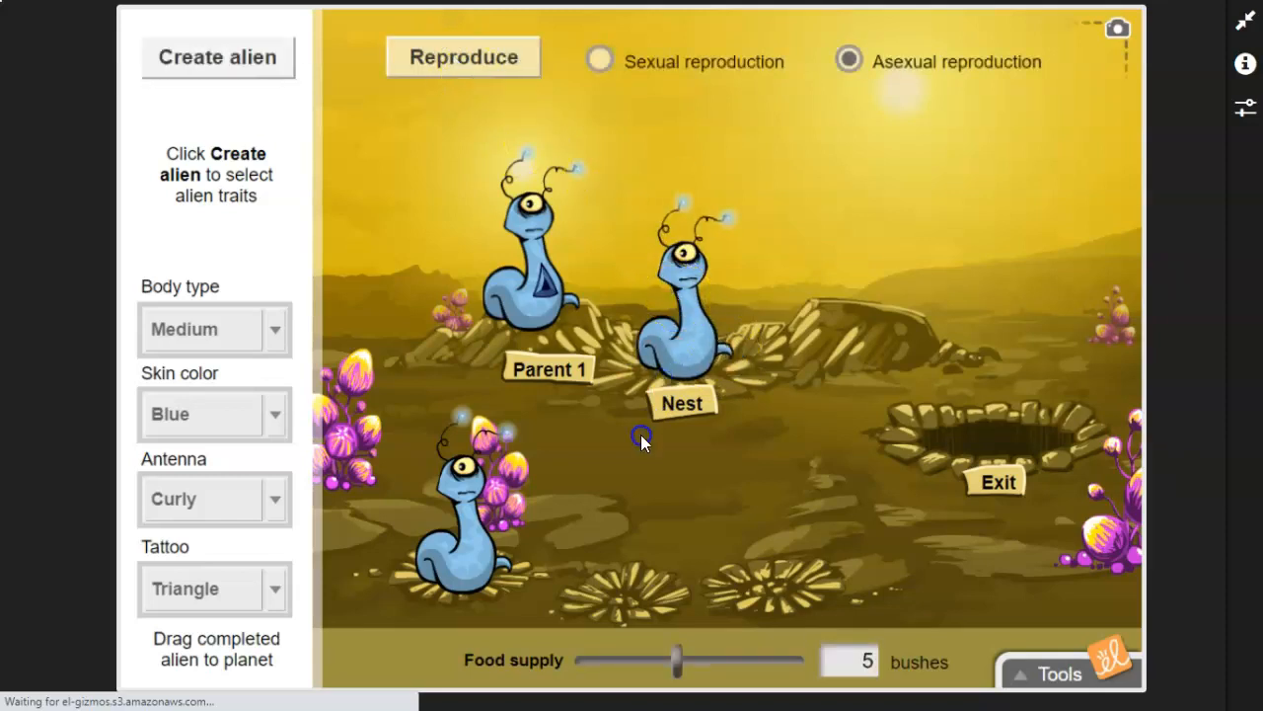
{"action": "left_click", "coordinate": [463, 56]}
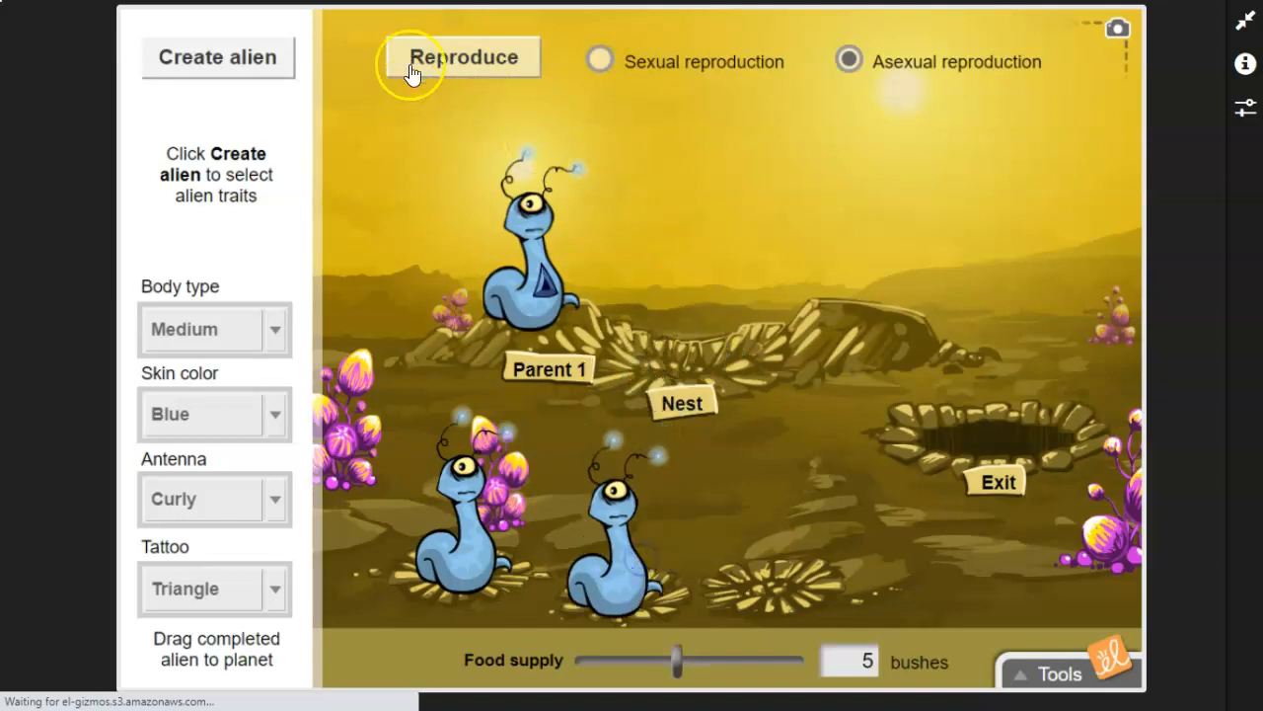
{"action": "left_click", "coordinate": [463, 56]}
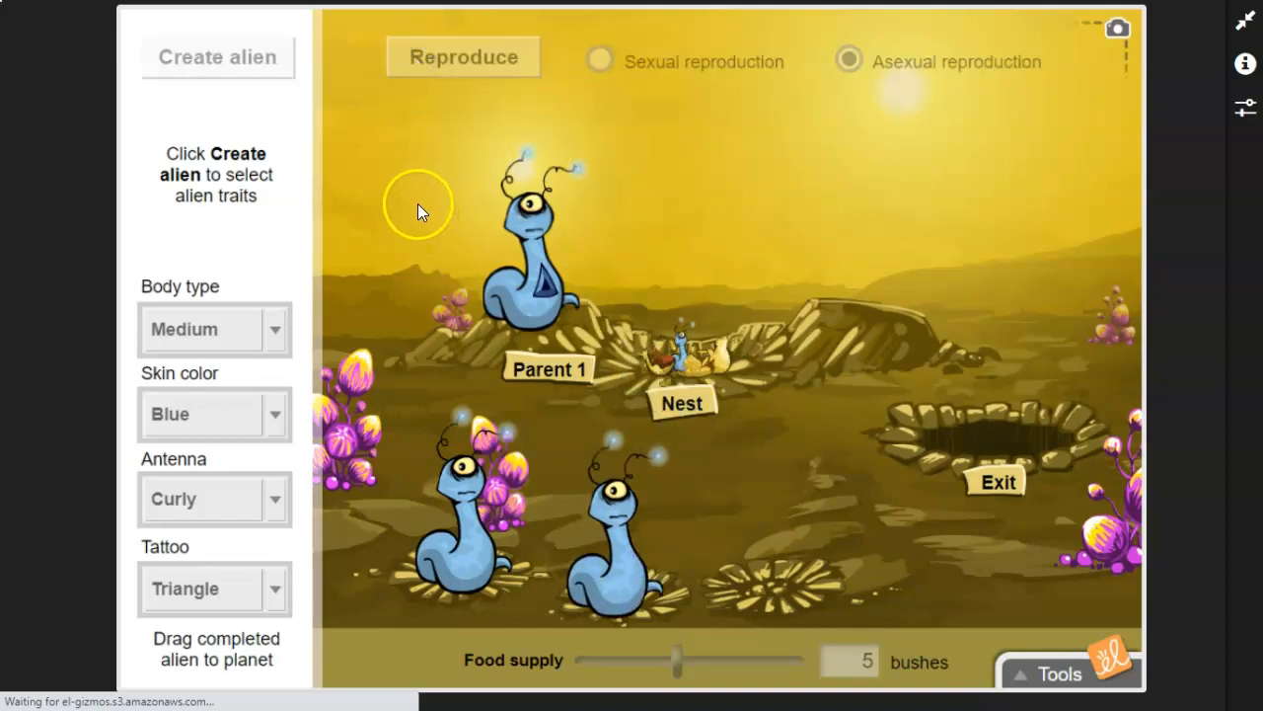
Step: Remove the remaining offspring, leaving only the blue Parent 1
{"action": "left_click", "coordinate": [463, 56]}
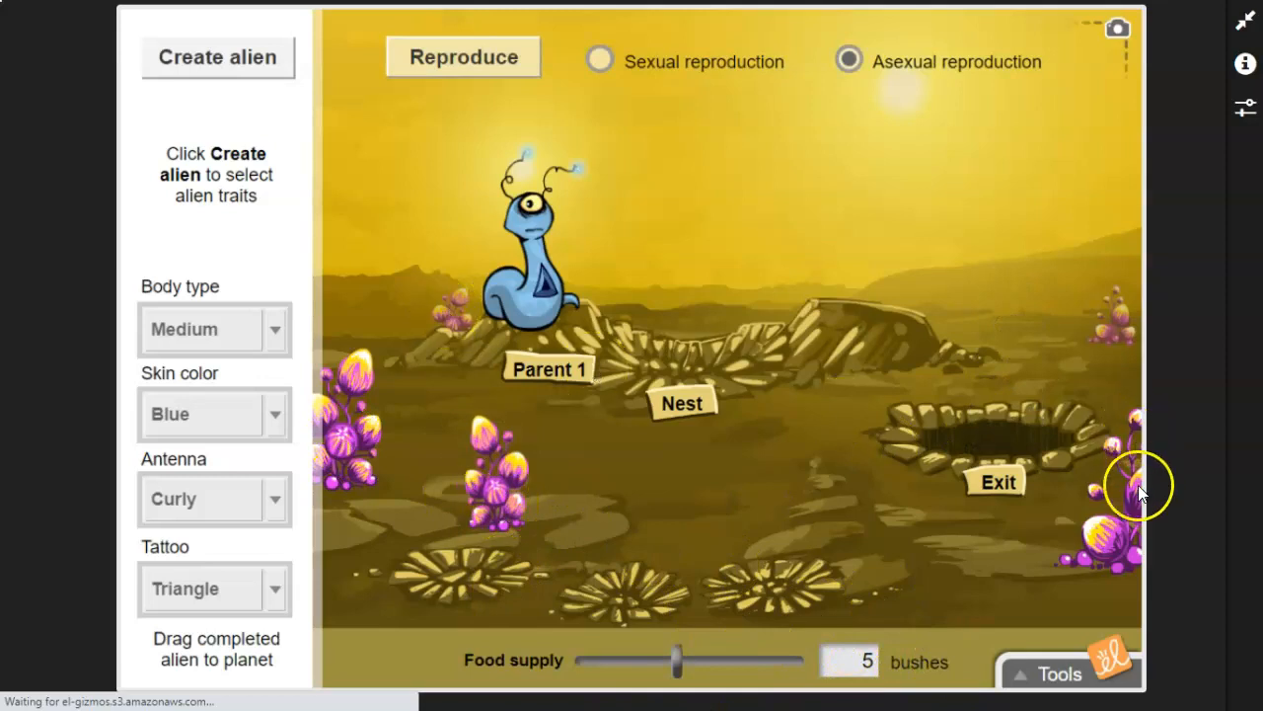
{"action": "mouse_move", "coordinate": [568, 405]}
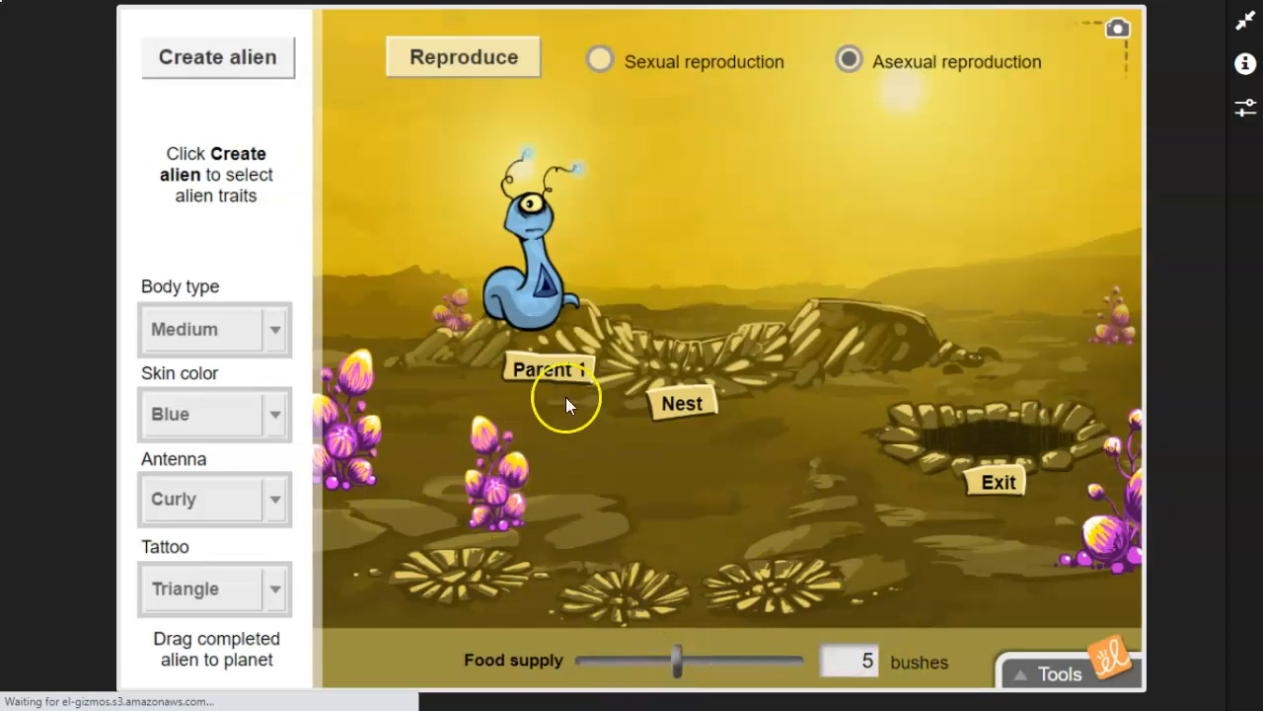
{"action": "mouse_move", "coordinate": [570, 563]}
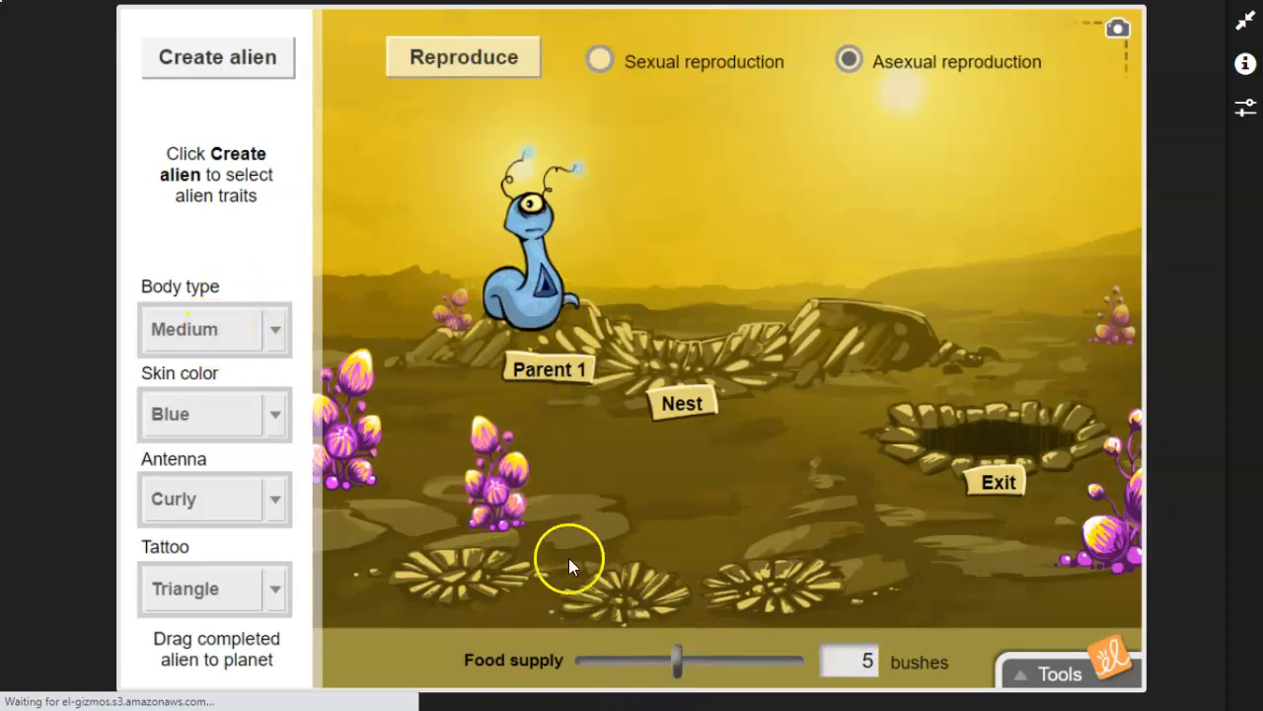
Step: Set the food supply to 1 bush and reproduce asexually
{"action": "left_click_drag", "start_coordinate": [676, 659], "coordinate": [626, 660]}
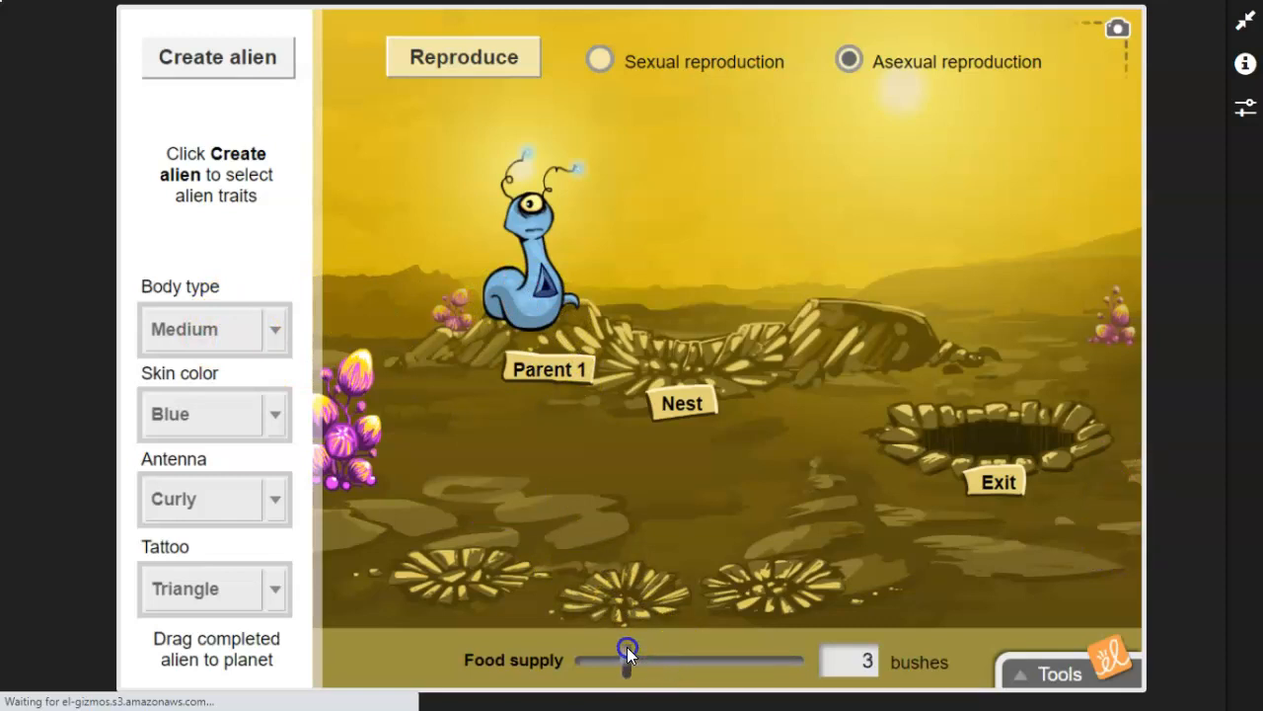
{"action": "left_click_drag", "start_coordinate": [626, 659], "coordinate": [578, 659]}
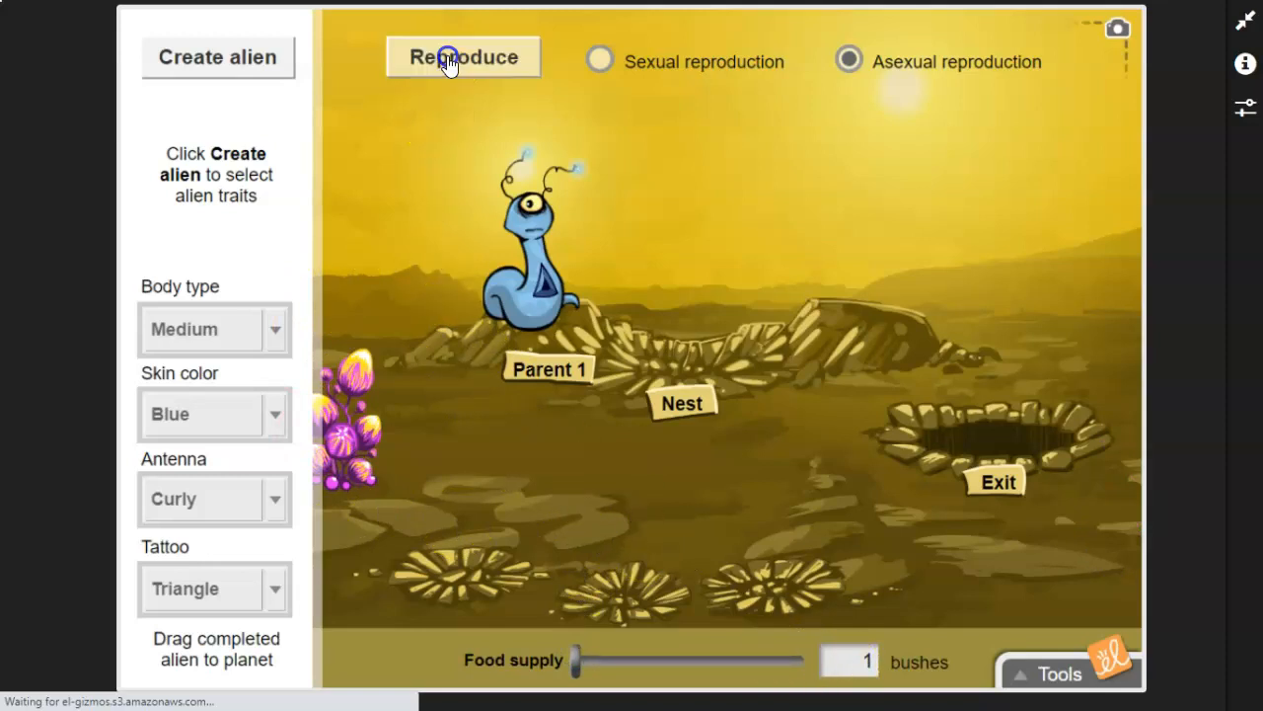
{"action": "left_click", "coordinate": [461, 57]}
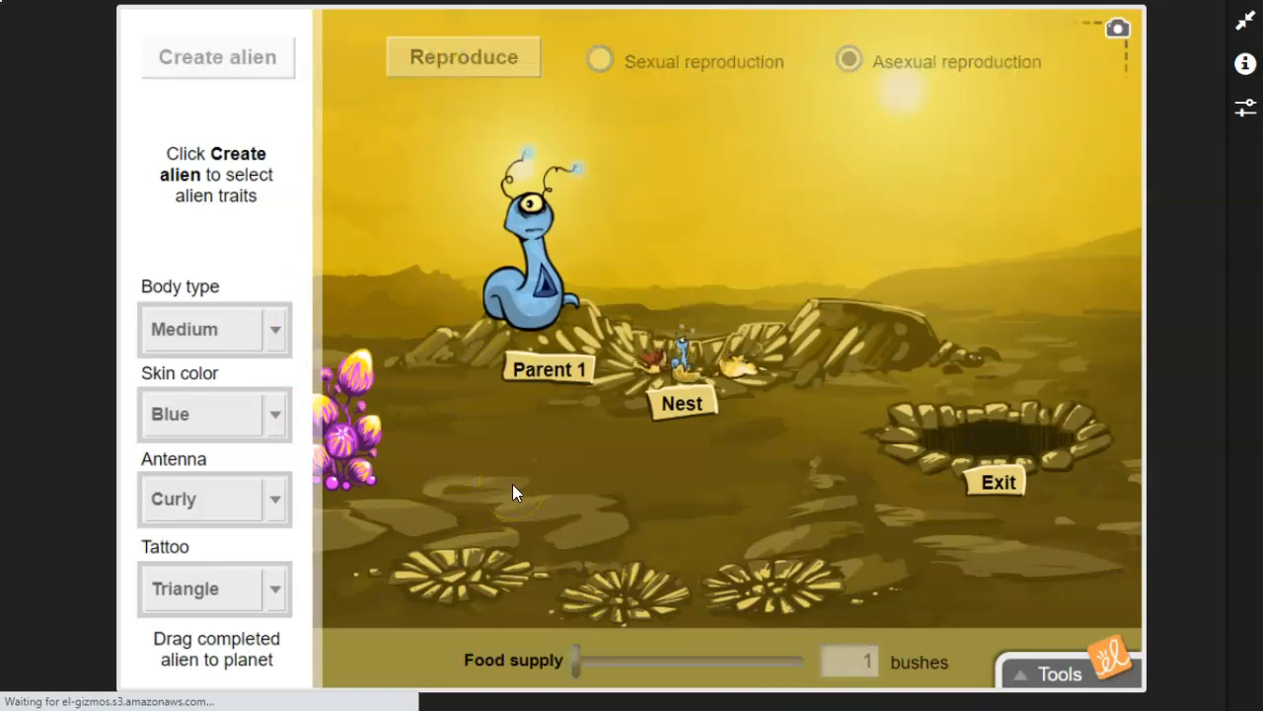
{"action": "left_click", "coordinate": [463, 56]}
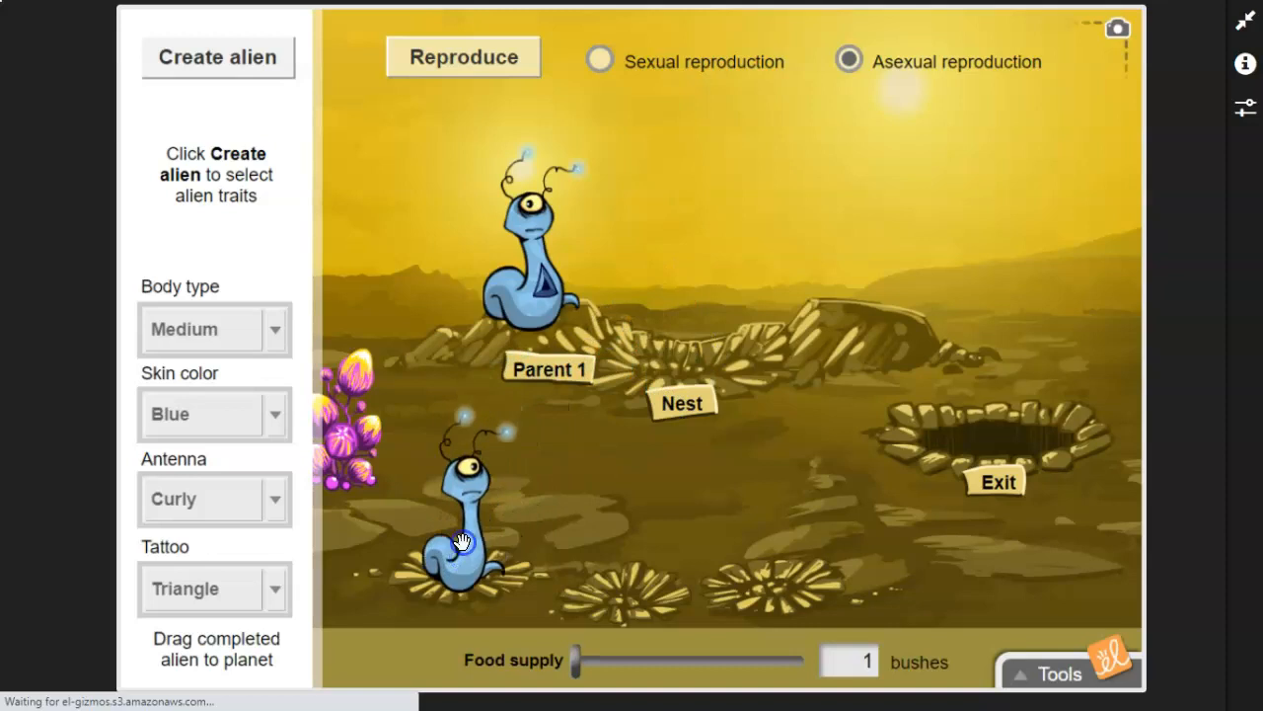
Step: Raise the food supply to 5 bushes and reproduce asexually
{"action": "left_click_drag", "start_coordinate": [578, 660], "coordinate": [689, 661]}
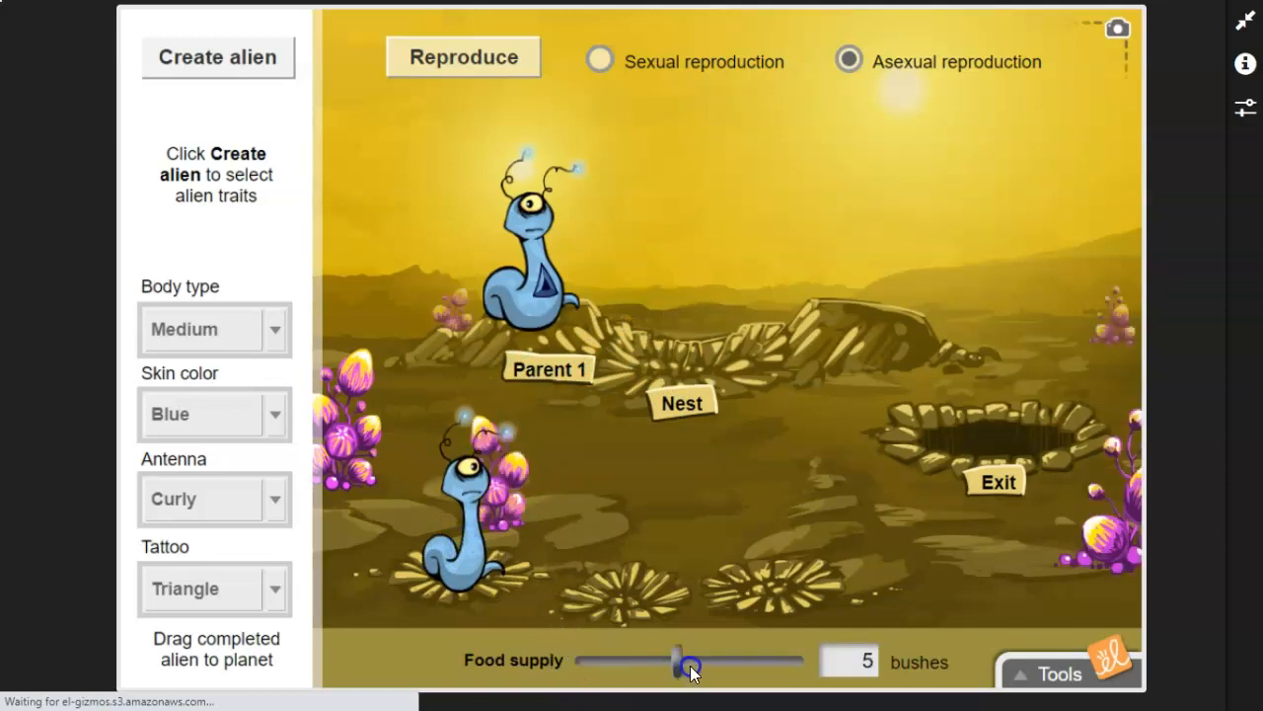
{"action": "left_click", "coordinate": [461, 56]}
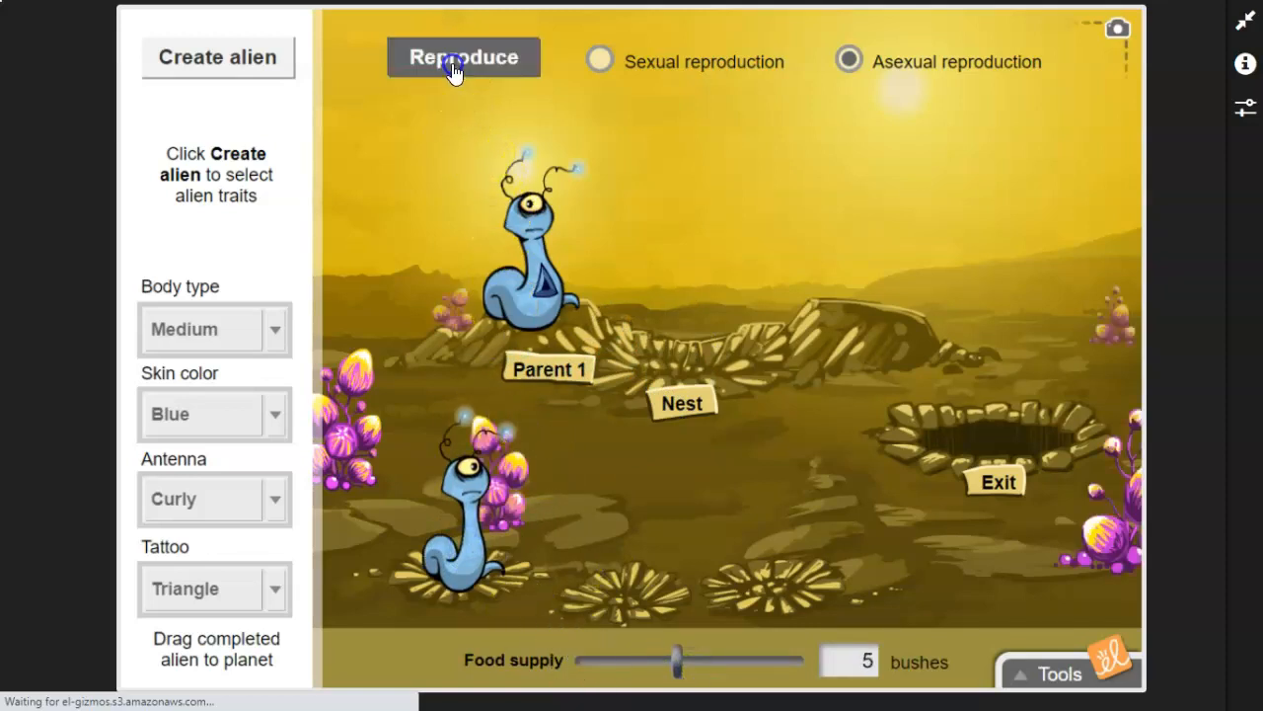
{"action": "left_click", "coordinate": [463, 57]}
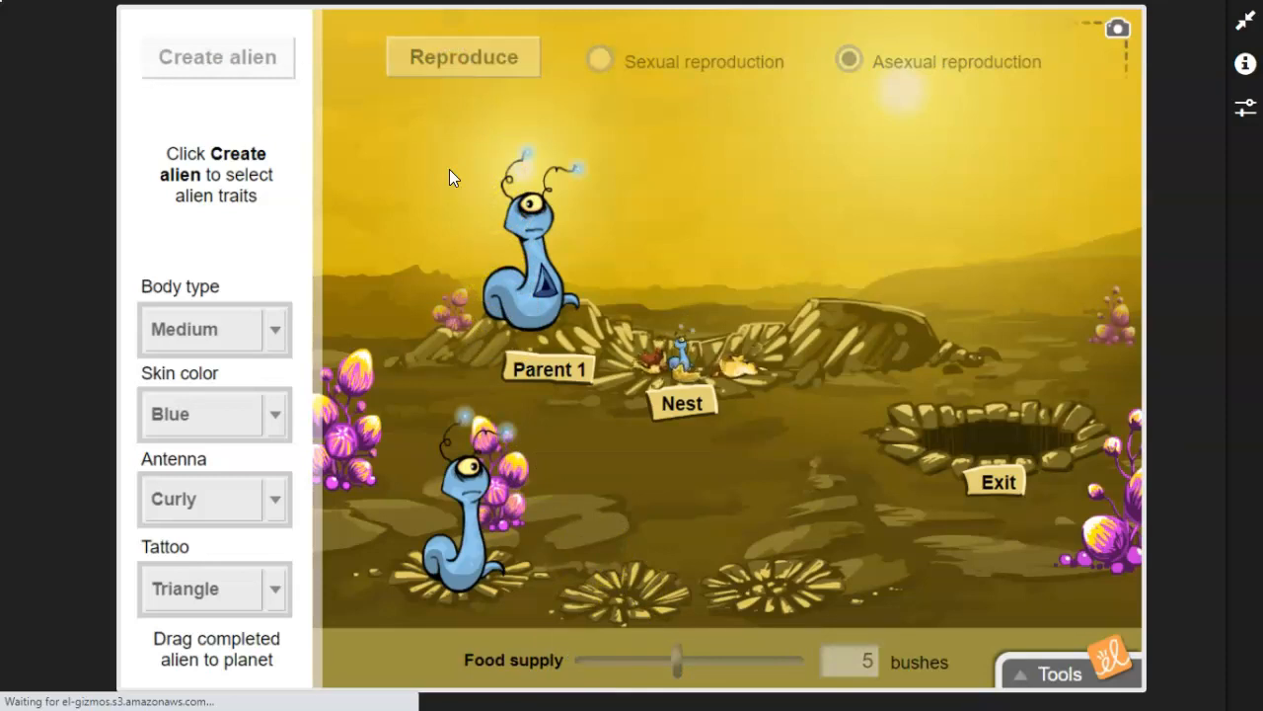
{"action": "left_click", "coordinate": [463, 56]}
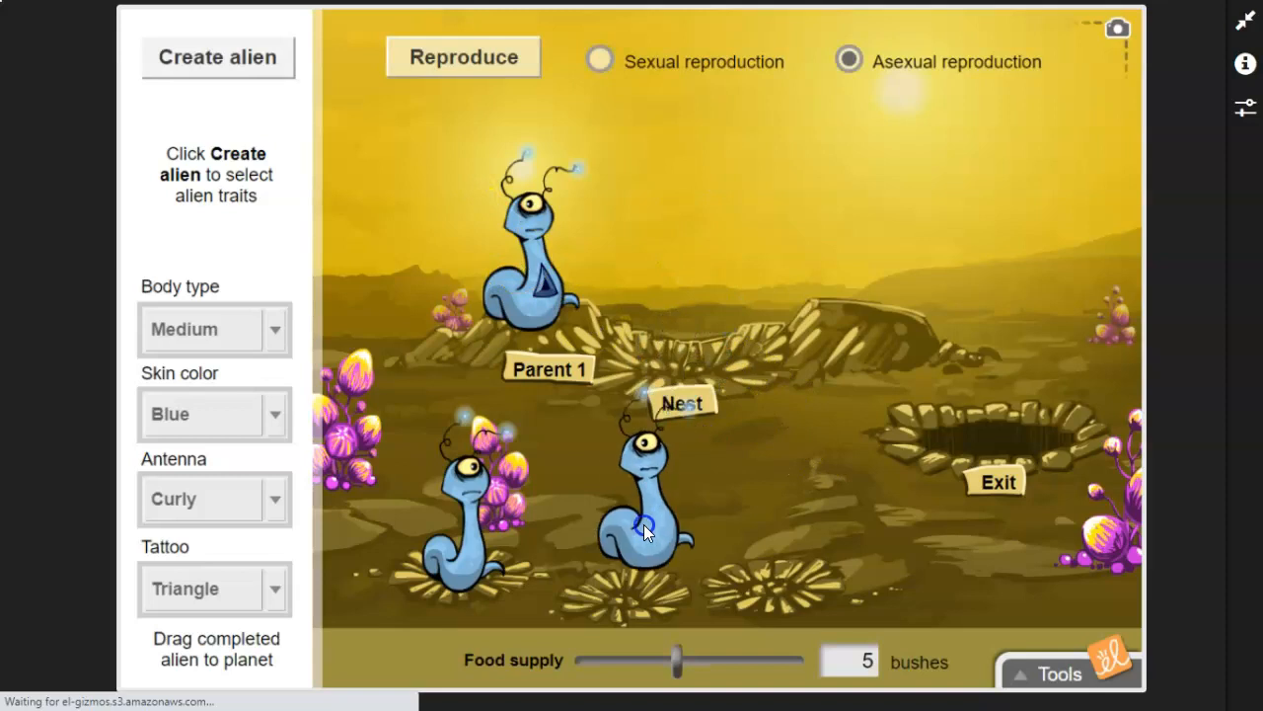
Step: Raise the food supply to 10 bushes and reproduce asexually
{"action": "left_click_drag", "start_coordinate": [676, 660], "coordinate": [750, 659]}
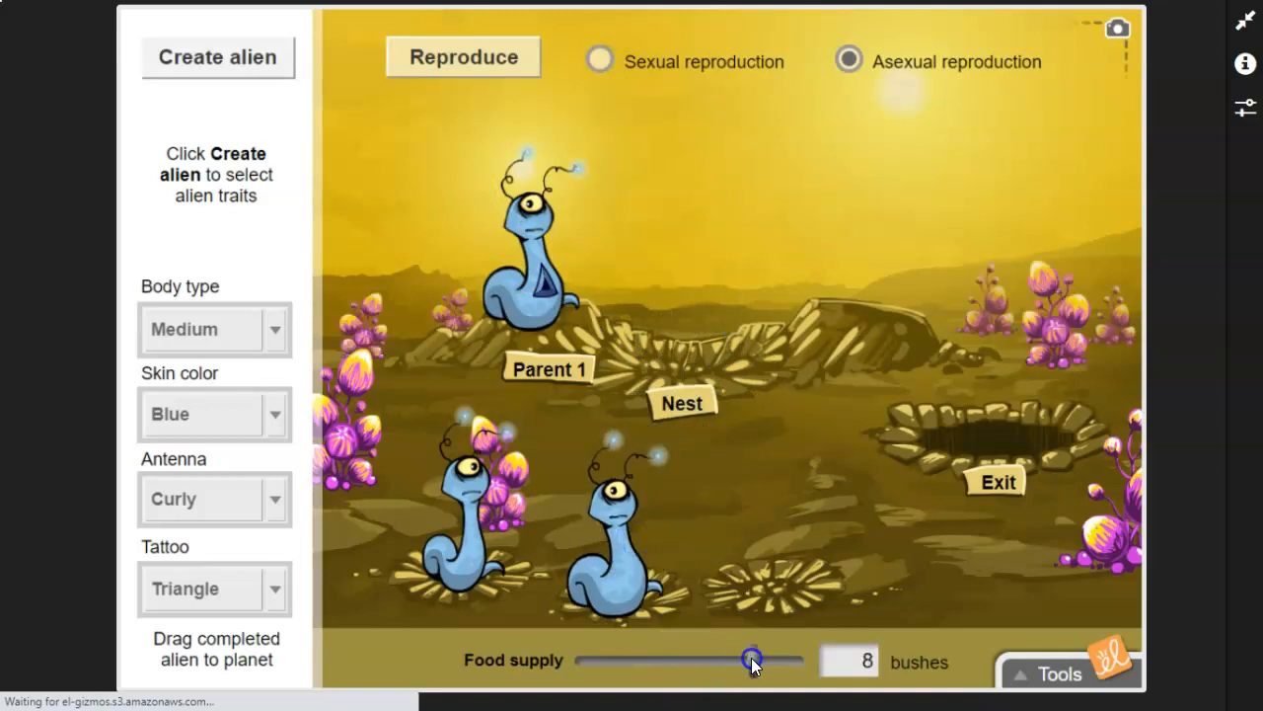
{"action": "left_click_drag", "start_coordinate": [752, 659], "coordinate": [800, 659]}
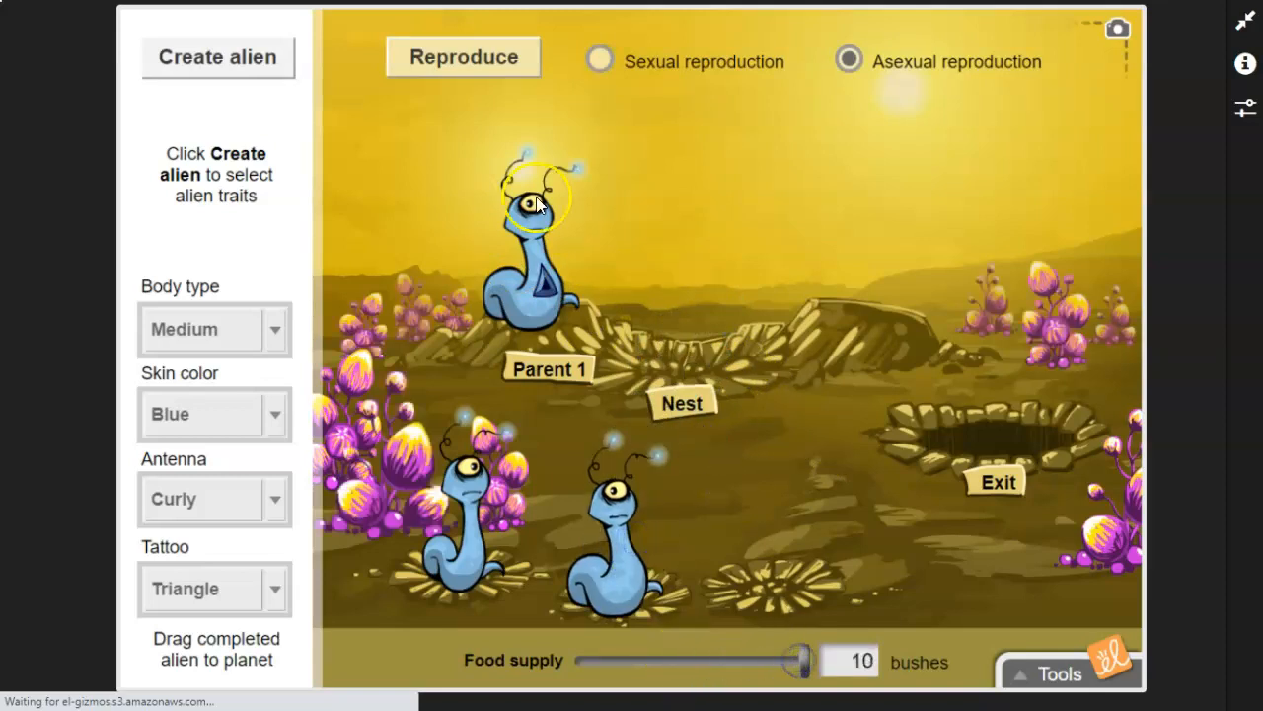
{"action": "left_click", "coordinate": [462, 56]}
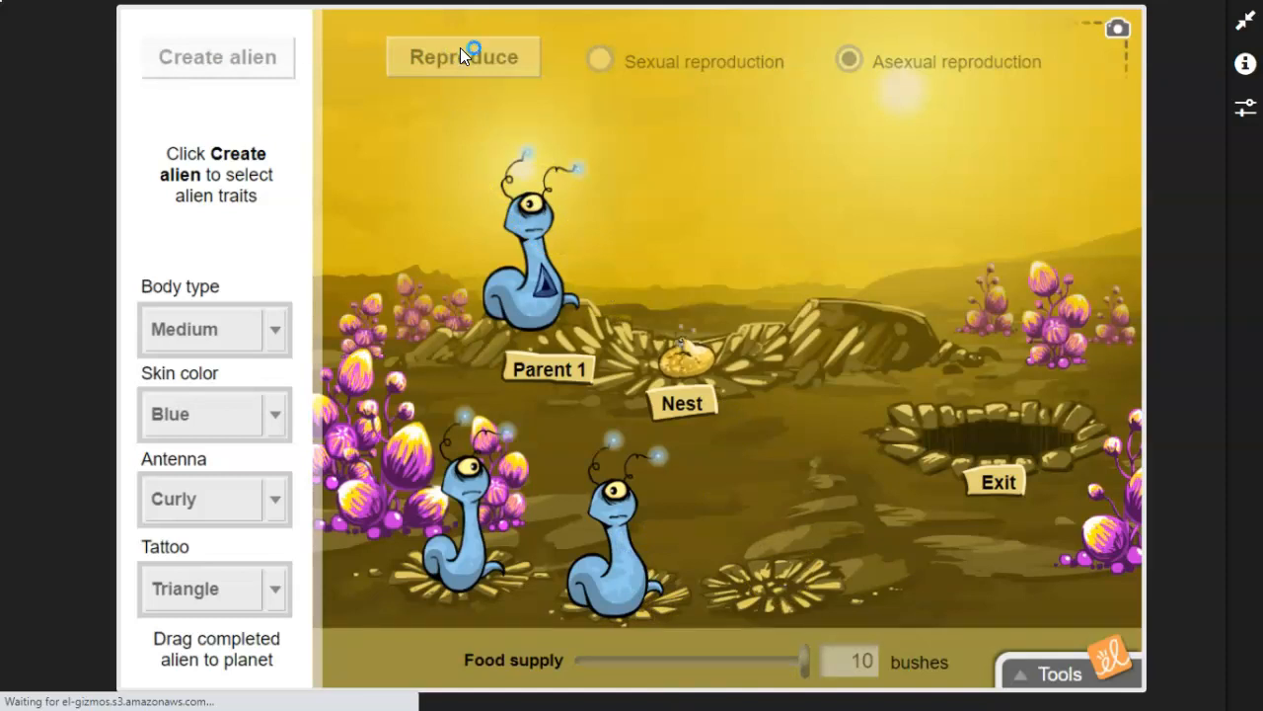
{"action": "left_click", "coordinate": [463, 56]}
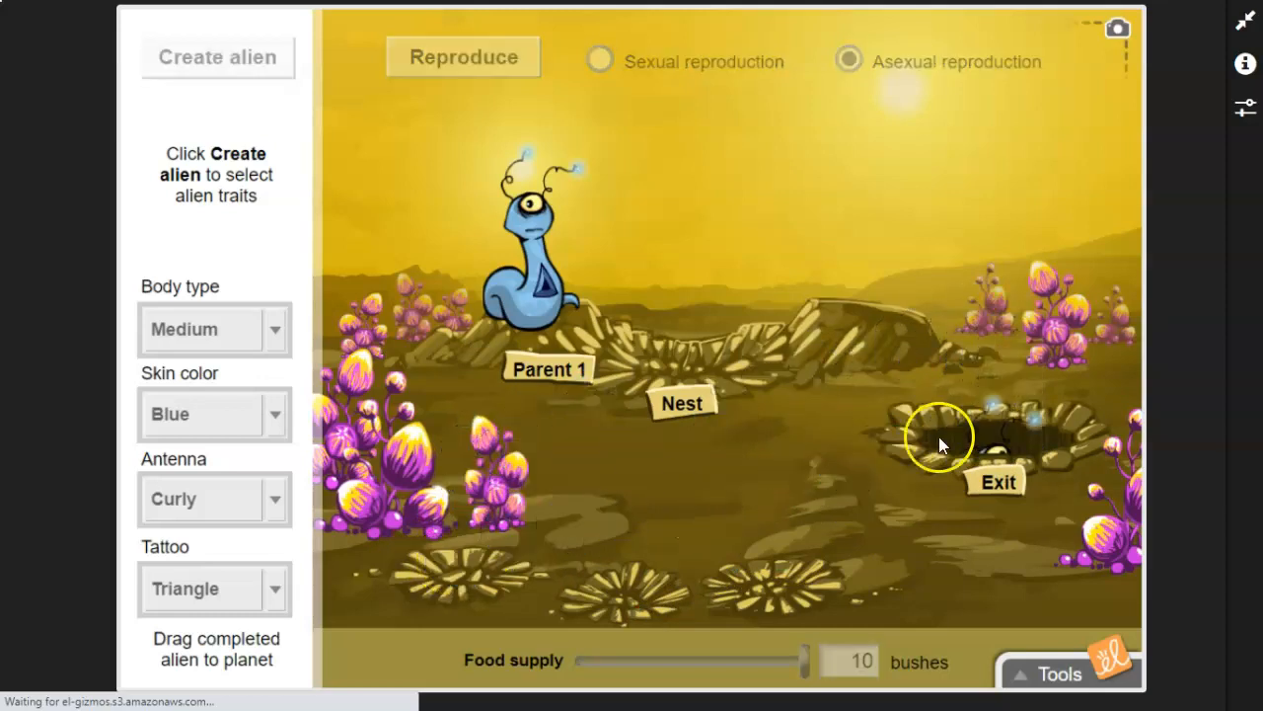
Step: Switch to sexual reproduction, keep the blue alien on Parent 1, and start a green-skinned alien
{"action": "left_click", "coordinate": [596, 61]}
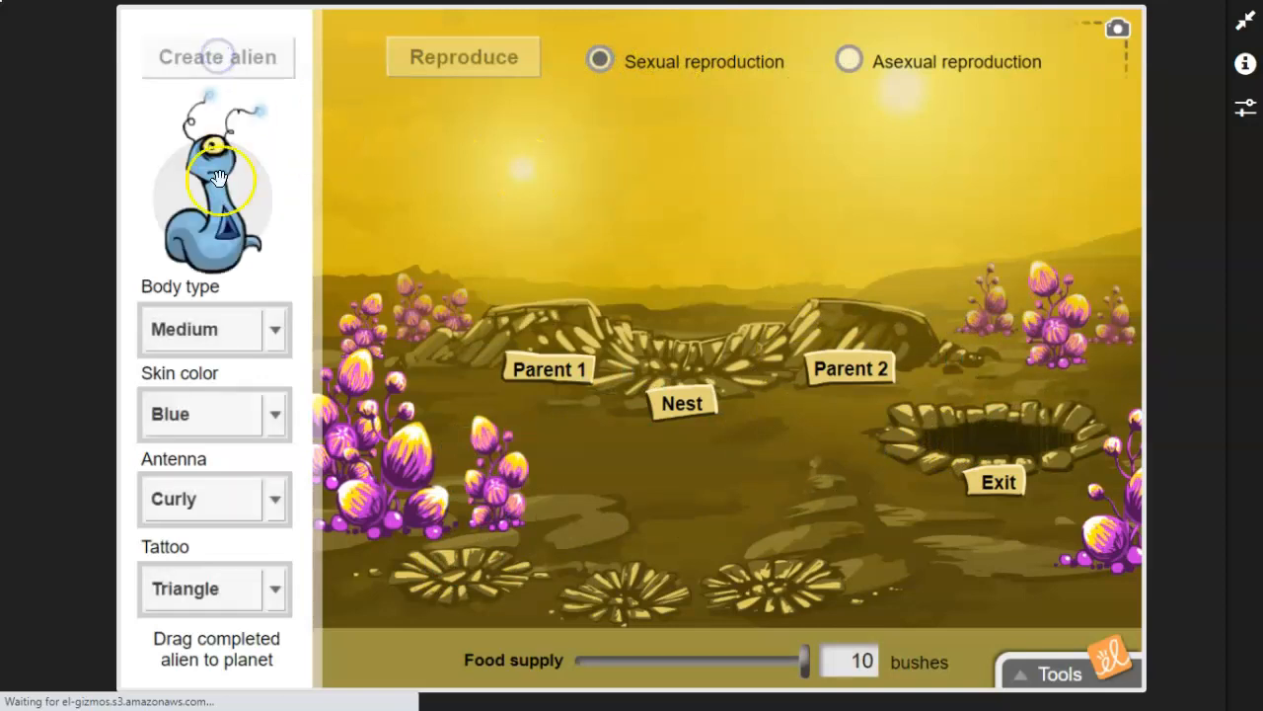
{"action": "left_click_drag", "start_coordinate": [217, 177], "coordinate": [533, 247]}
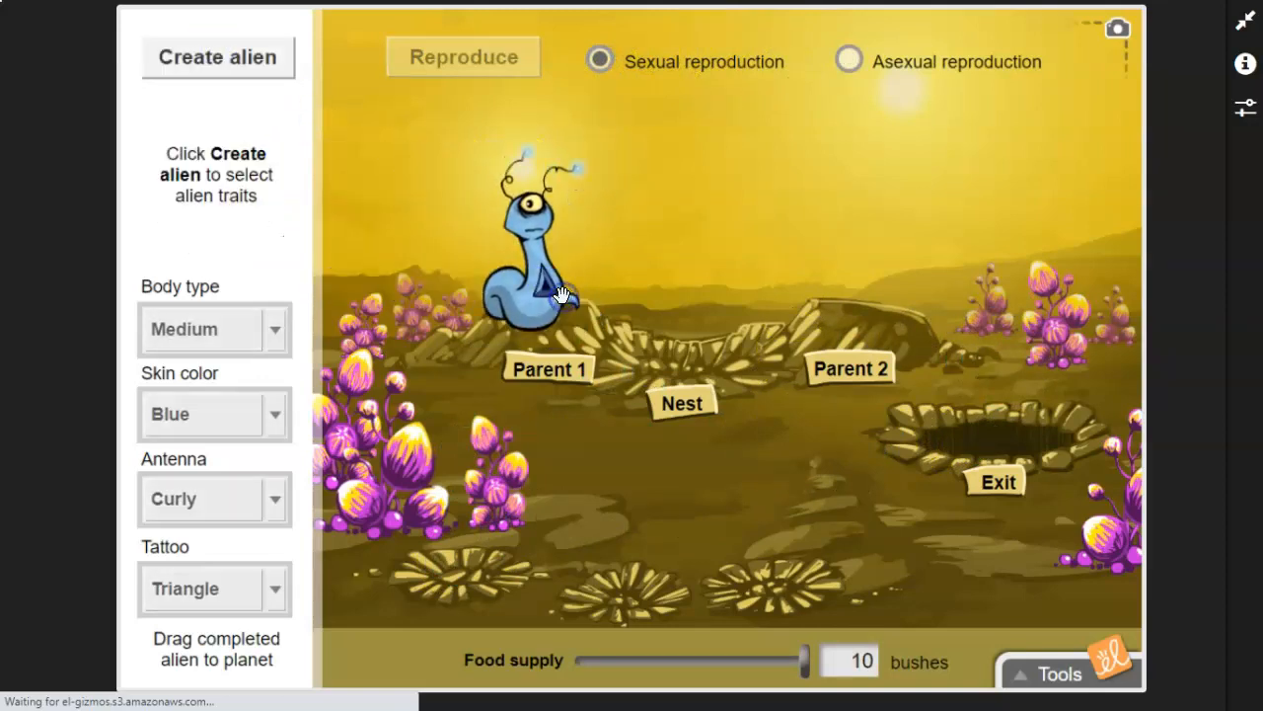
{"action": "left_click", "coordinate": [216, 58]}
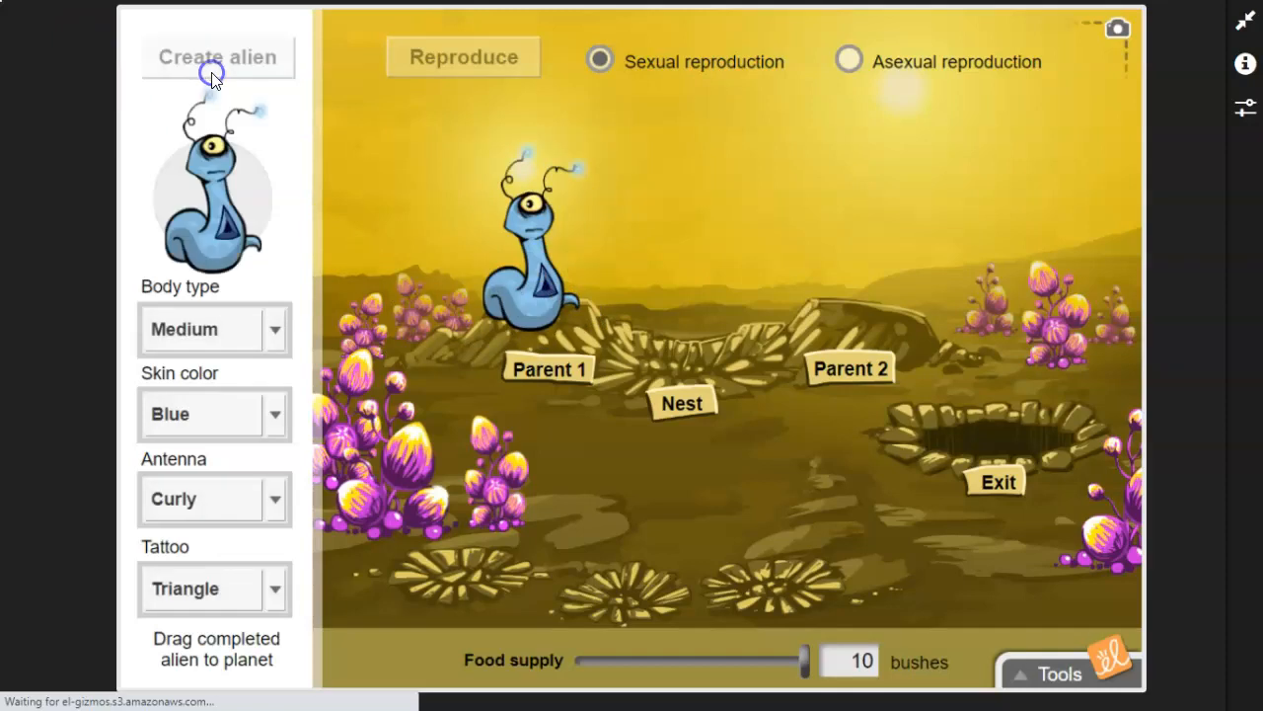
{"action": "mouse_move", "coordinate": [210, 319]}
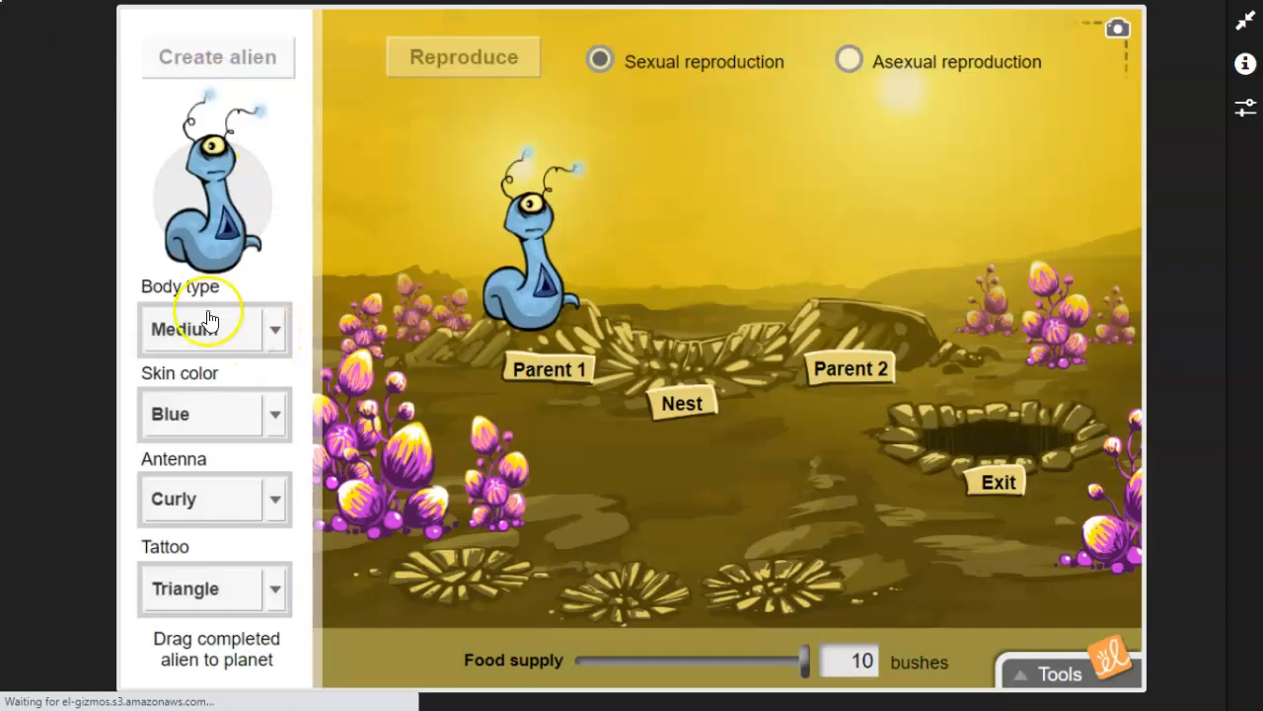
{"action": "left_click", "coordinate": [226, 414]}
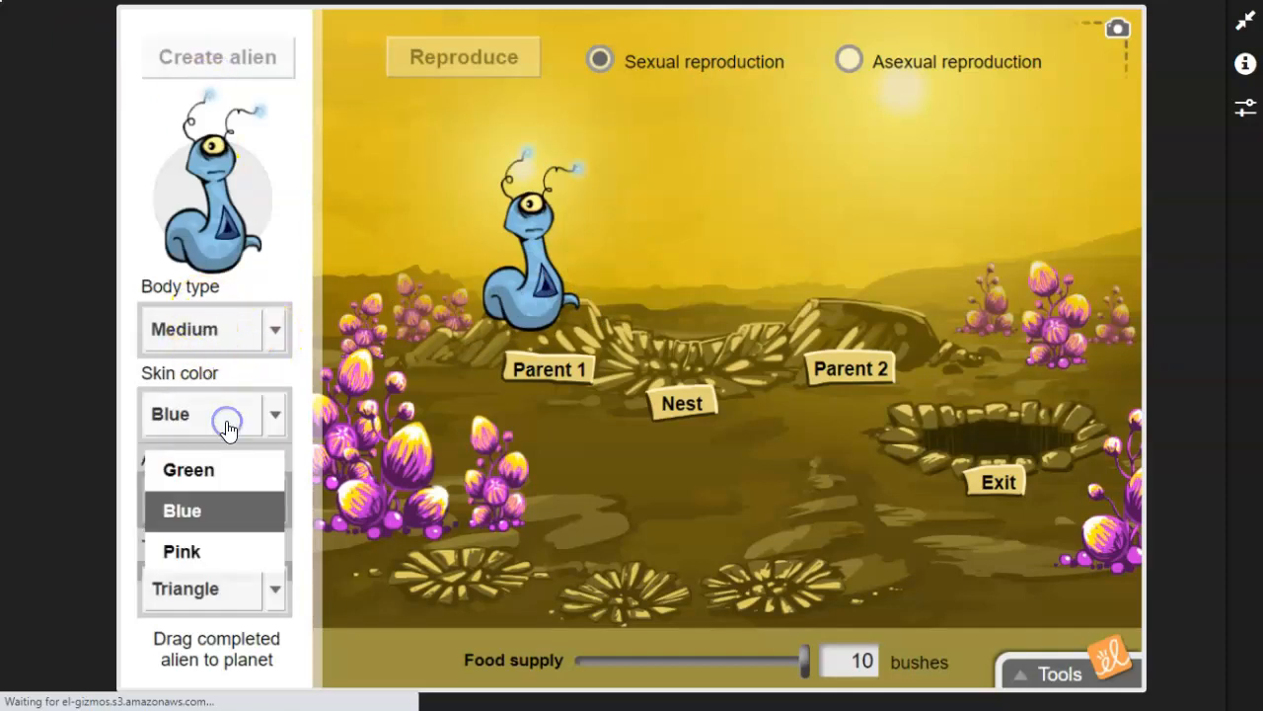
{"action": "left_click", "coordinate": [188, 470]}
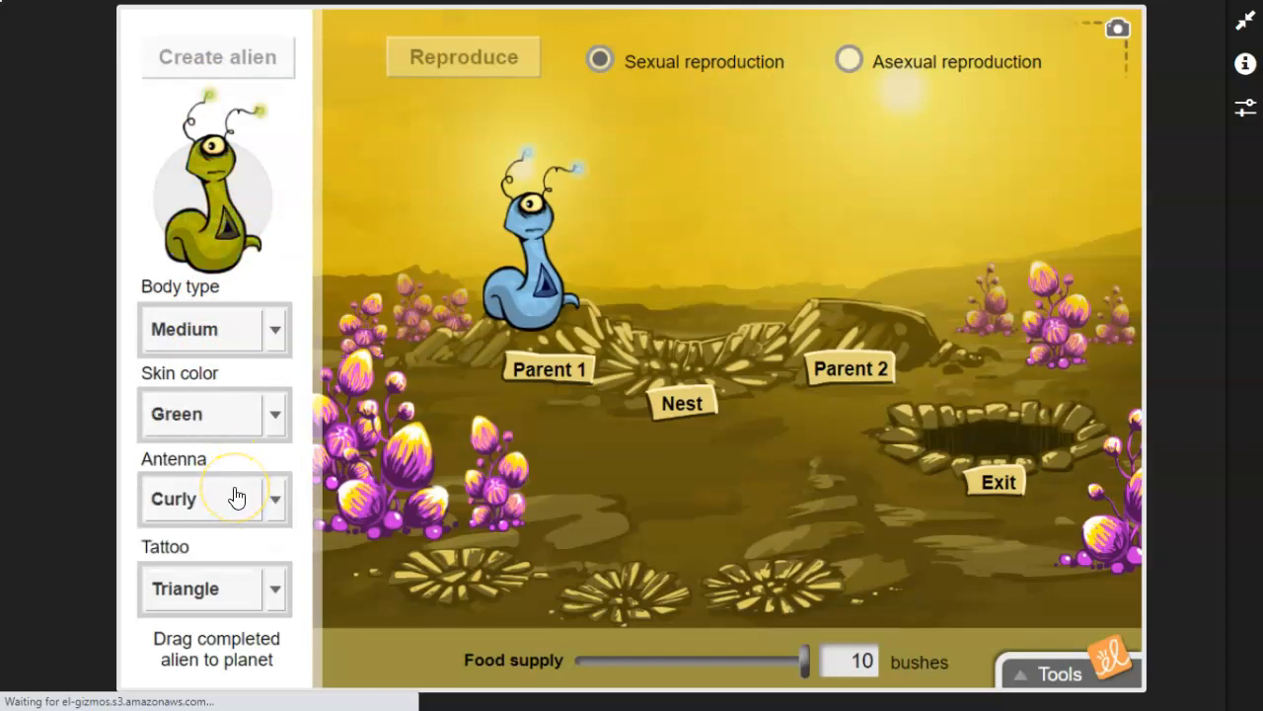
{"action": "mouse_move", "coordinate": [201, 254]}
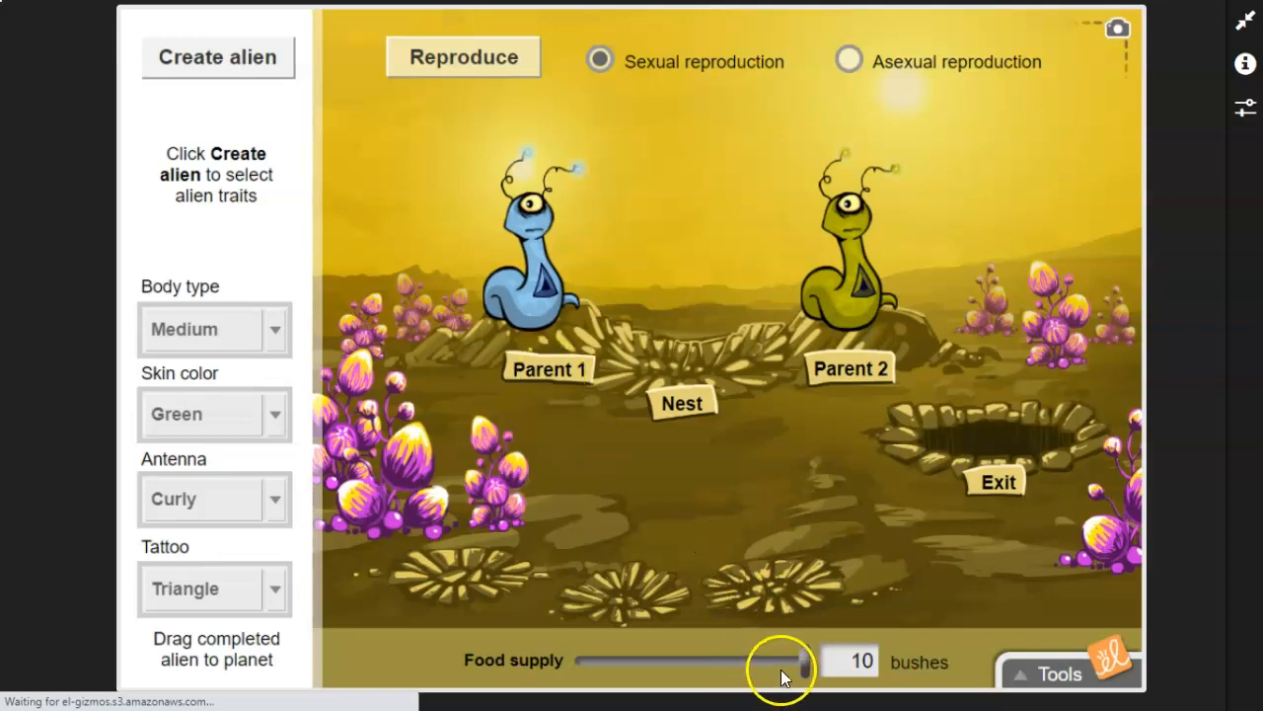
Step: Lower the food supply to 5 bushes and breed the blue and green parents
{"action": "left_click_drag", "start_coordinate": [785, 661], "coordinate": [716, 661]}
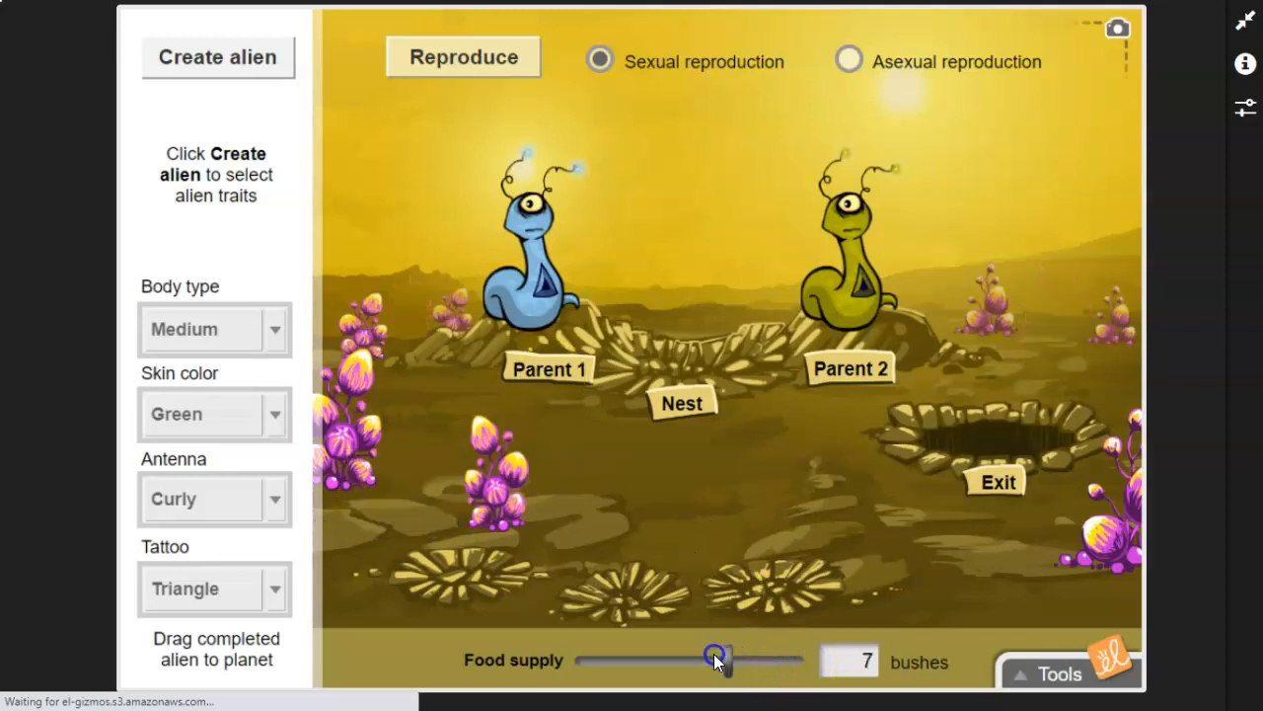
{"action": "left_click_drag", "start_coordinate": [715, 660], "coordinate": [703, 659]}
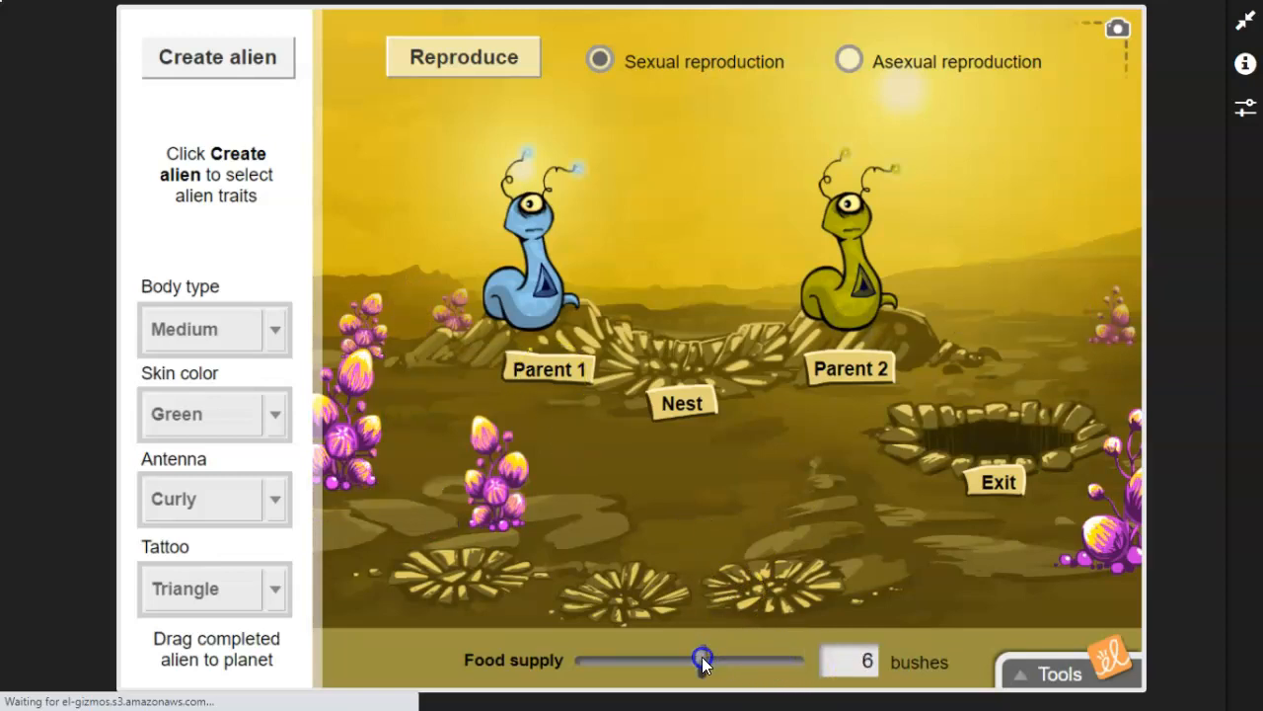
{"action": "left_click_drag", "start_coordinate": [703, 659], "coordinate": [686, 659]}
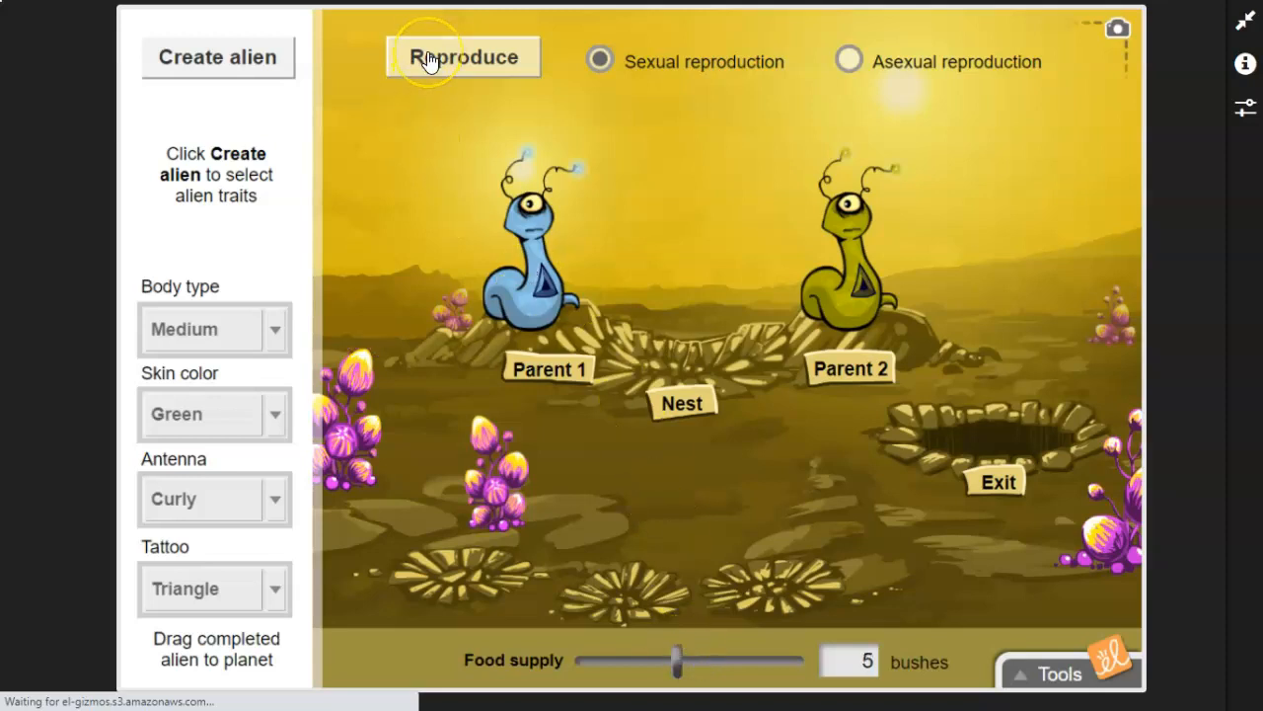
{"action": "left_click", "coordinate": [462, 56]}
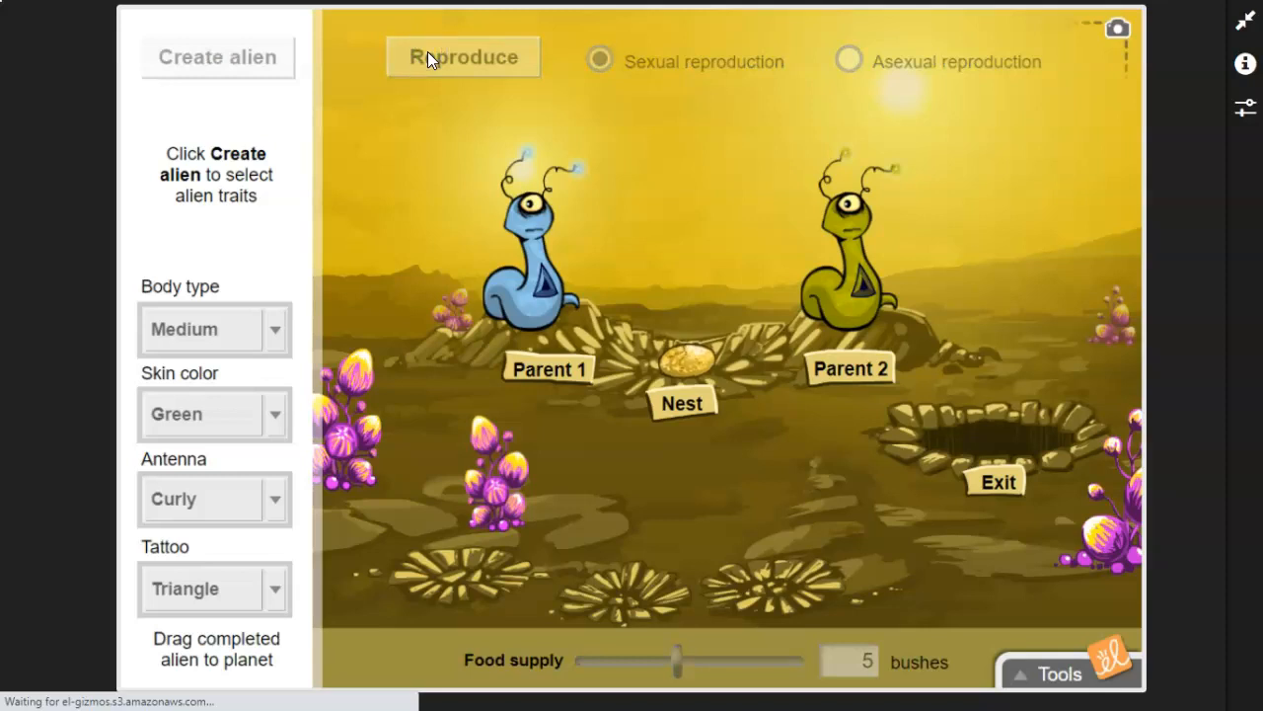
{"action": "left_click", "coordinate": [463, 56]}
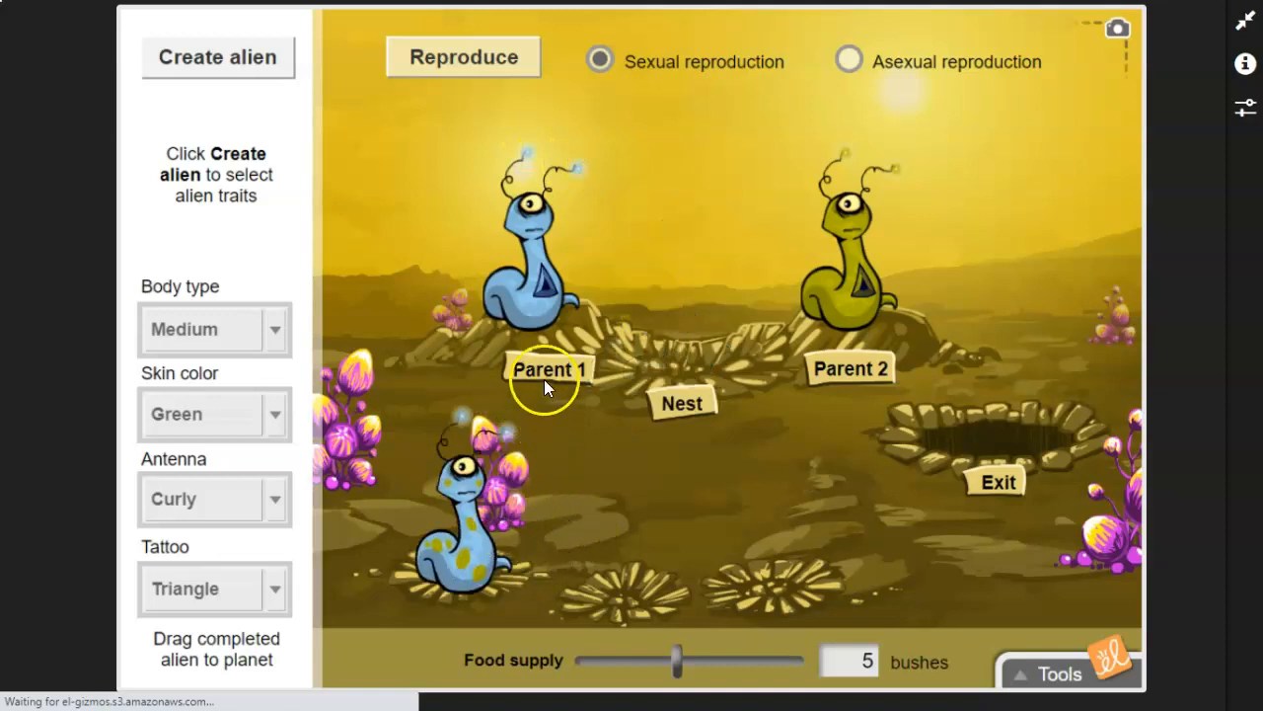
Step: Breed the parents again, then raise food to 10 bushes and reproduce
{"action": "left_click", "coordinate": [463, 56]}
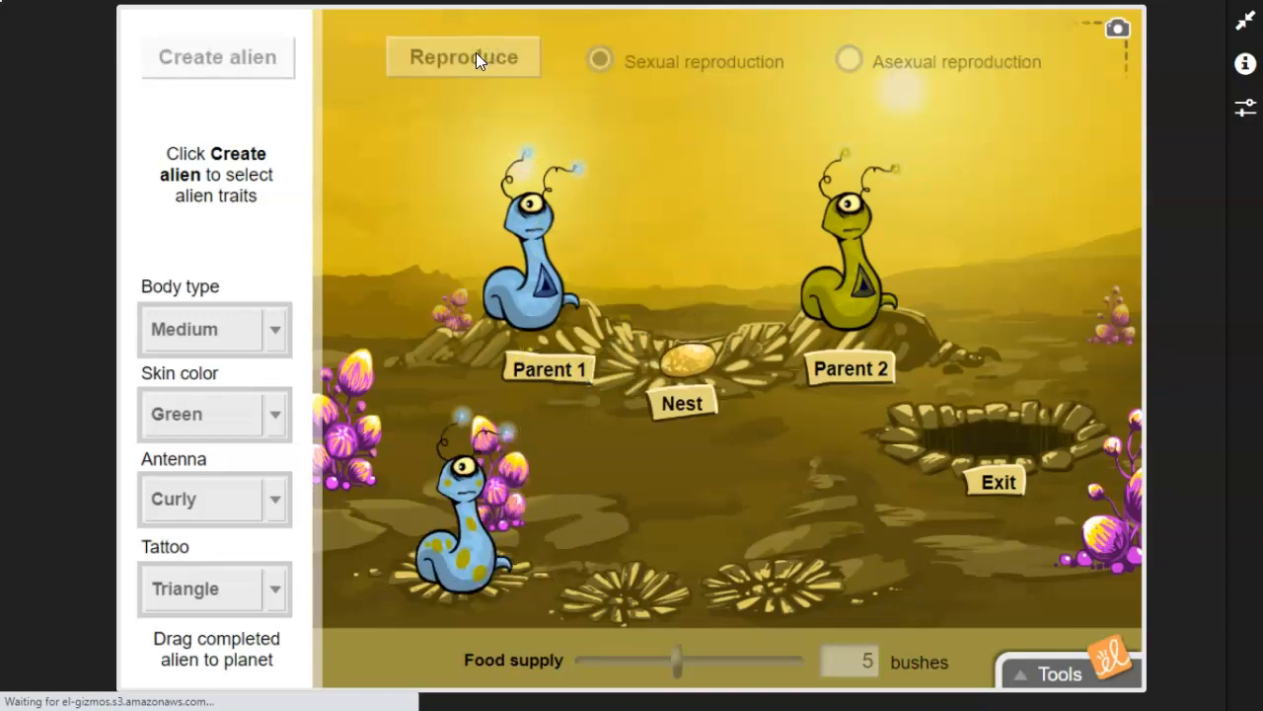
{"action": "left_click", "coordinate": [462, 56]}
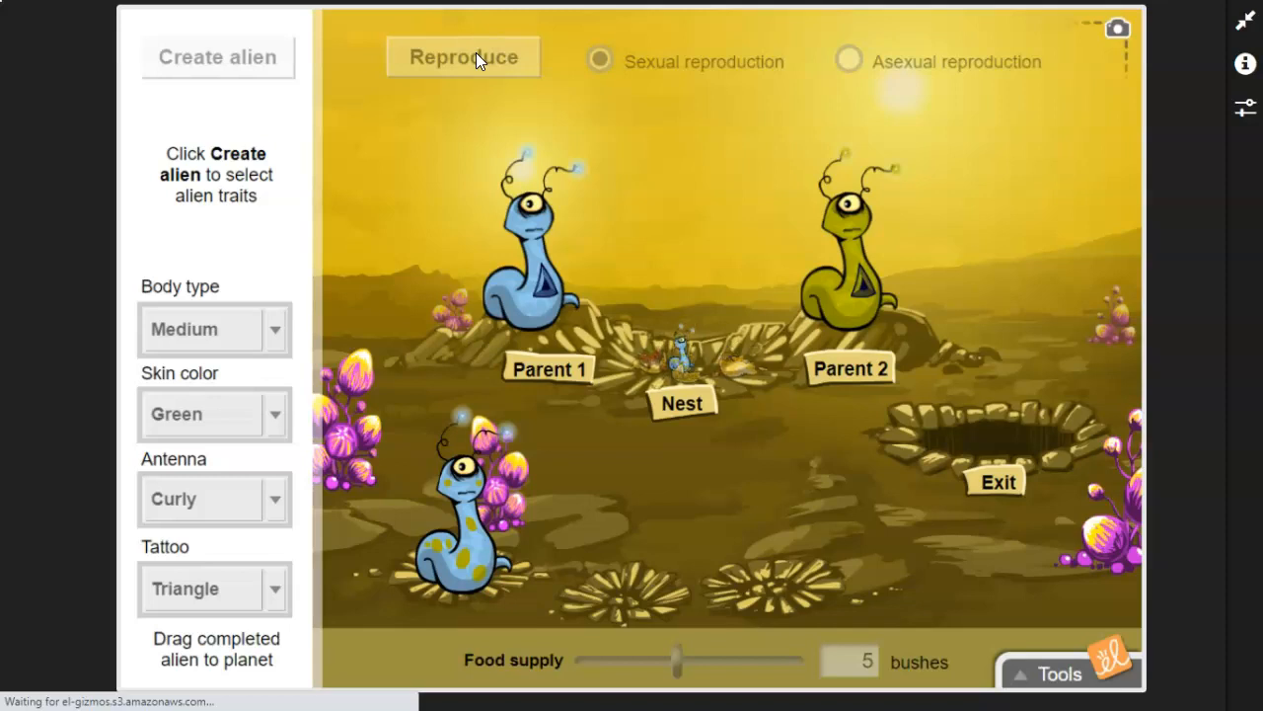
{"action": "left_click", "coordinate": [463, 56]}
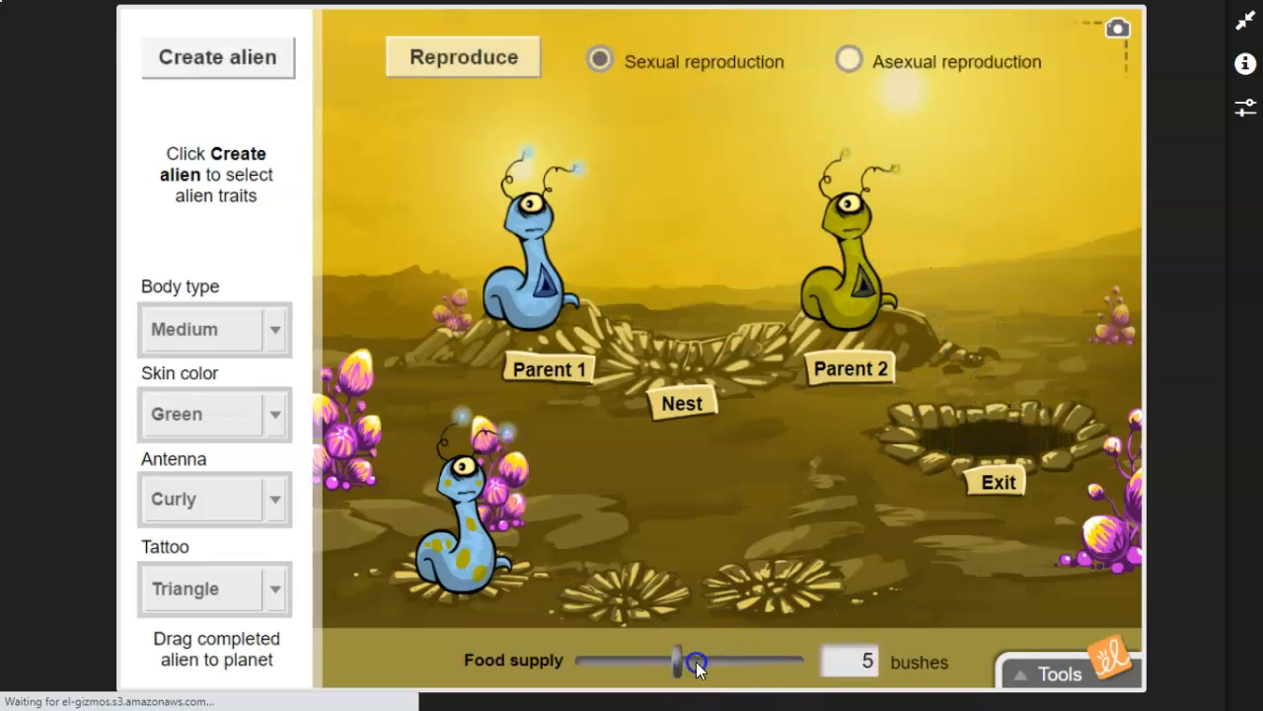
{"action": "left_click_drag", "start_coordinate": [691, 661], "coordinate": [804, 662]}
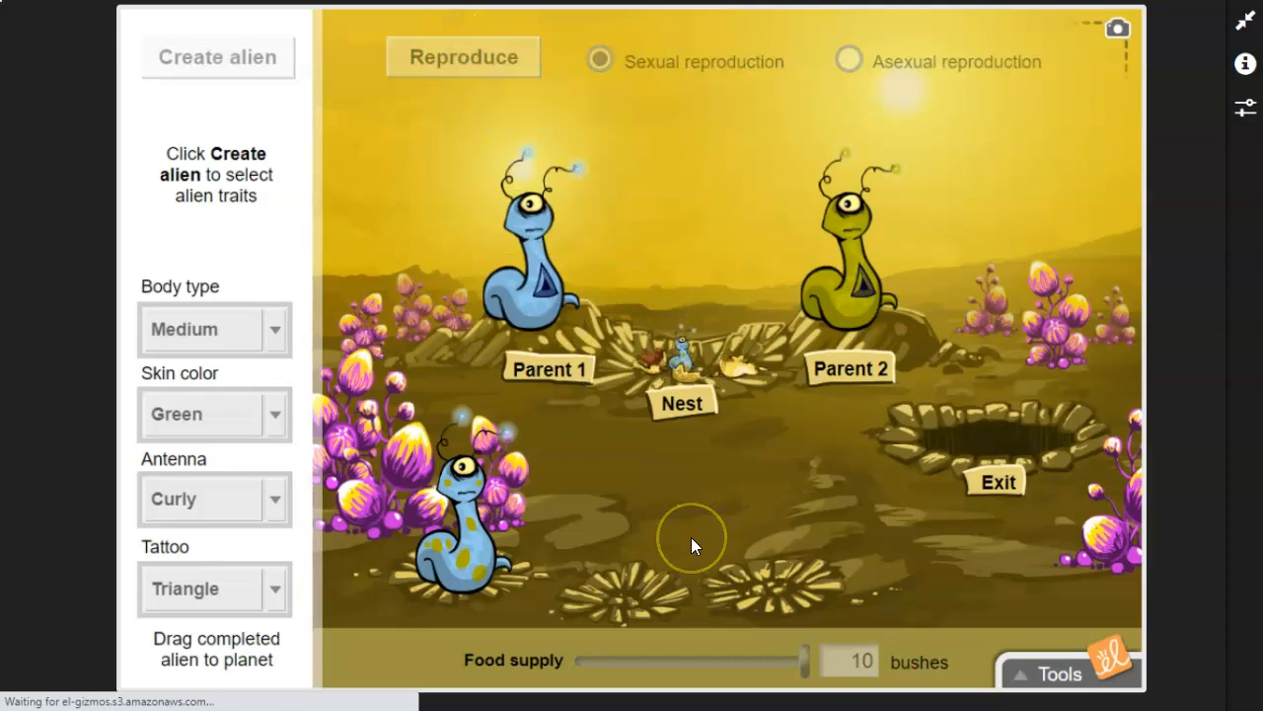
{"action": "left_click", "coordinate": [462, 56]}
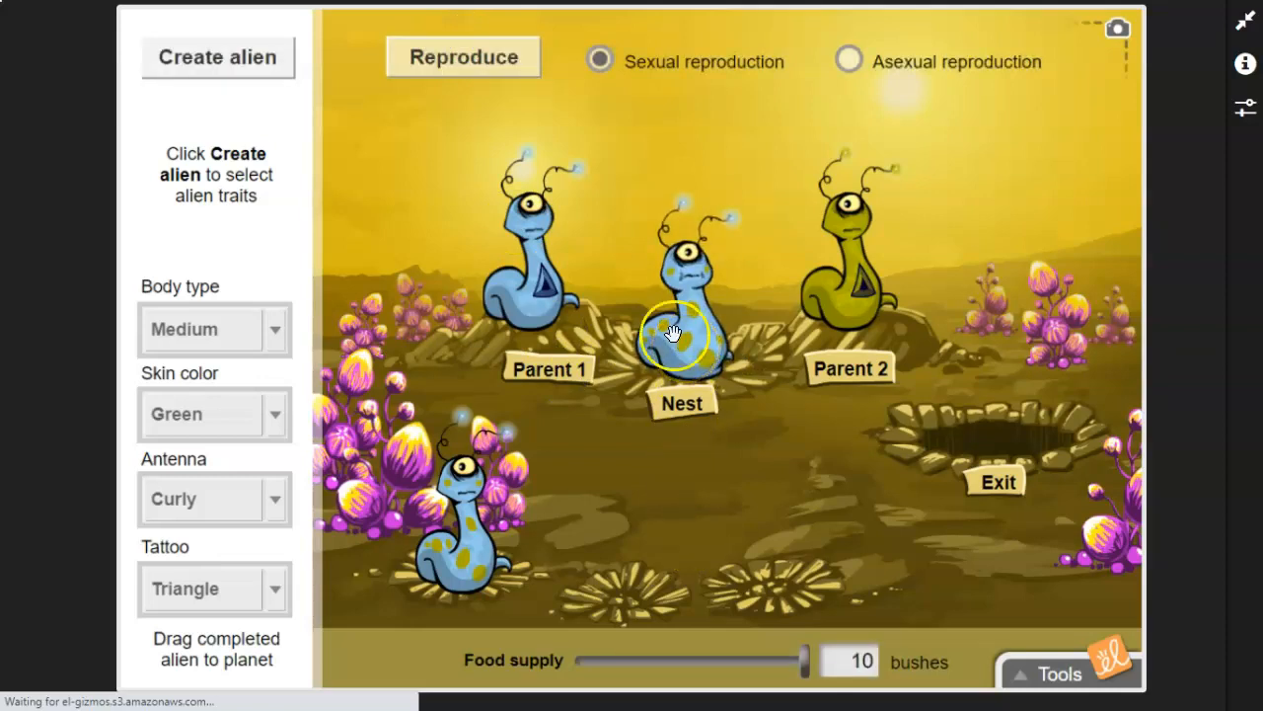
{"action": "mouse_move", "coordinate": [385, 314]}
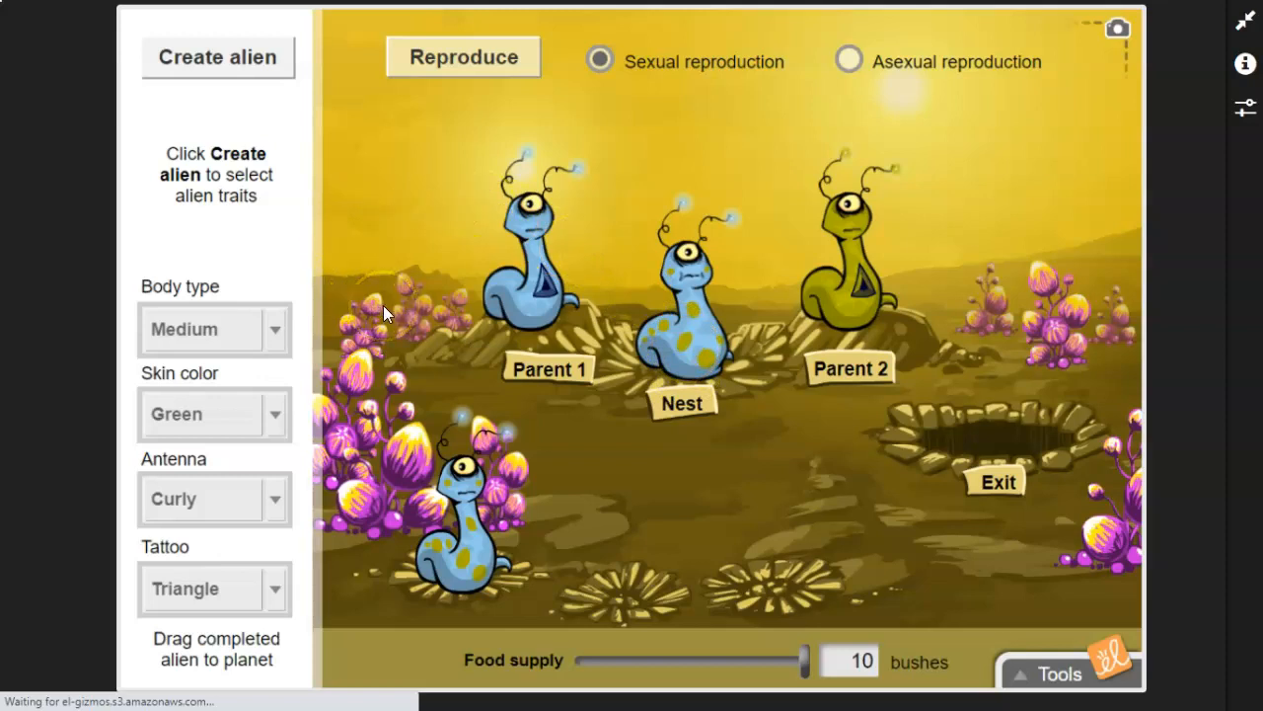
{"action": "mouse_move", "coordinate": [514, 298]}
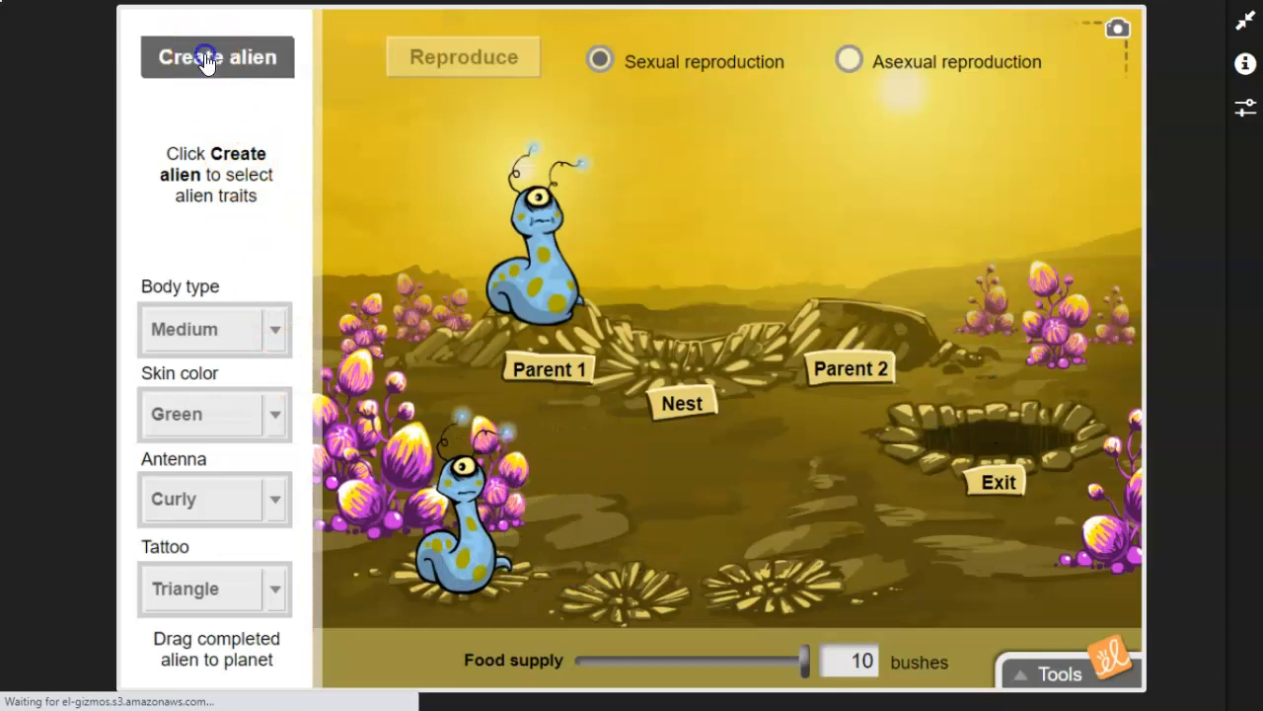
Step: Create a pink-skinned alien and breed it with the spotted blue Parent 1
{"action": "left_click", "coordinate": [206, 56]}
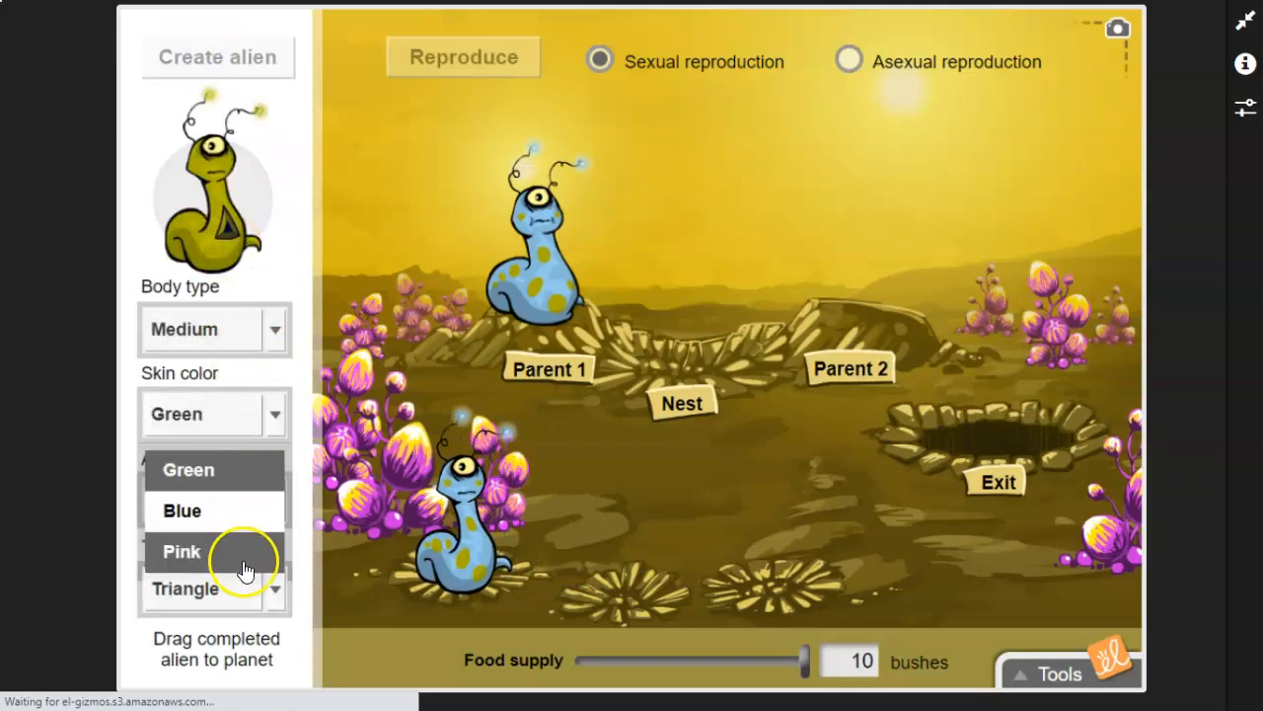
{"action": "left_click", "coordinate": [180, 551]}
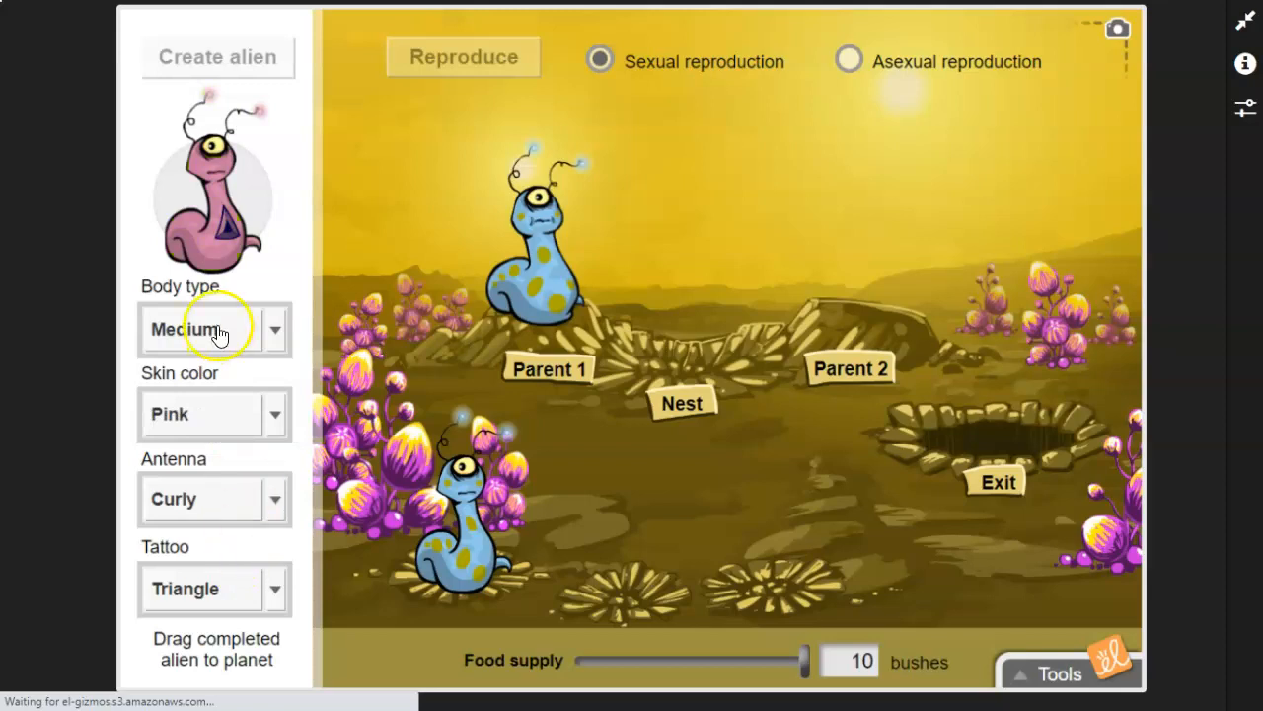
{"action": "mouse_move", "coordinate": [330, 103]}
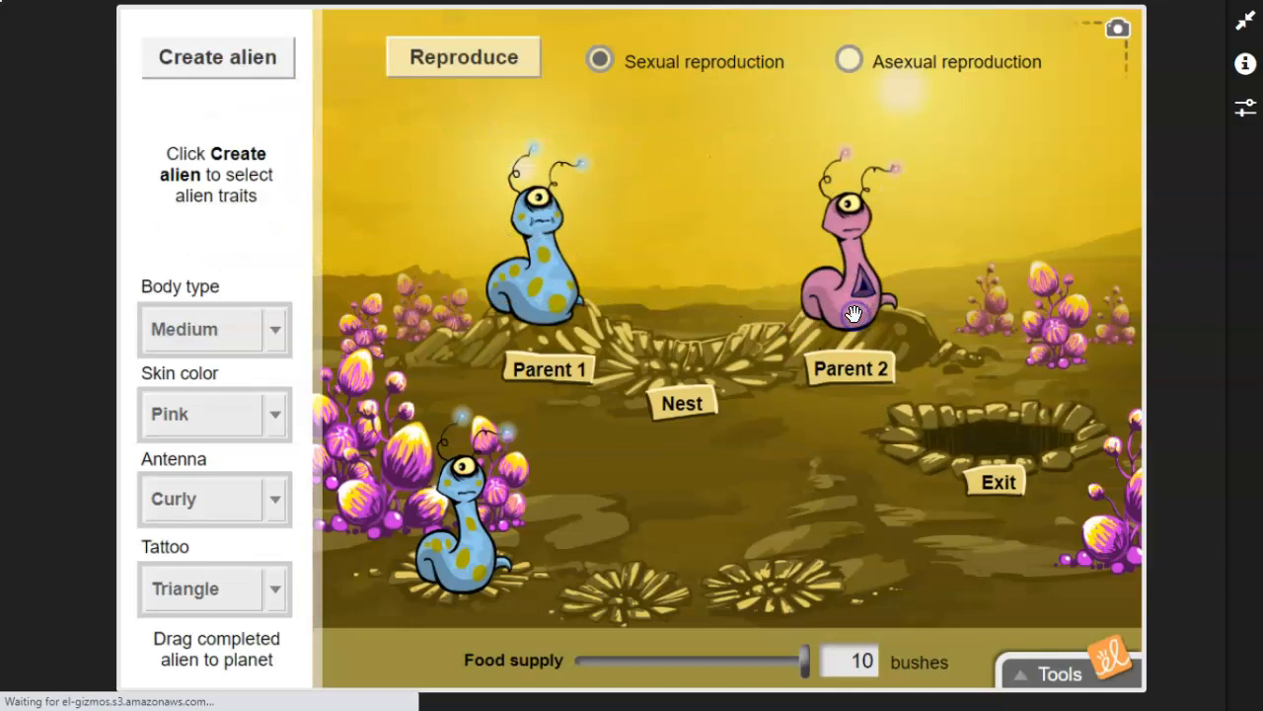
{"action": "left_click", "coordinate": [462, 56]}
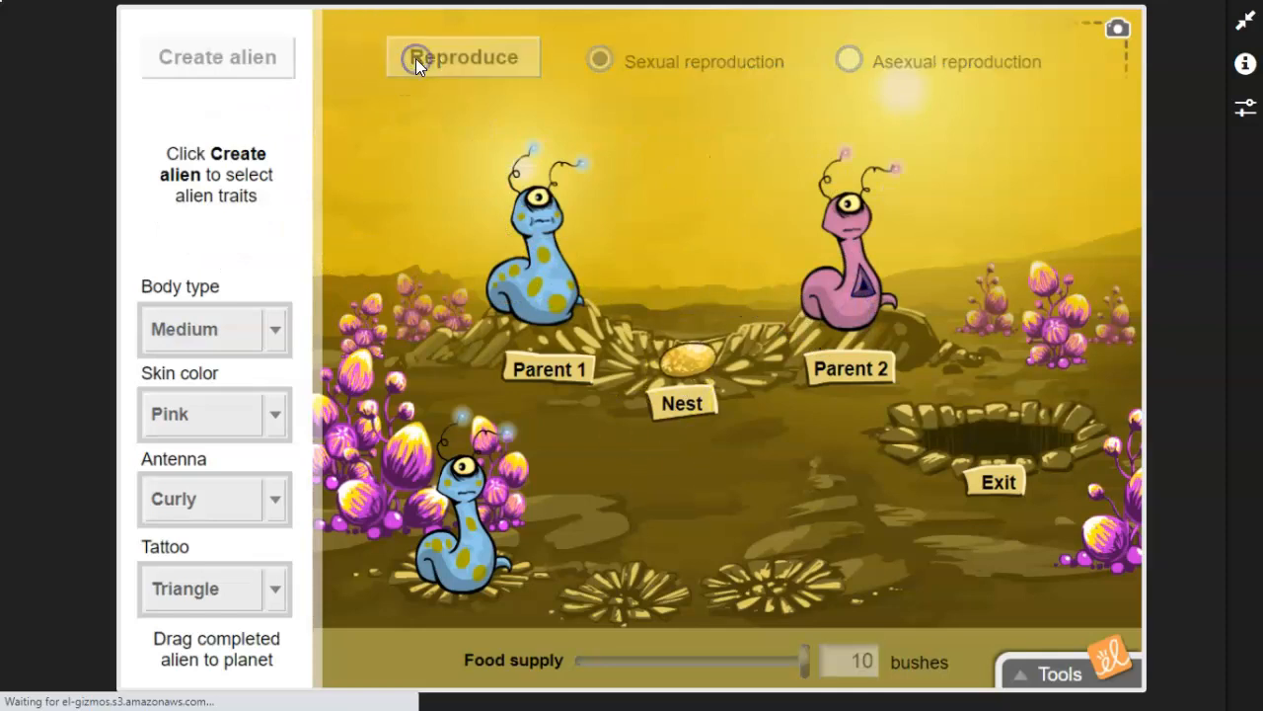
{"action": "left_click", "coordinate": [462, 56]}
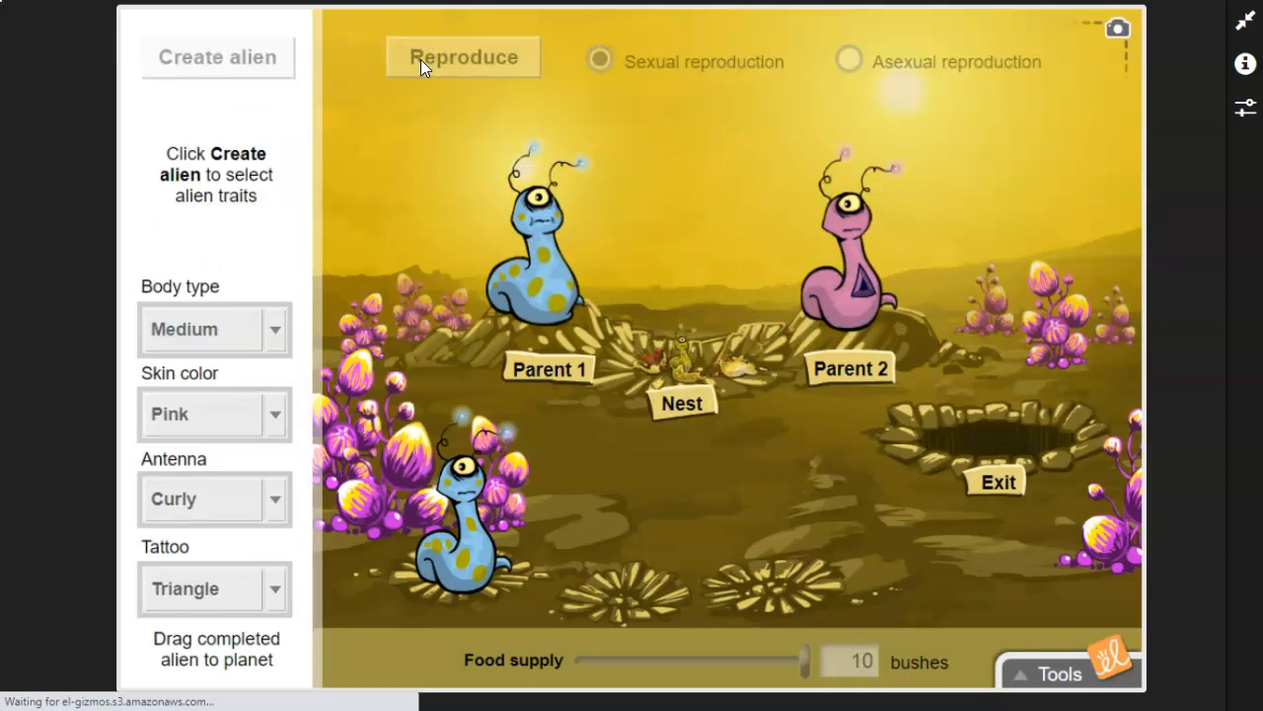
{"action": "left_click", "coordinate": [463, 56]}
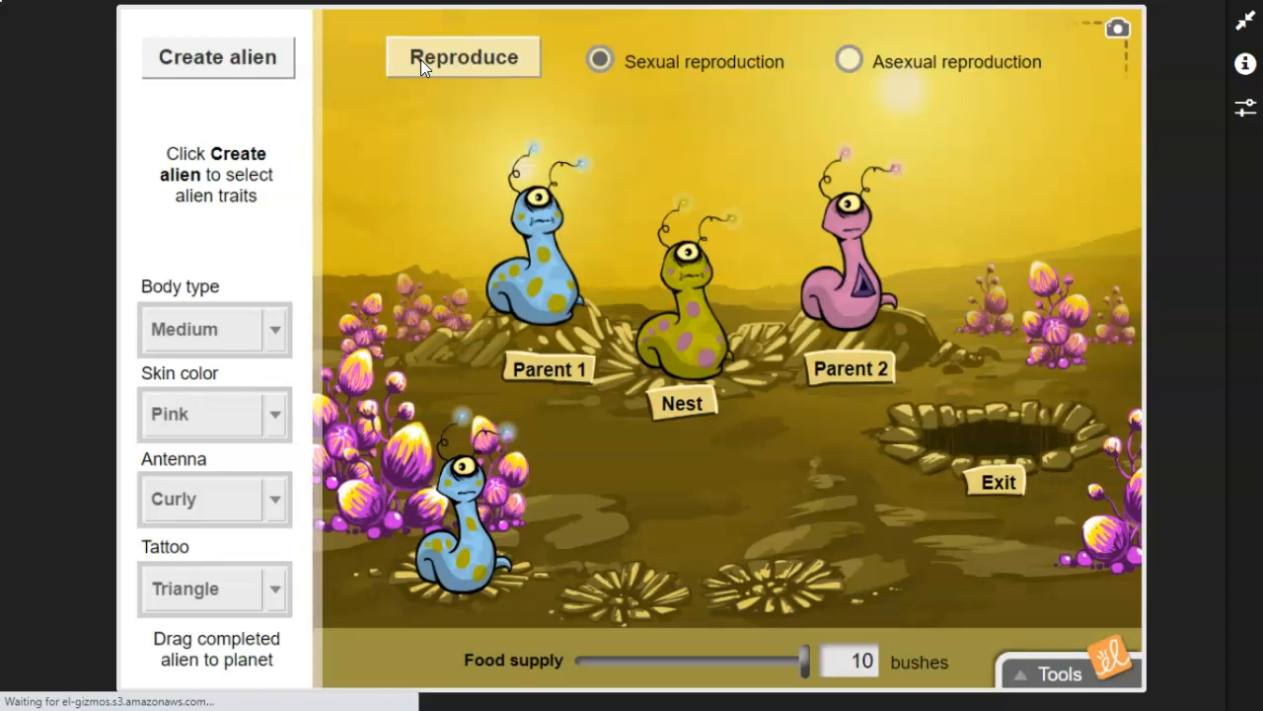
{"action": "mouse_move", "coordinate": [1213, 102]}
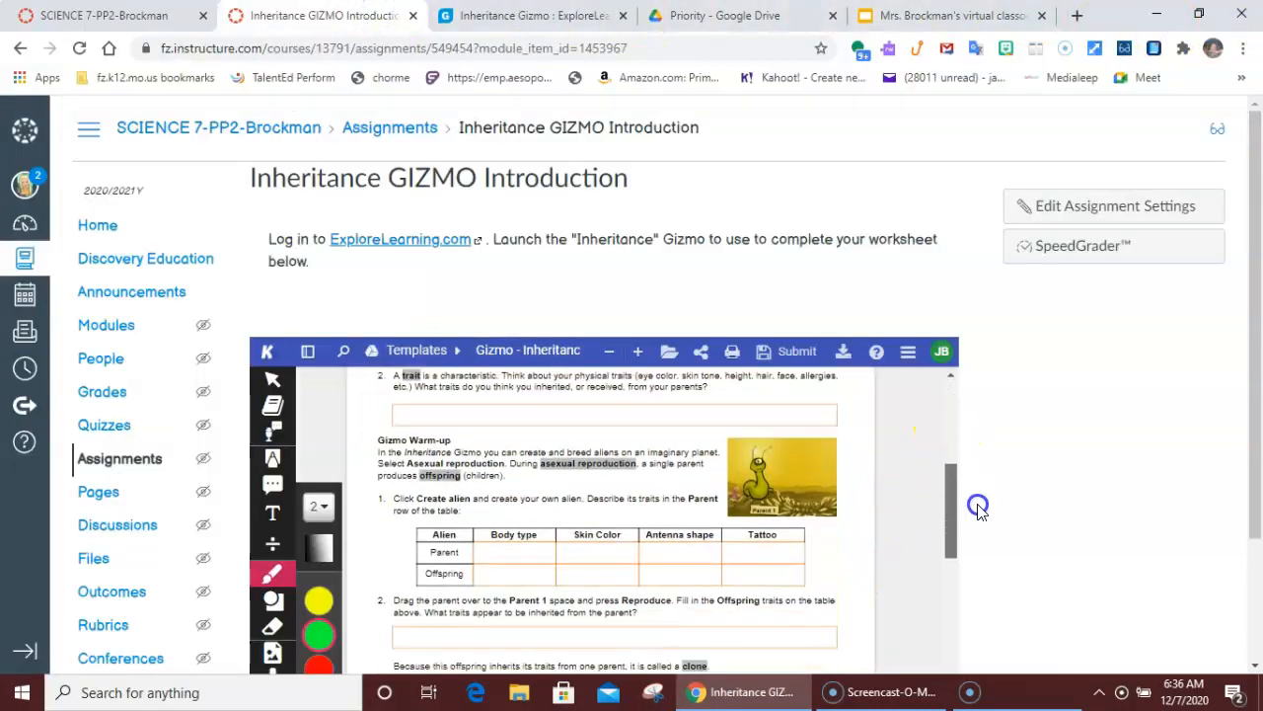
{"action": "scroll", "scroll_direction": "down", "scroll_amount": 3}
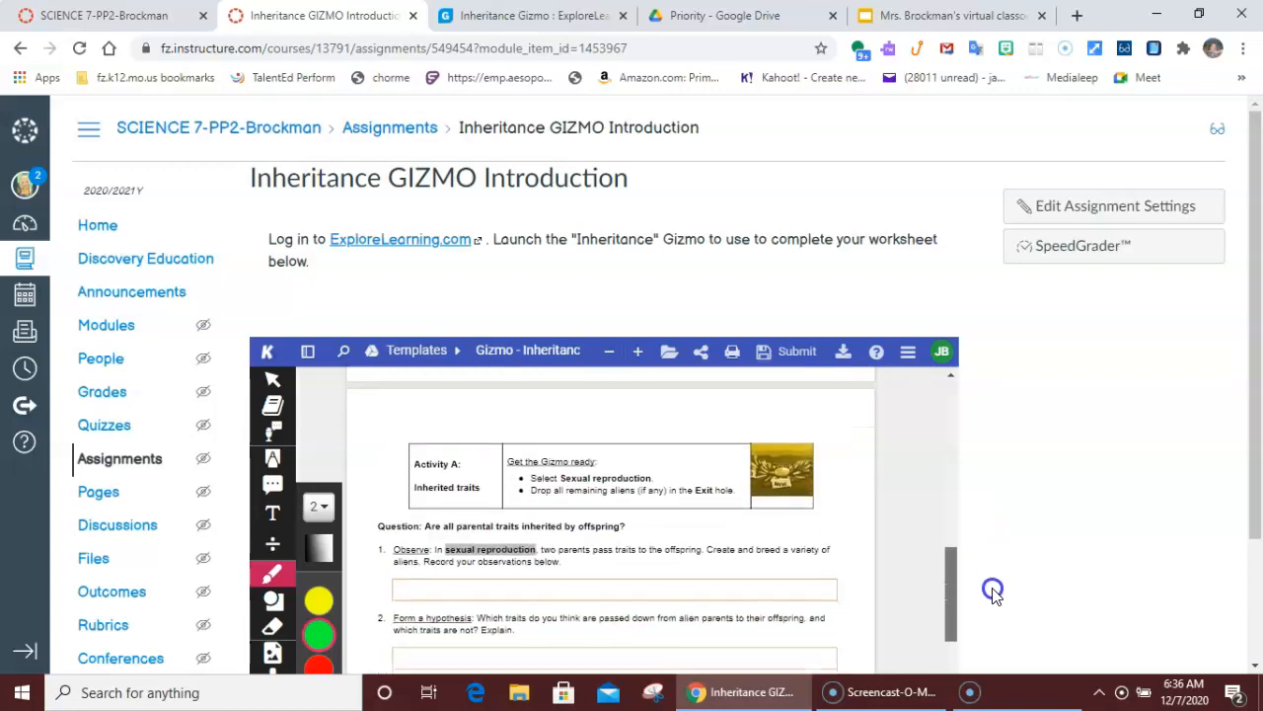
{"action": "scroll", "scroll_direction": "down", "scroll_amount": 3}
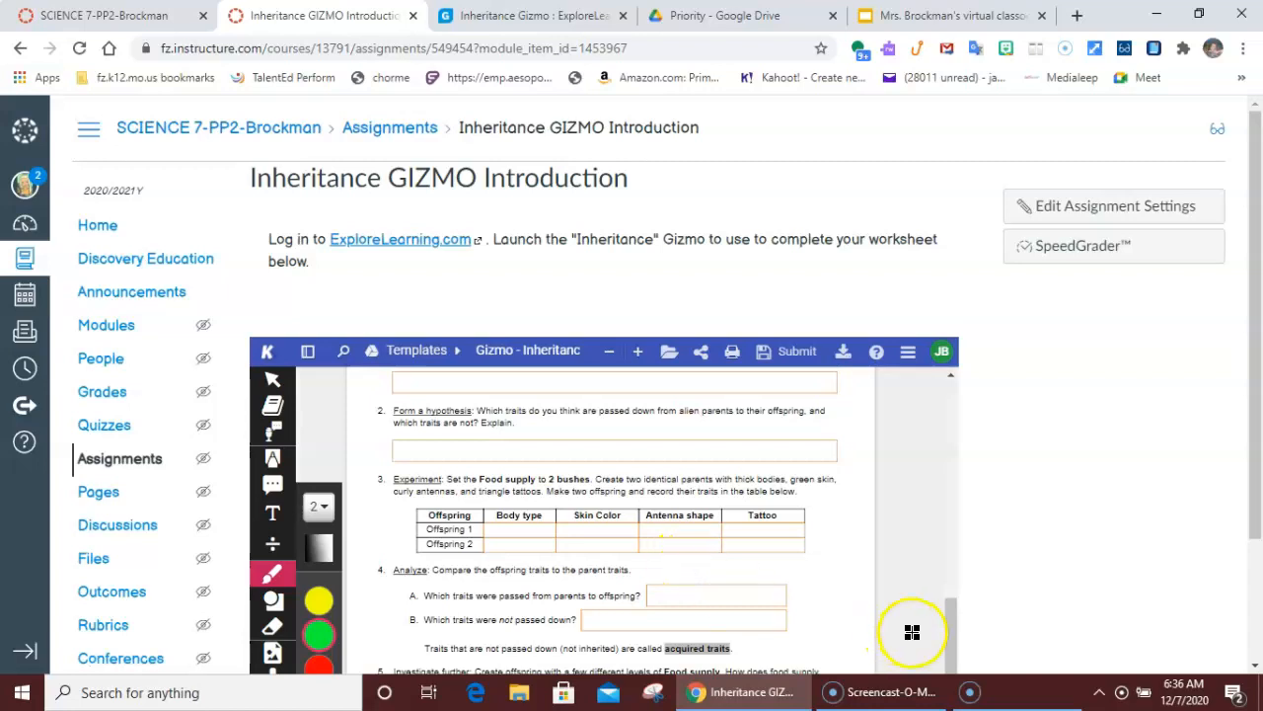
{"action": "scroll", "scroll_direction": "down", "scroll_amount": 3}
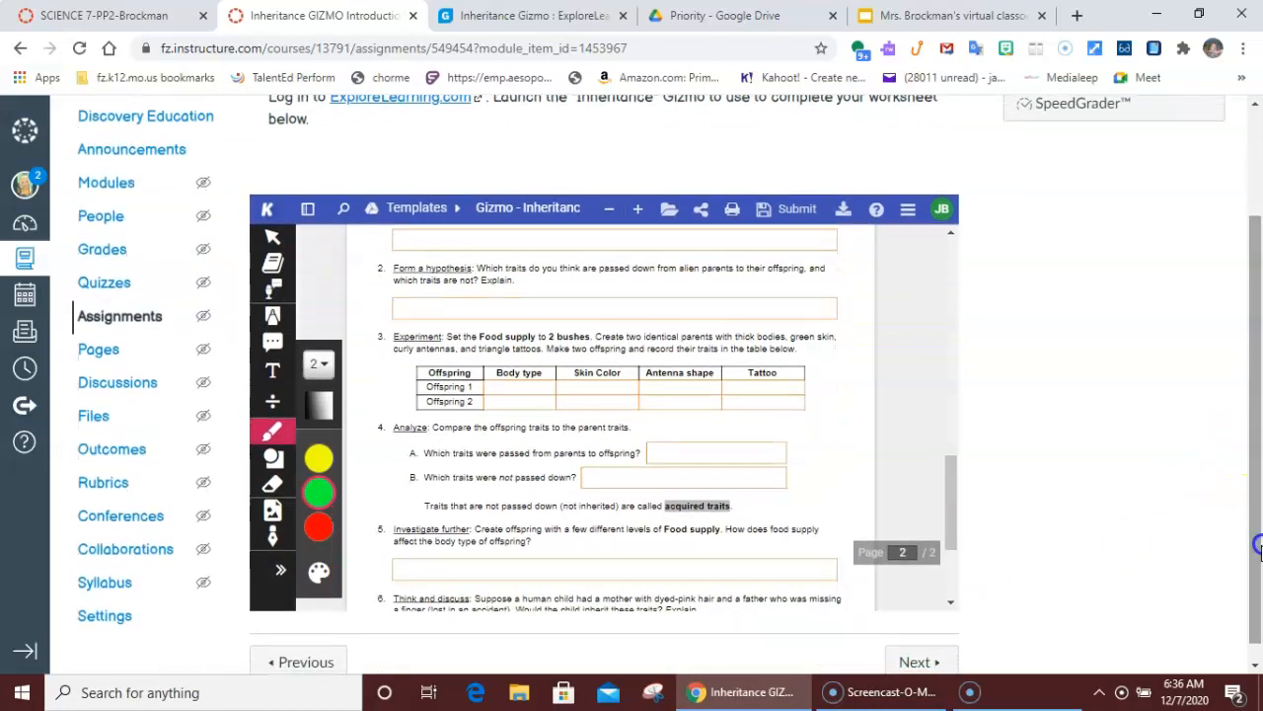
{"action": "scroll", "scroll_direction": "down", "scroll_amount": 3}
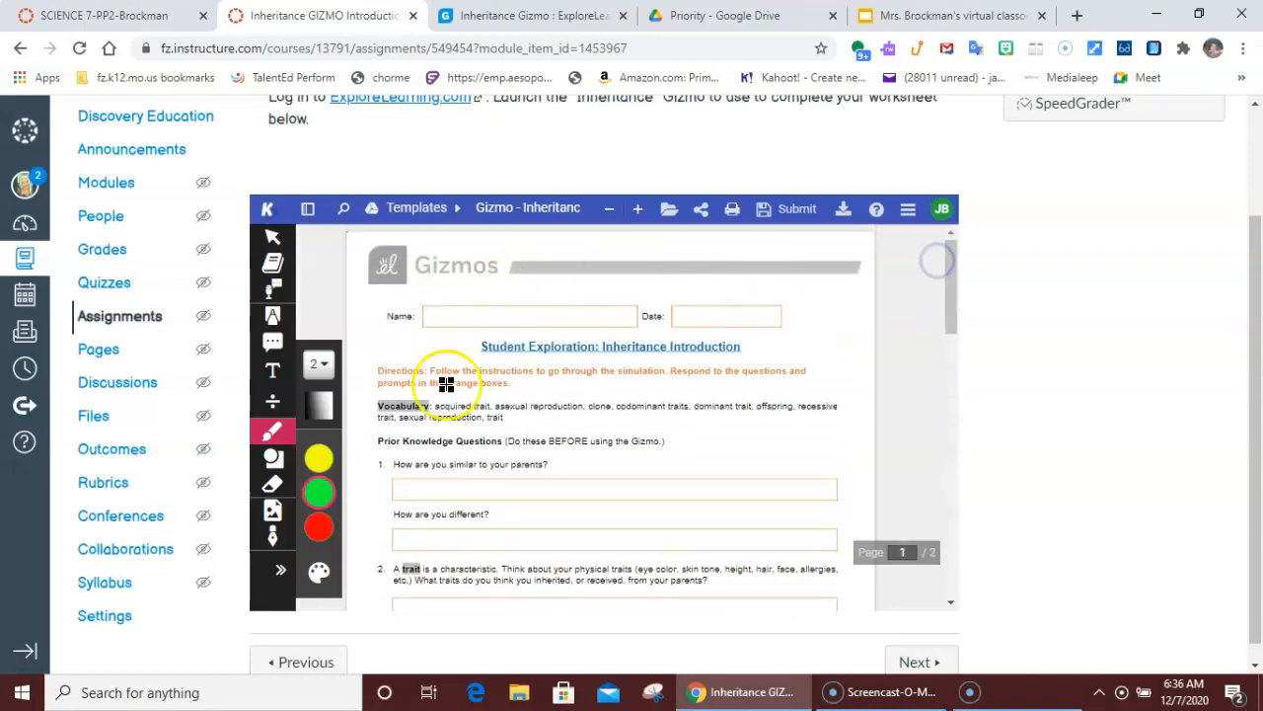
{"action": "mouse_move", "coordinate": [918, 443]}
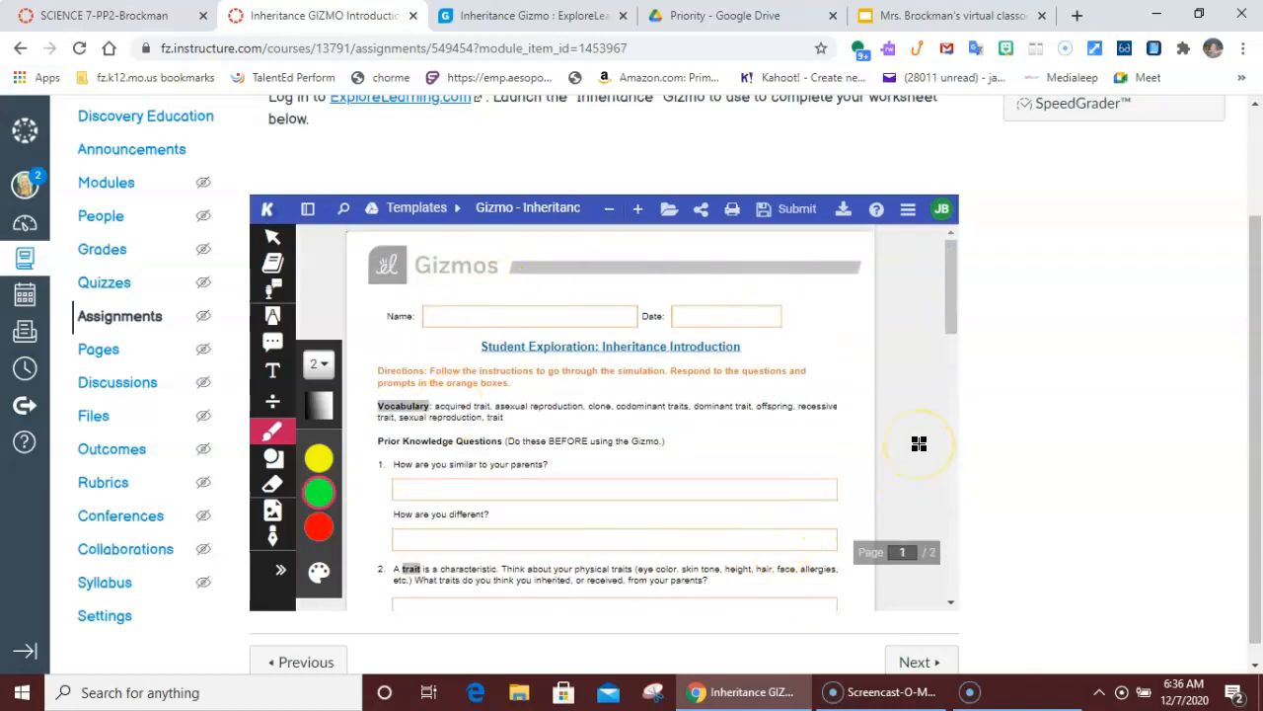